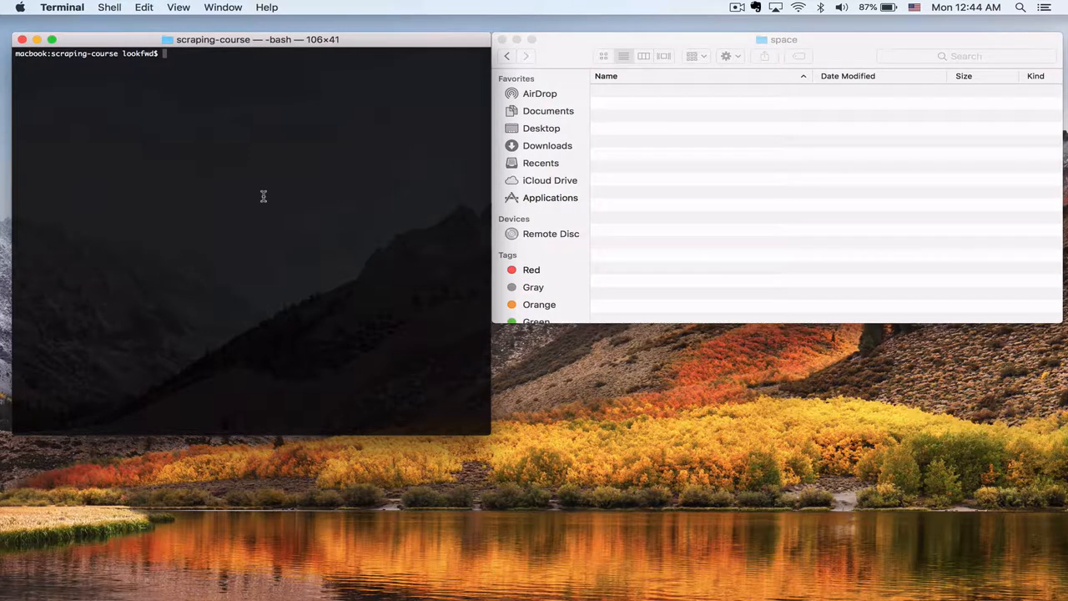
Create the Scrapy project space_keywords with scrapy startproject
type("sc")
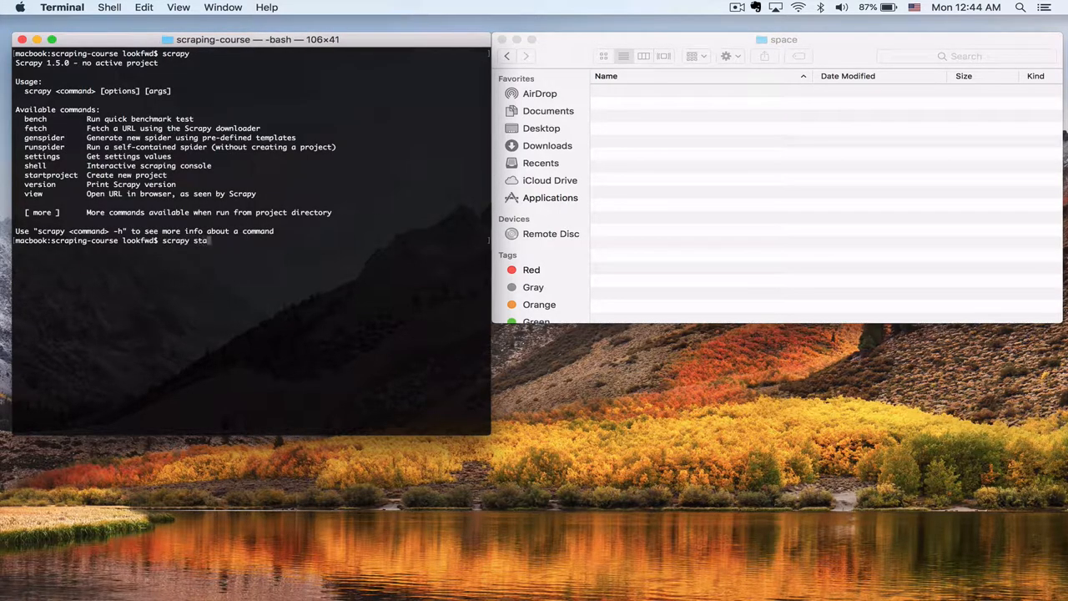
type("rtproject")
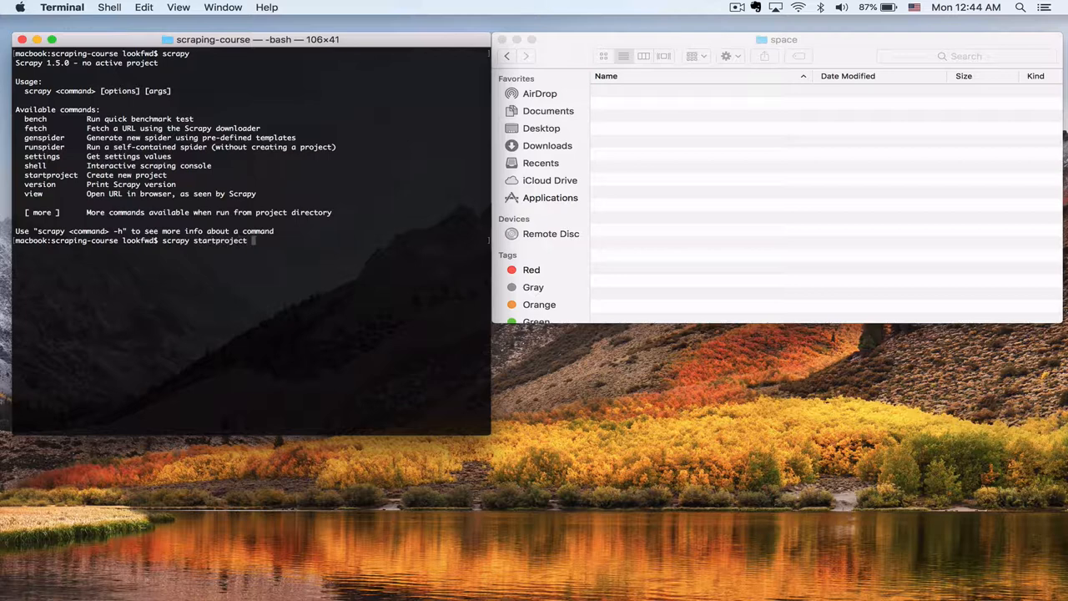
type("space")
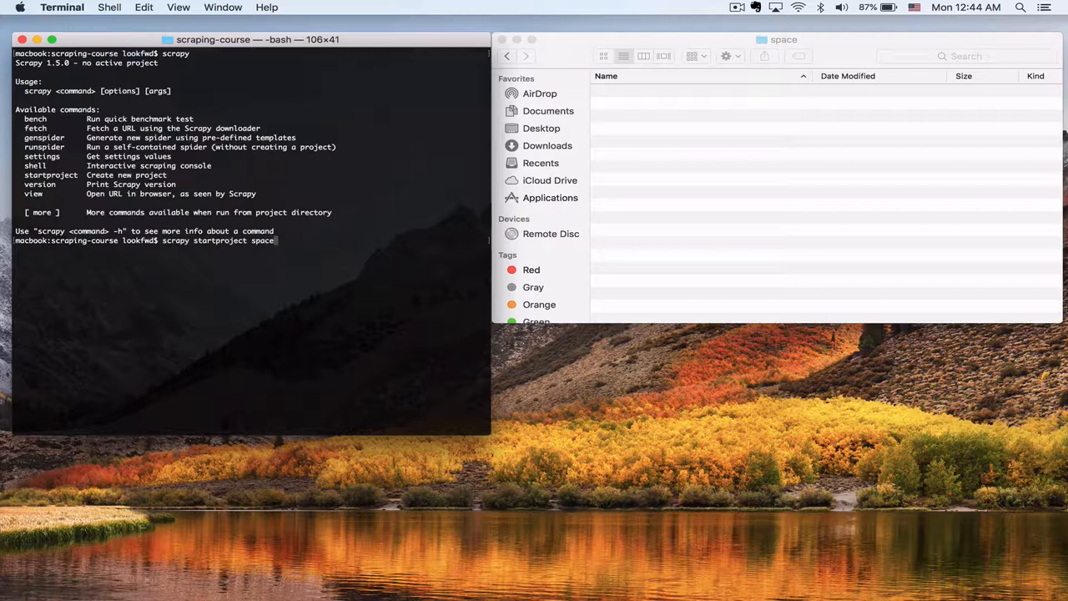
type("_keywords")
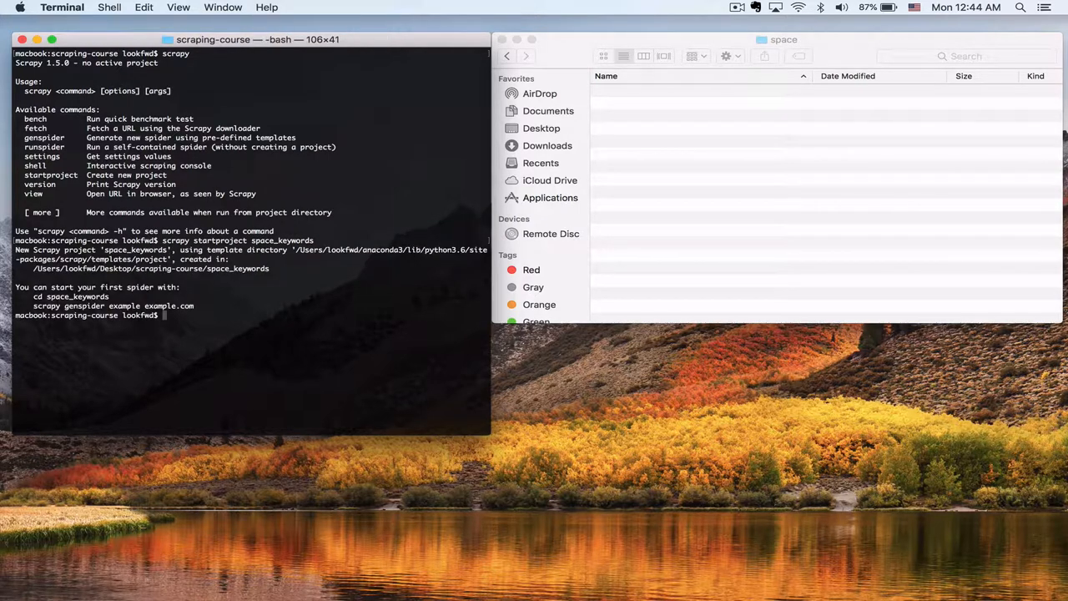
Enter the space_keywords folder and generate a spider named space for foo.bar
type("cd space_keywords/")
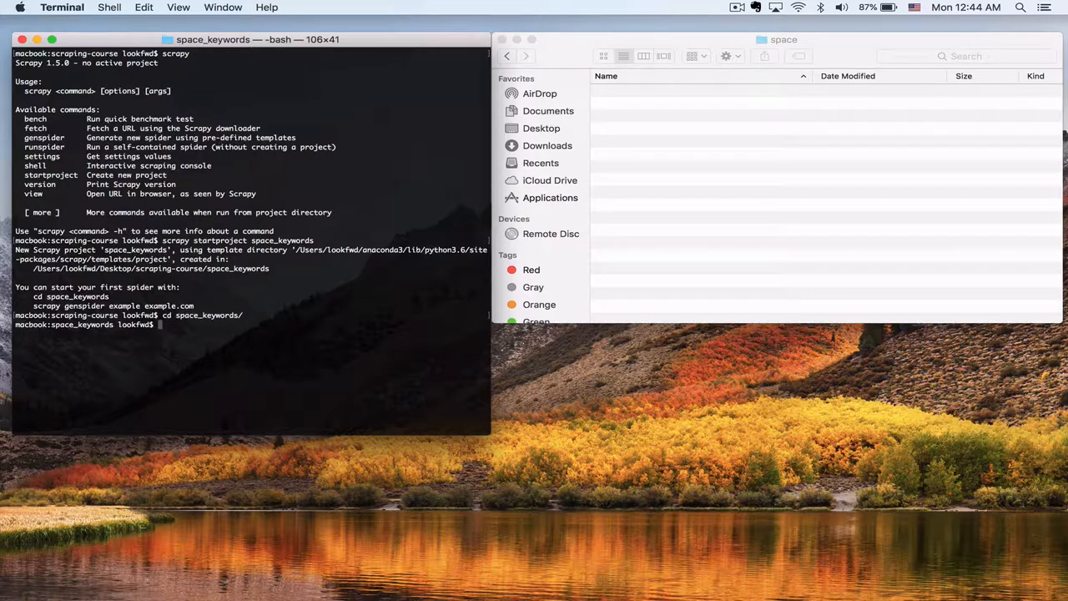
type("scrapy genspider")
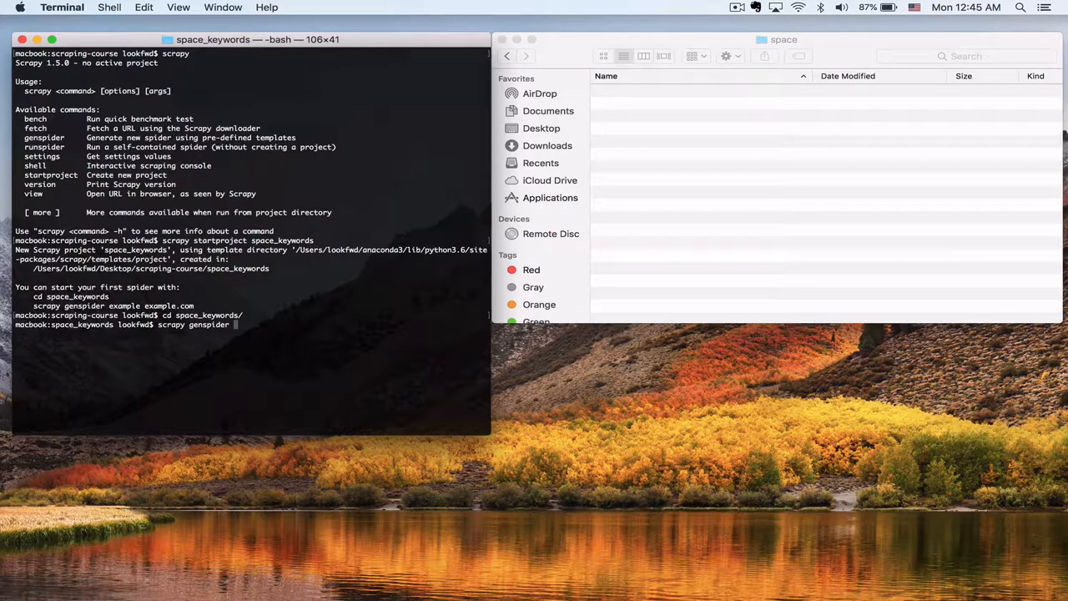
type("spae")
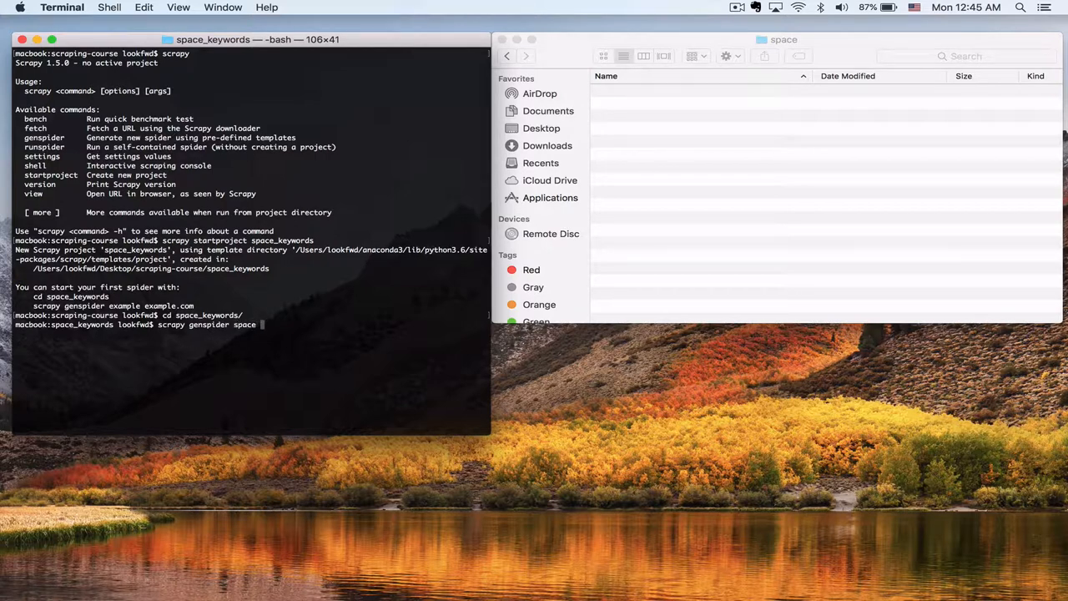
type("foo")
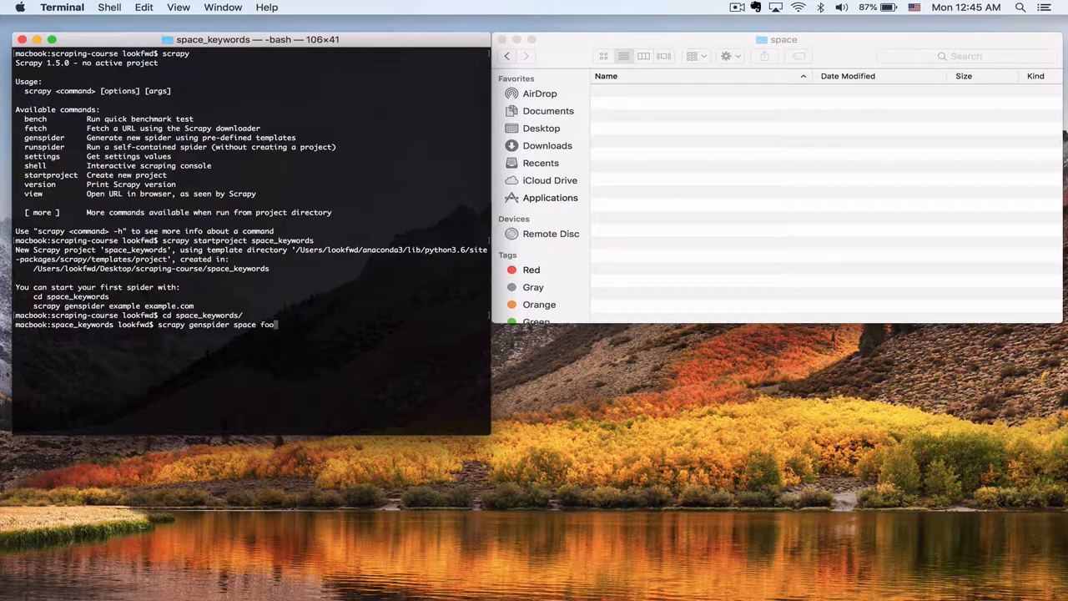
type(".bar")
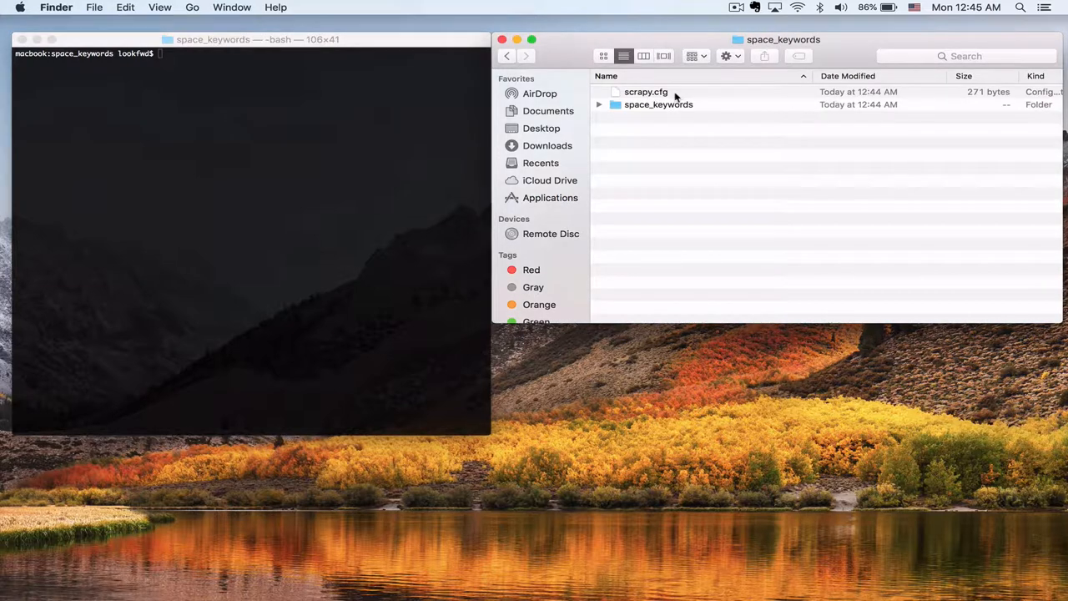
mouse_move(692, 77)
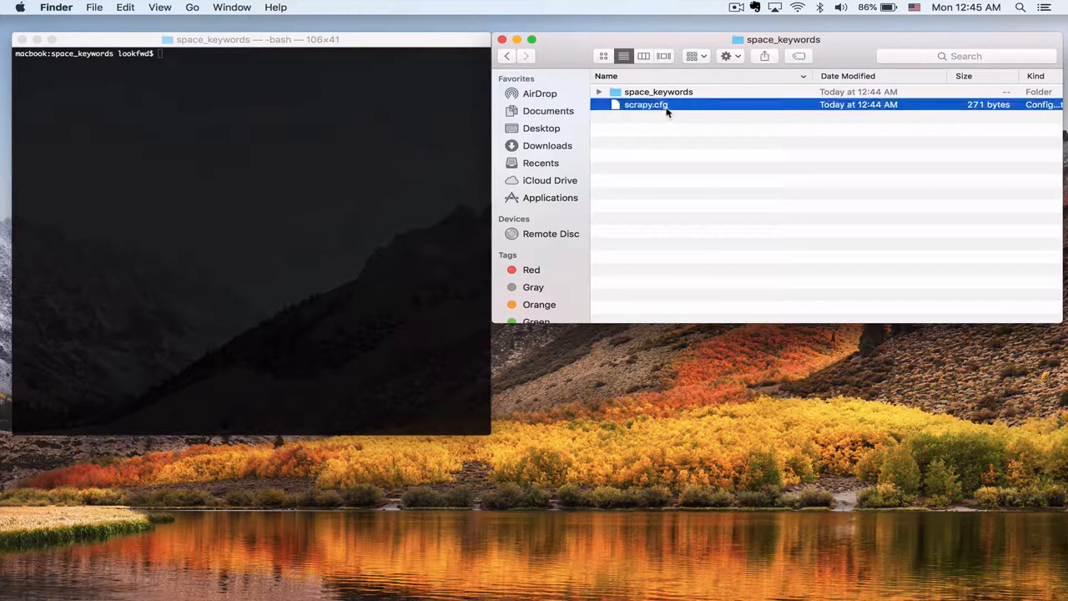
Expand space_keywords and its spiders folder and load space.py into TextMate
left_click(598, 92)
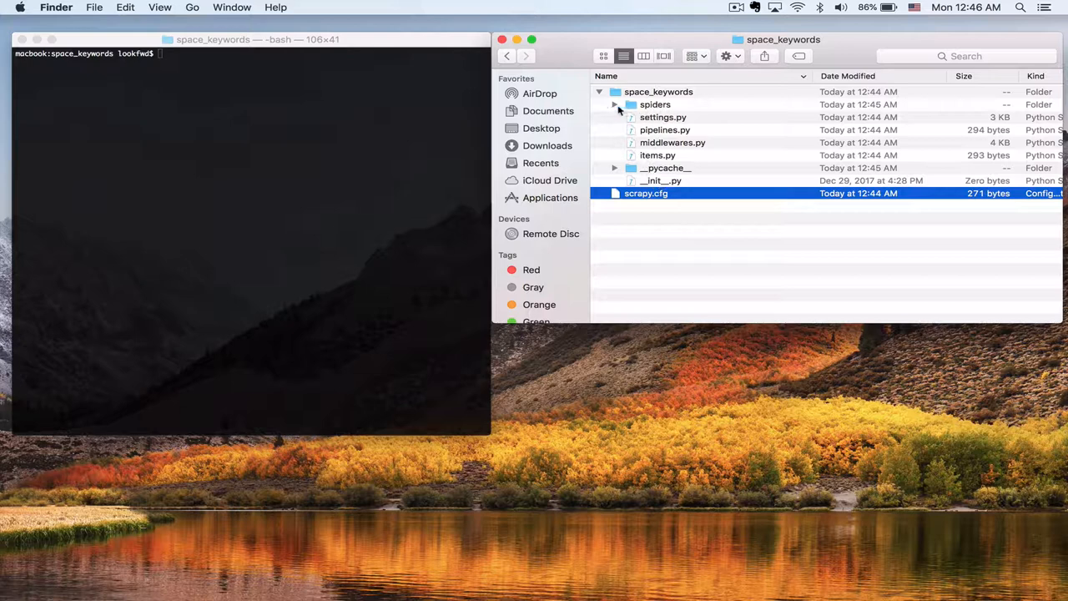
left_click(614, 103)
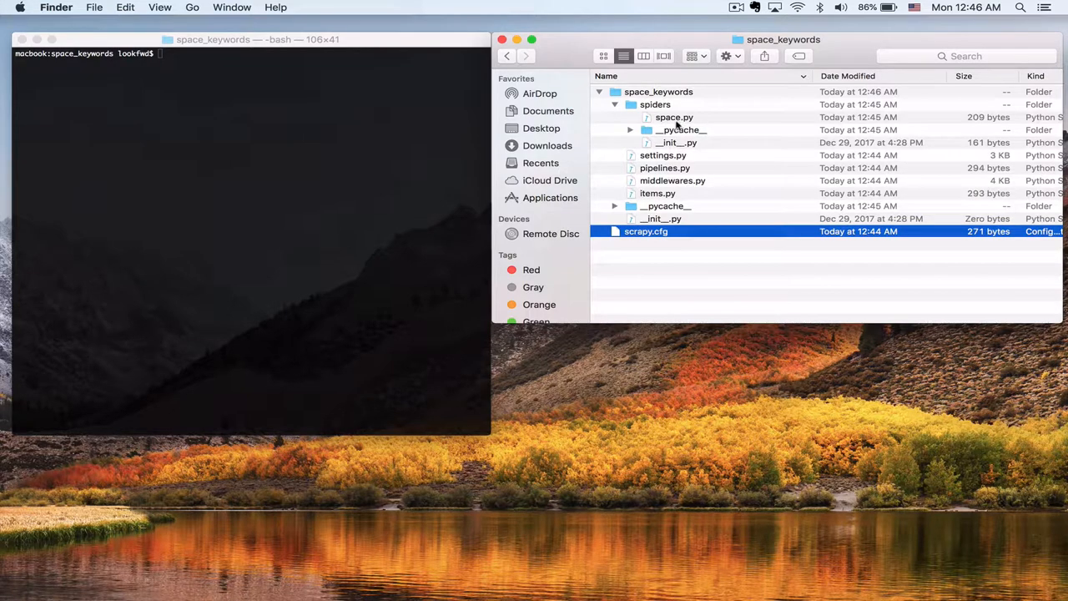
left_click(674, 117)
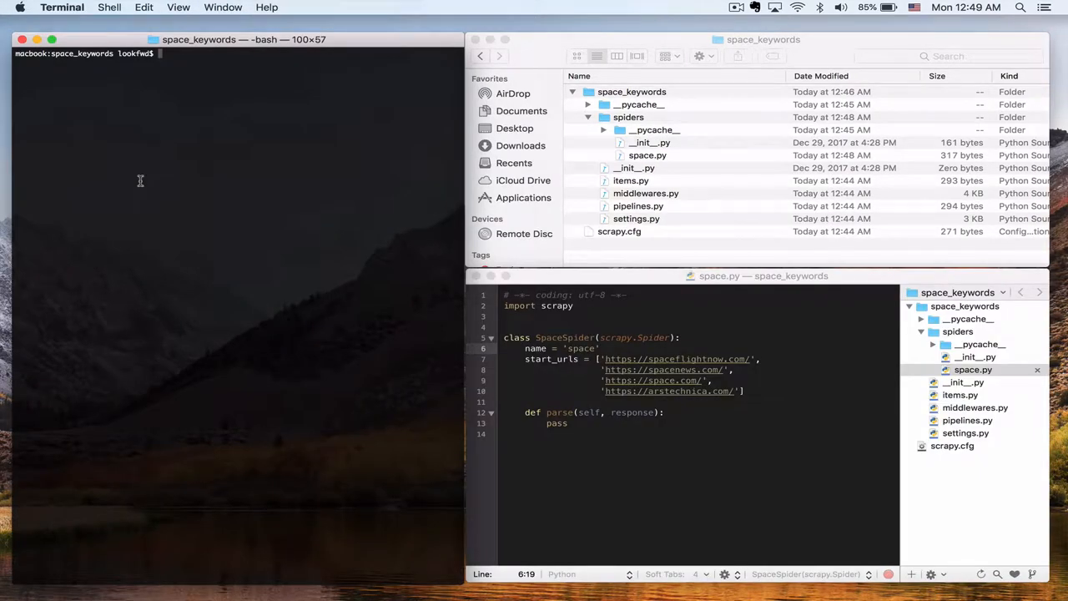
Run 'scrapy crawl space' and let the crawl of the four news sites finish
type("scrapy")
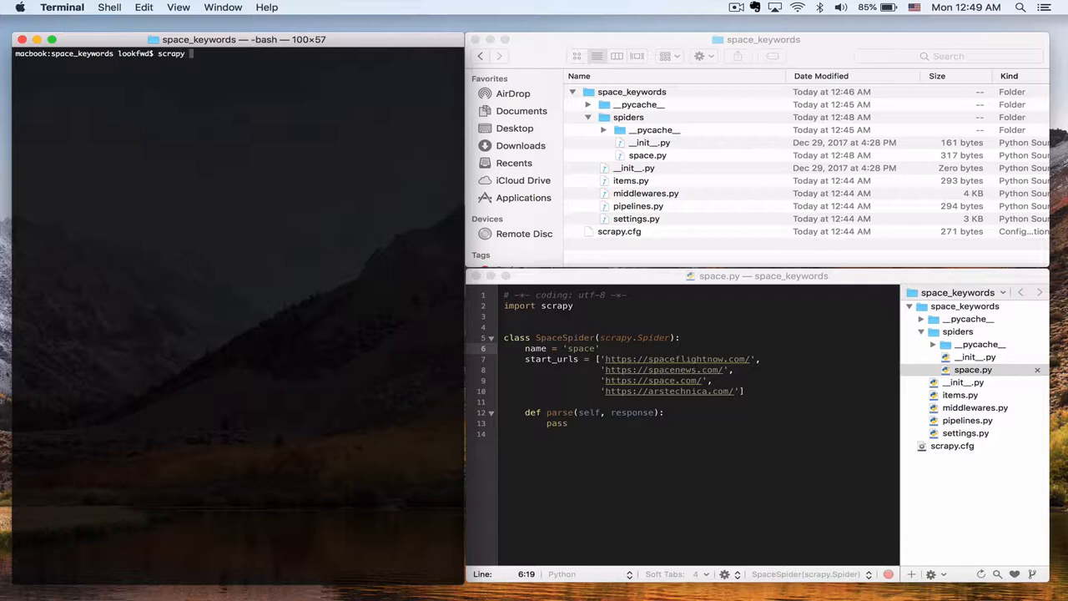
type("crawl")
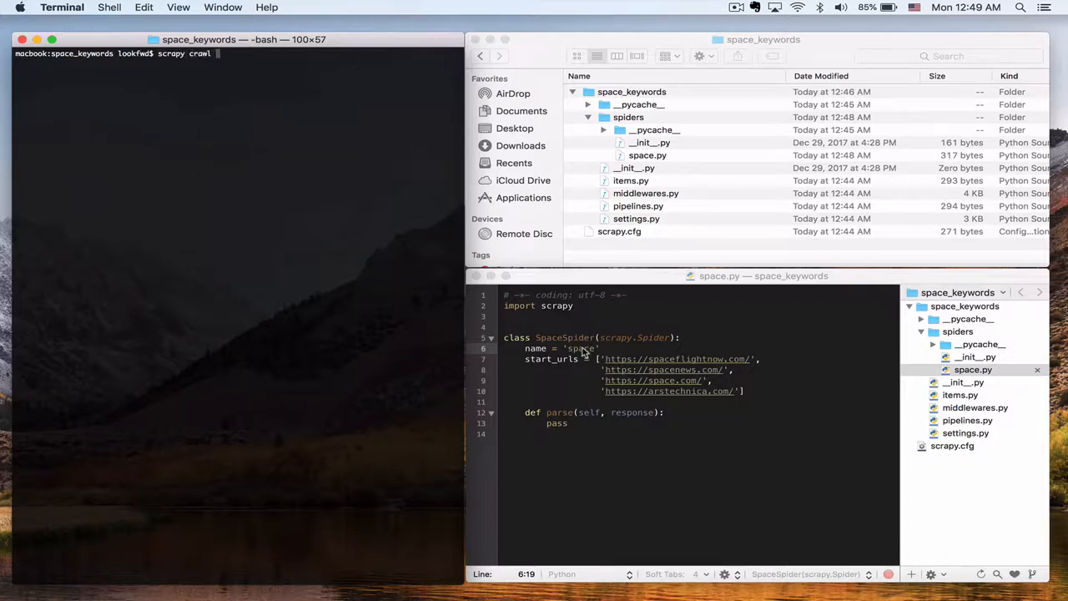
type("space")
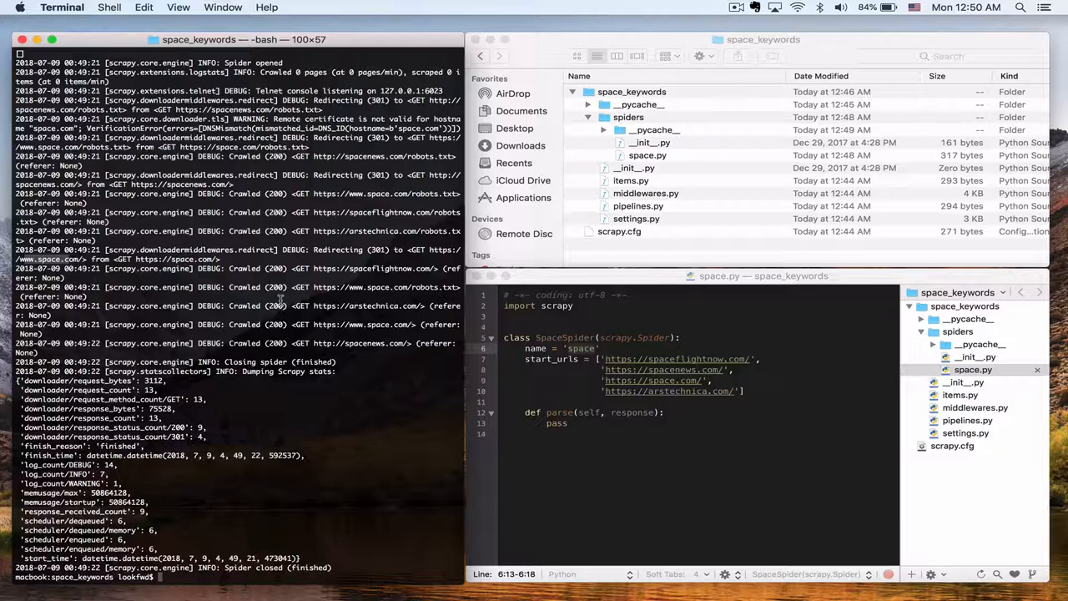
Replace pass in parse with prints of response.url and response.body[:30]
left_click(614, 354)
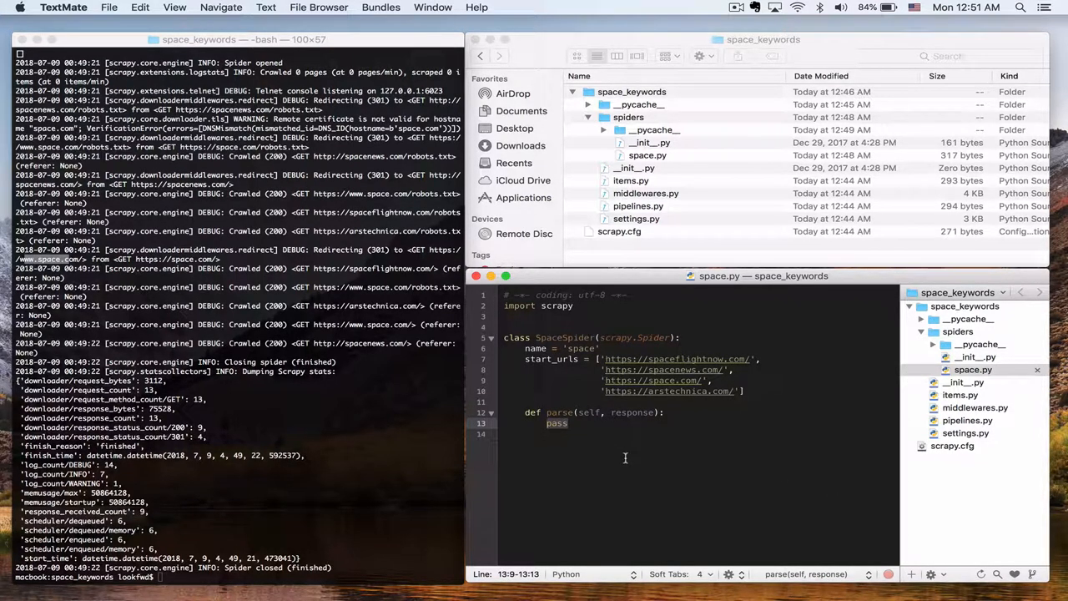
type("response.body")
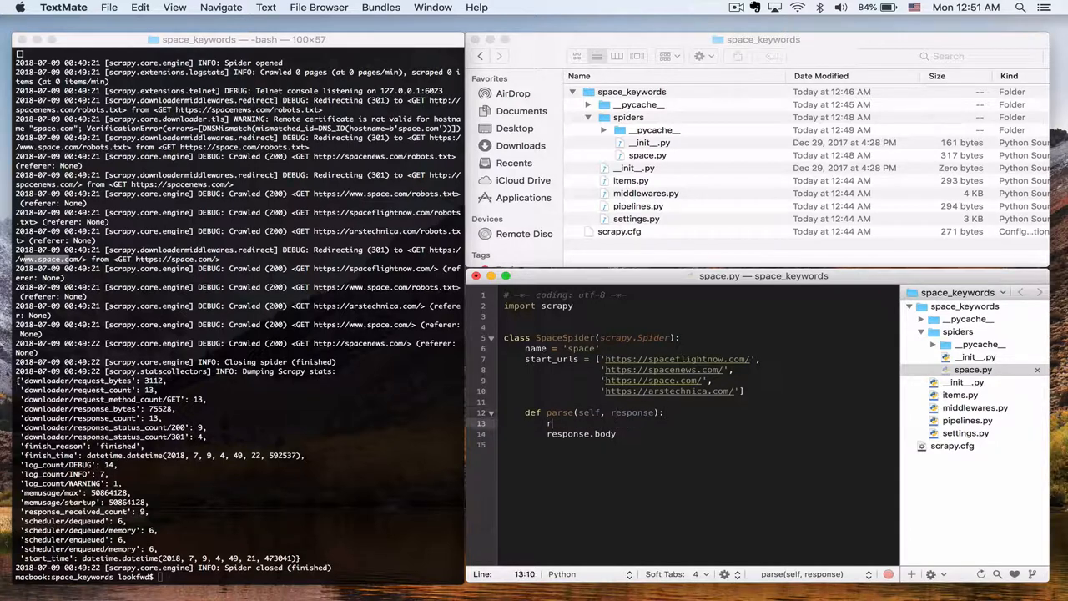
type("esponse.url")
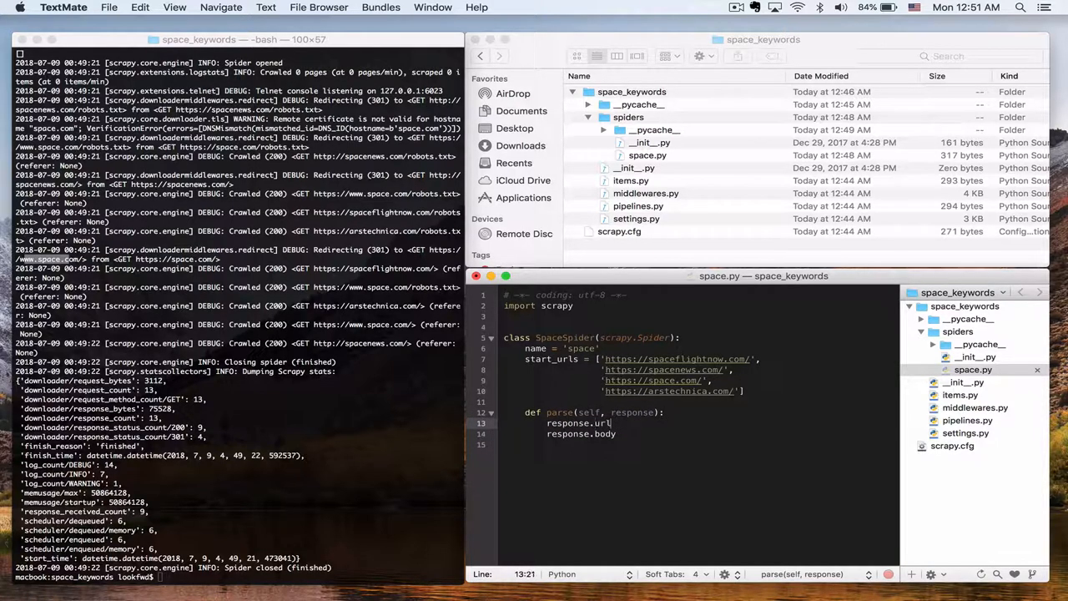
type("print(")
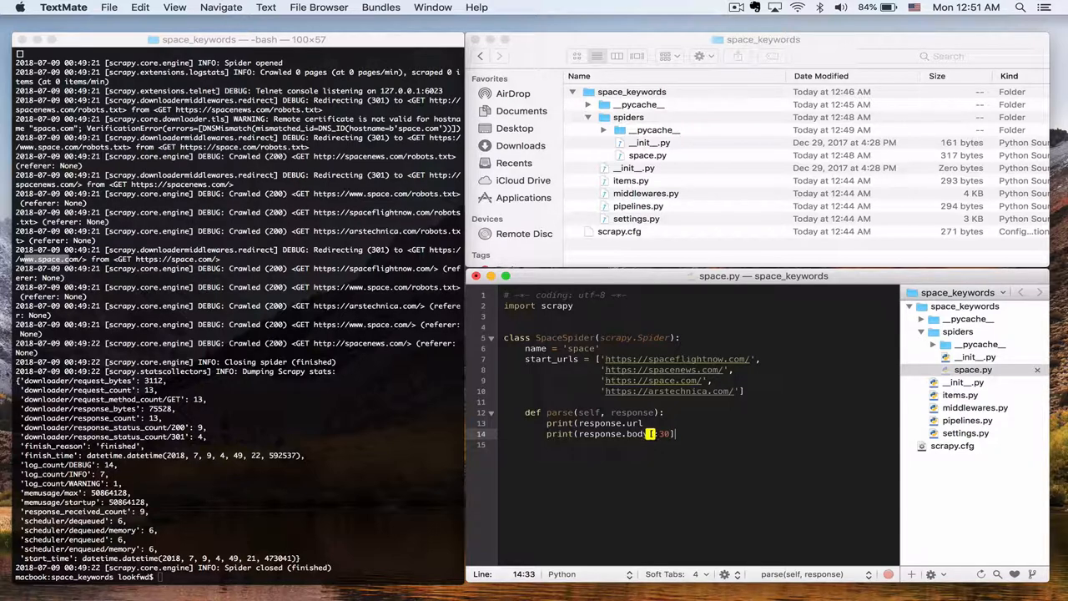
Rerun 'scrapy crawl space', then decode the body as utf-8 before slicing it
left_click(330, 405)
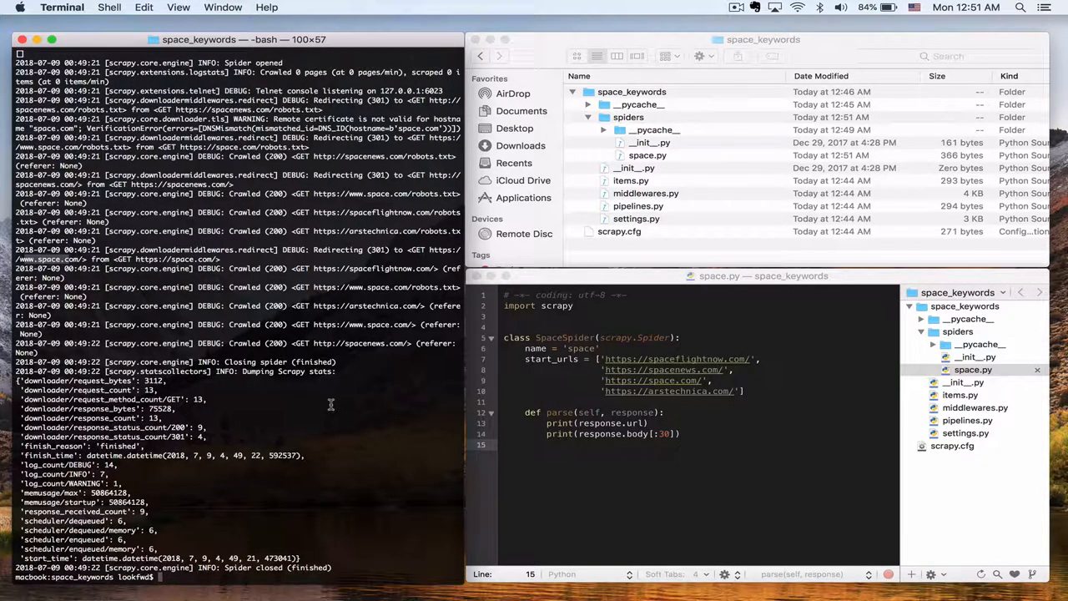
type("scrapy crawl space")
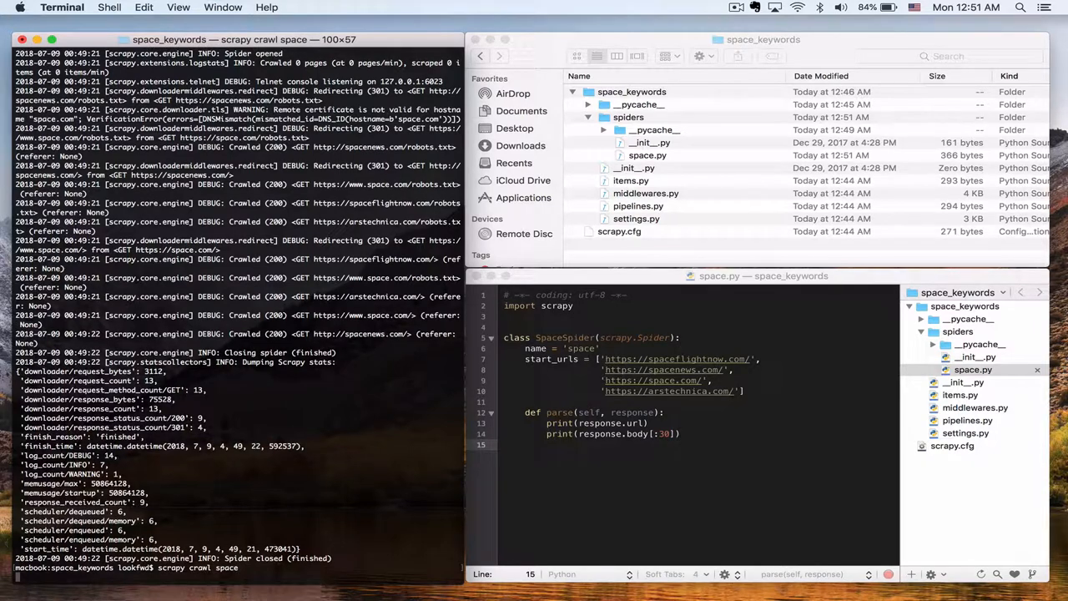
key("enter")
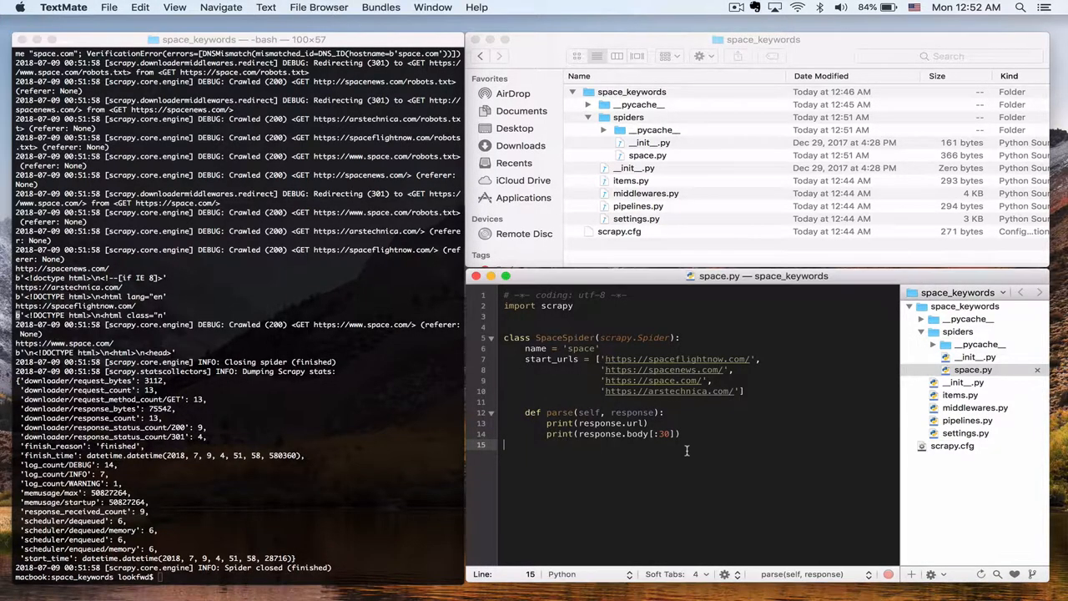
left_click(679, 434)
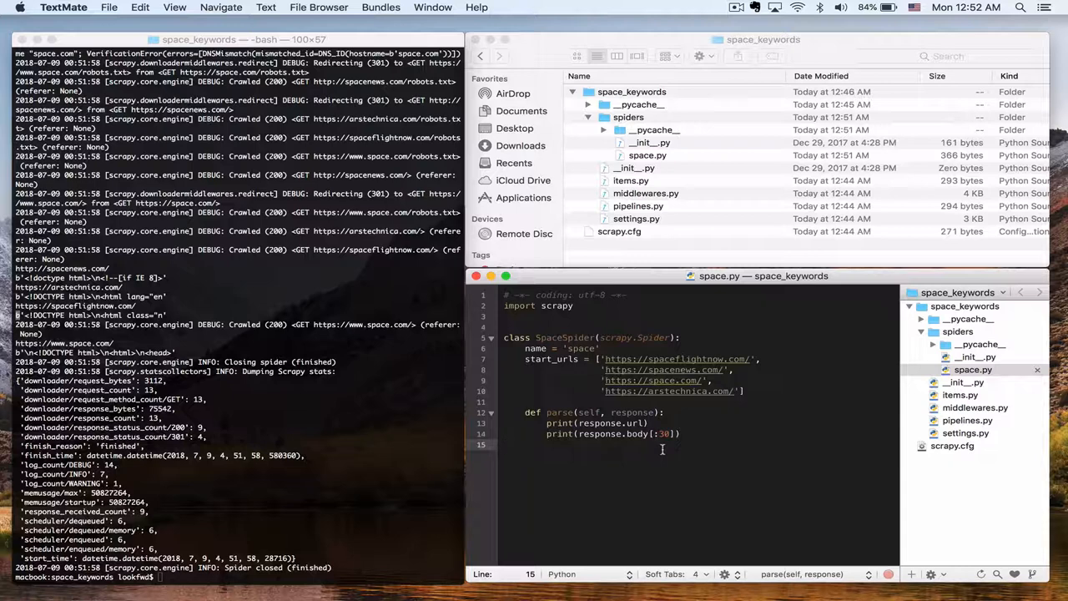
type(".decode(\"utf-8\")")
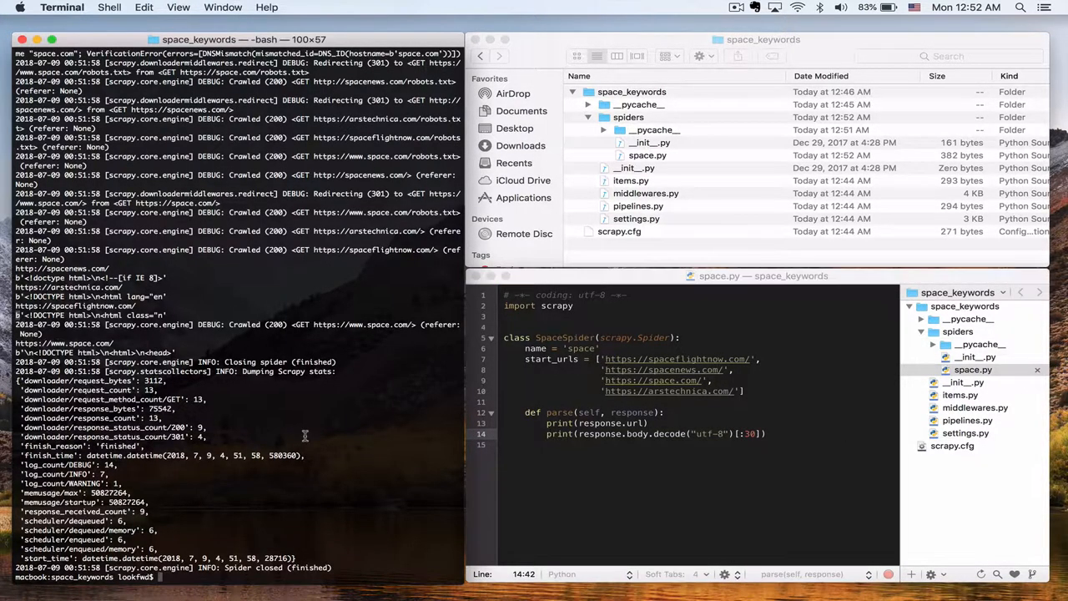
Rerun the crawl with logging at -L WARN, then at -L ERROR only
type("scrapy crawl space")
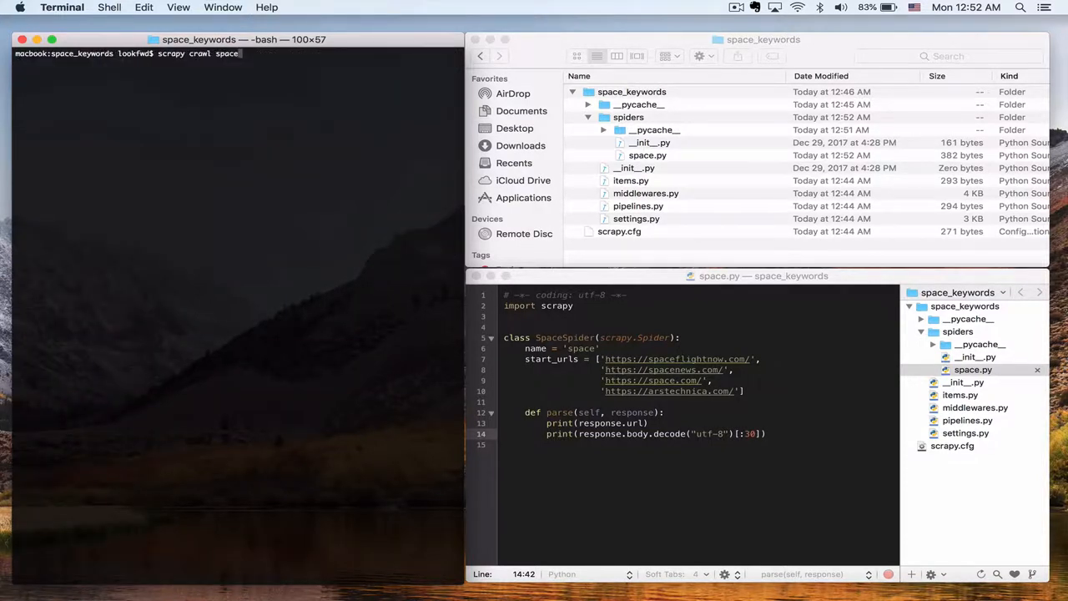
type("-L")
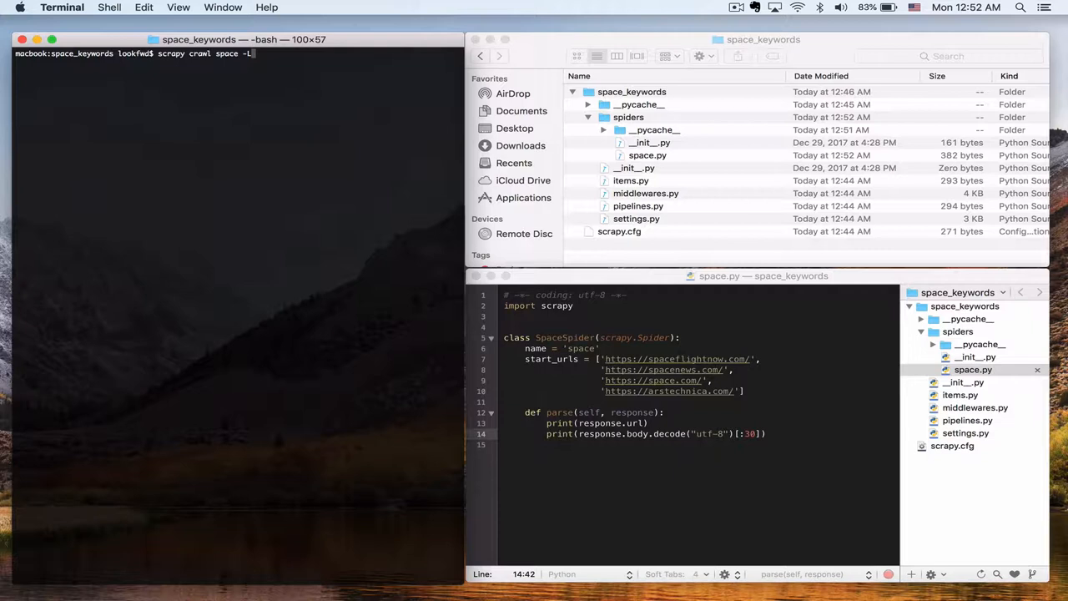
type("WAR")
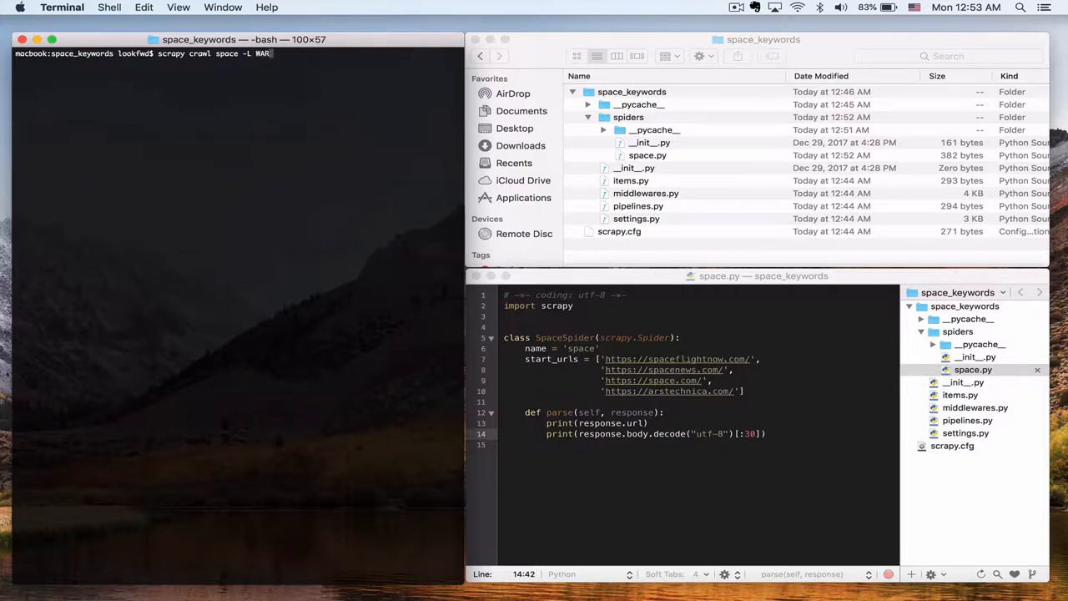
key("Return")
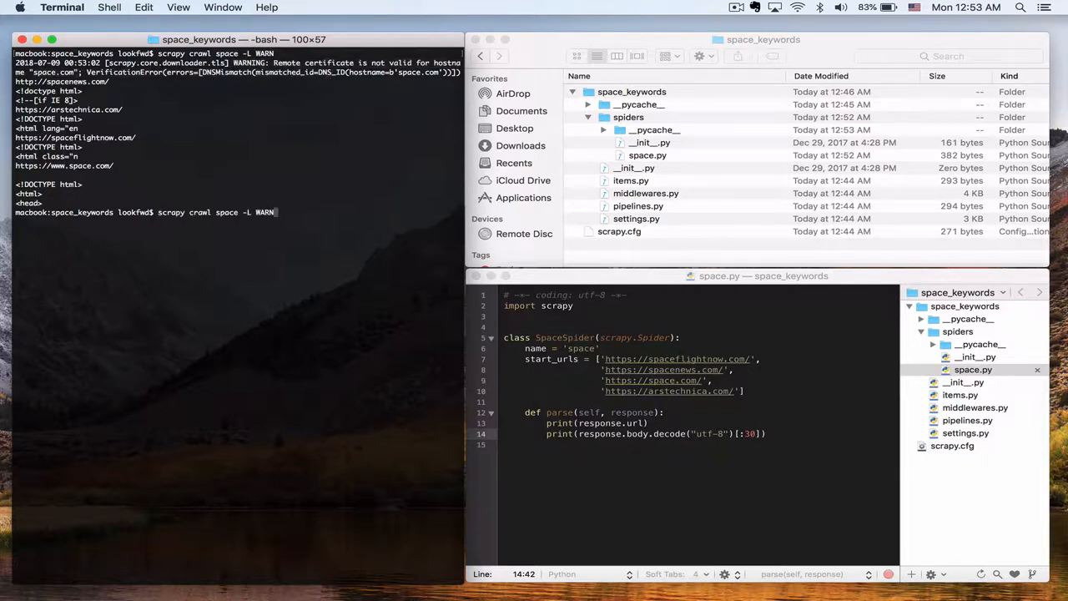
type("ERROR")
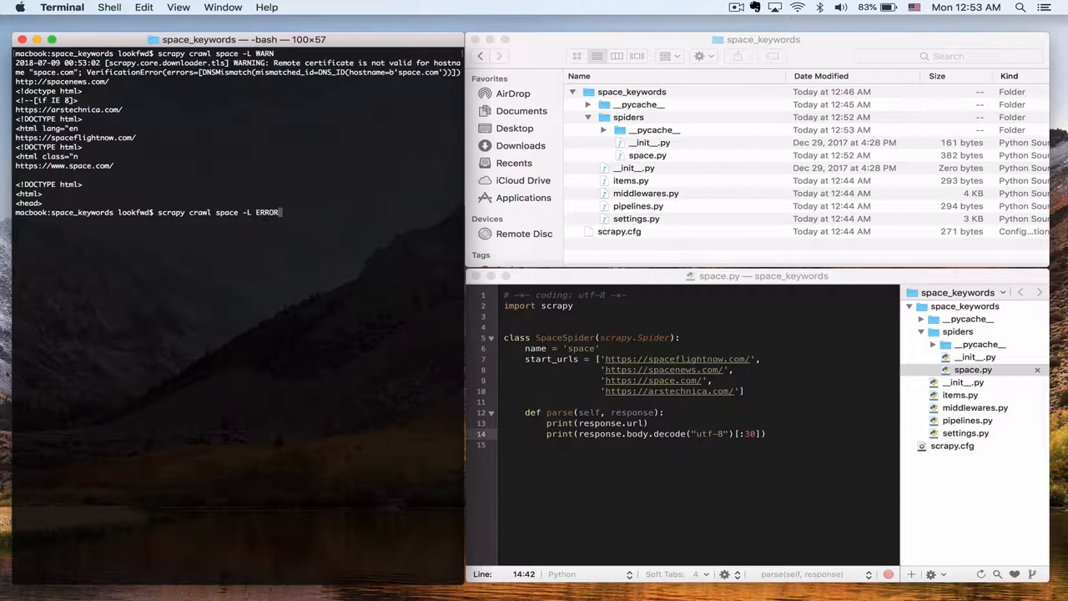
key("Return")
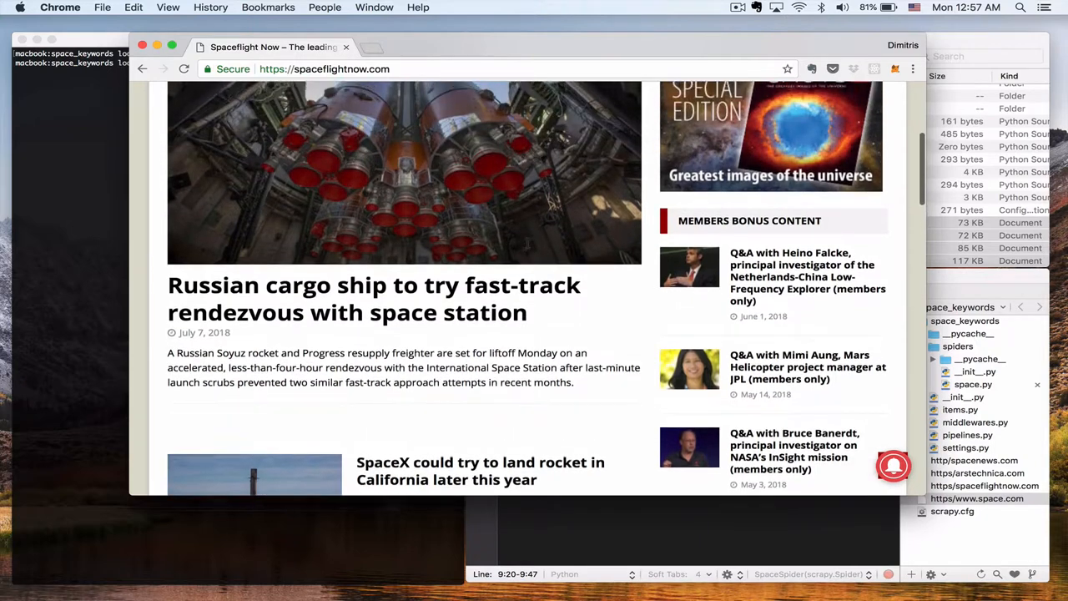
Inspect the SpaceX headline link on Spaceflight Now in Chrome's developer tools
scroll("down", 3)
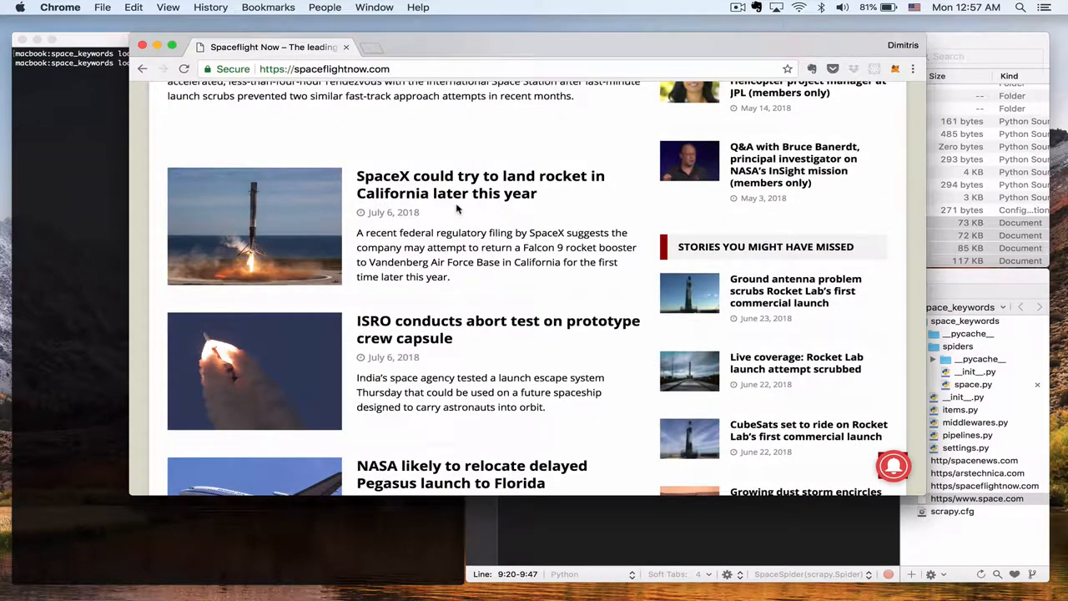
right_click(457, 183)
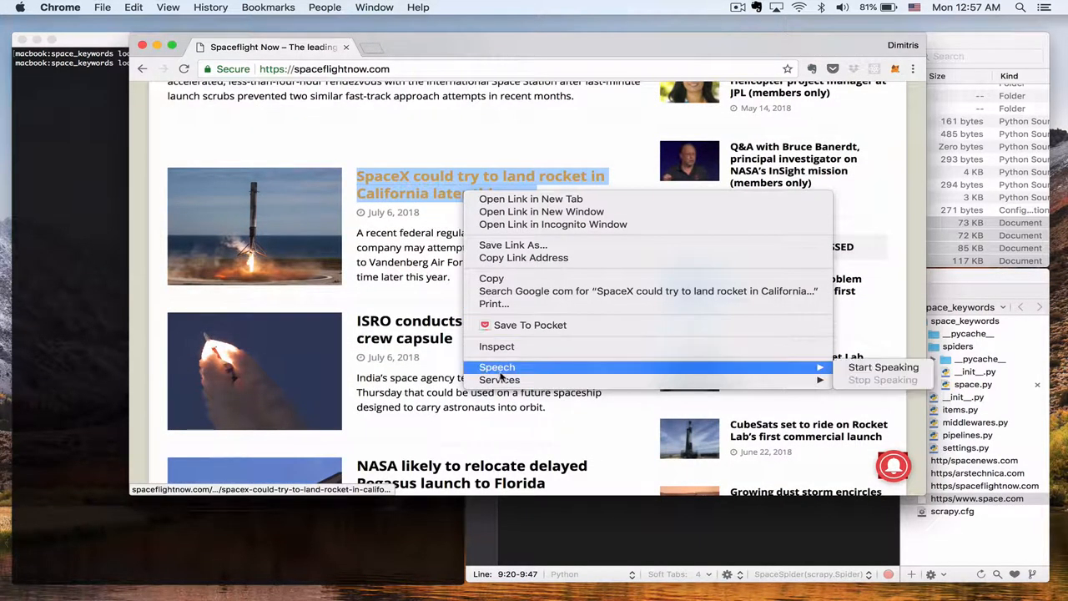
mouse_move(497, 346)
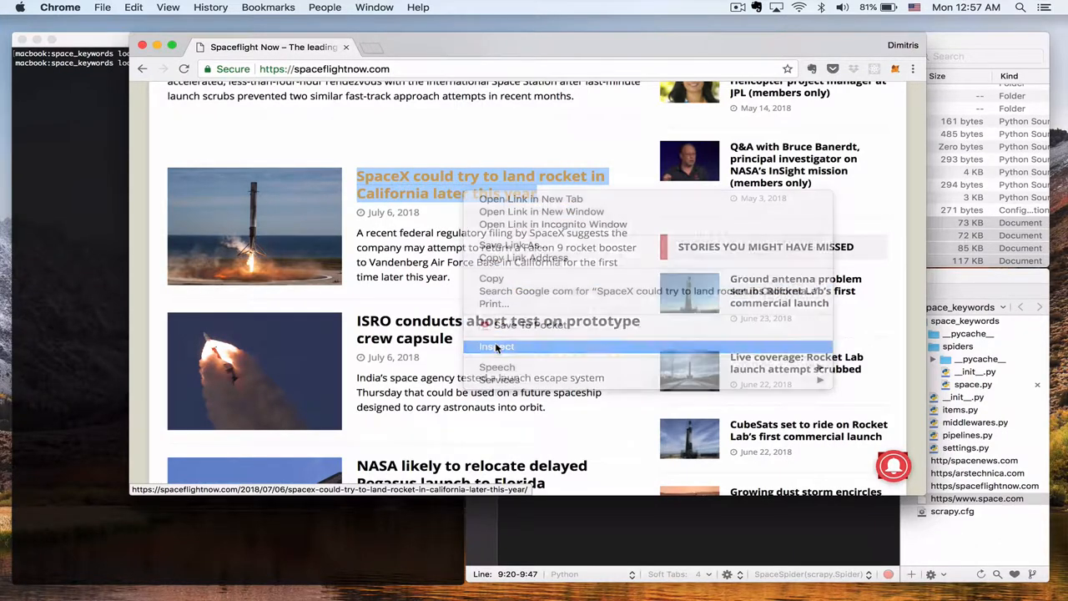
left_click(495, 345)
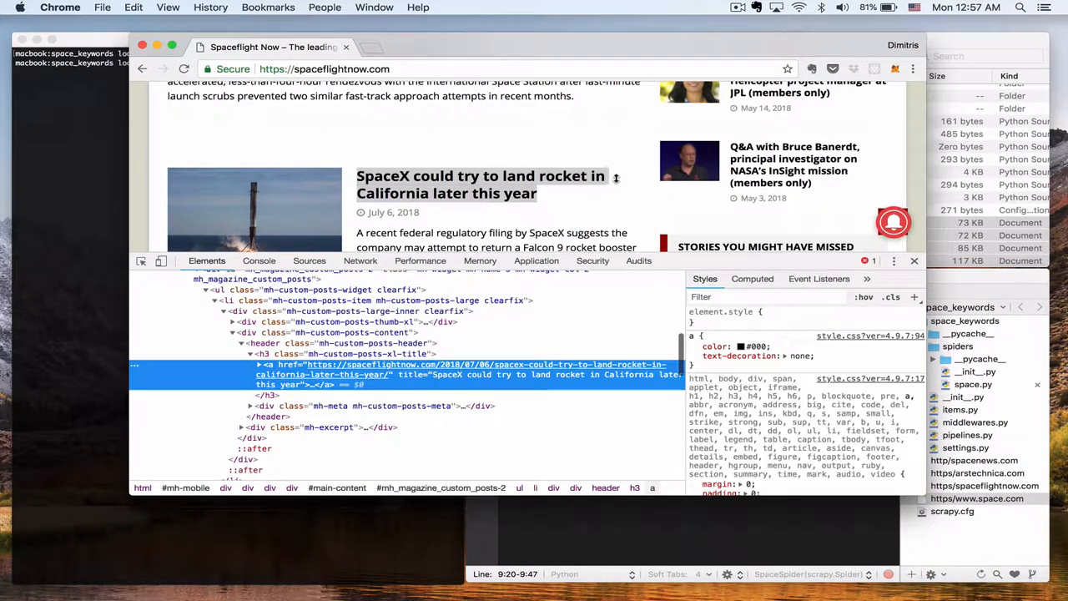
Expand the h3 element and its a link to reveal the headline text
scroll("down", 3)
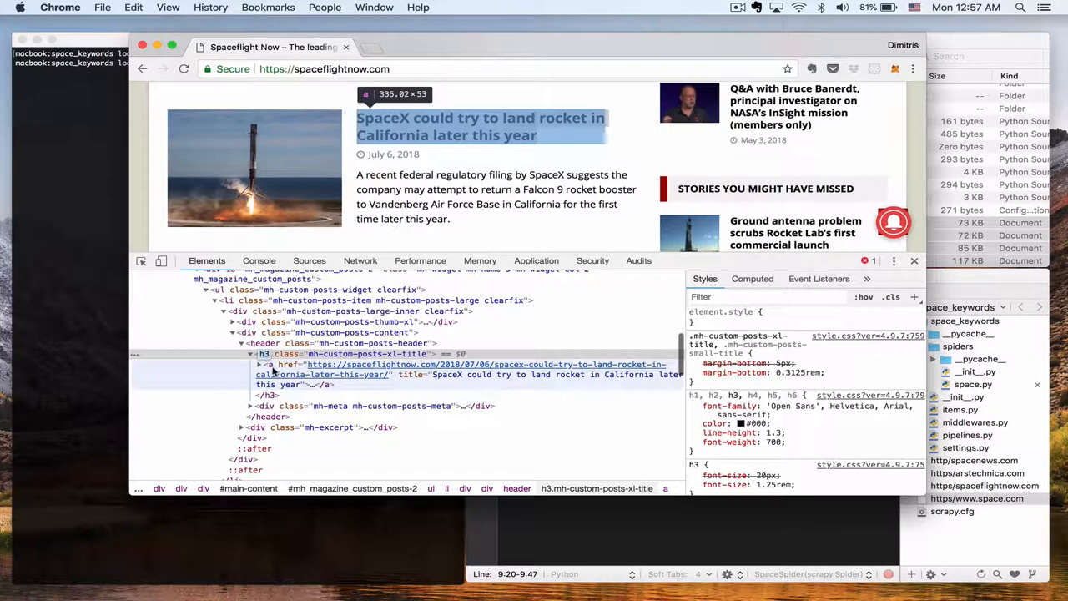
left_click(260, 363)
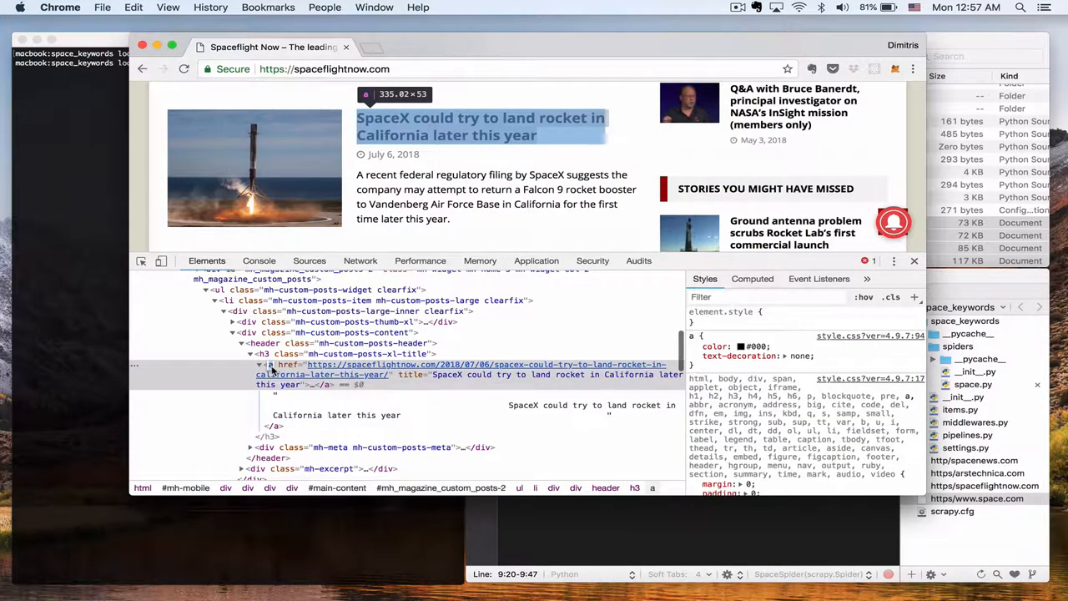
left_click(264, 354)
type("response.css(")
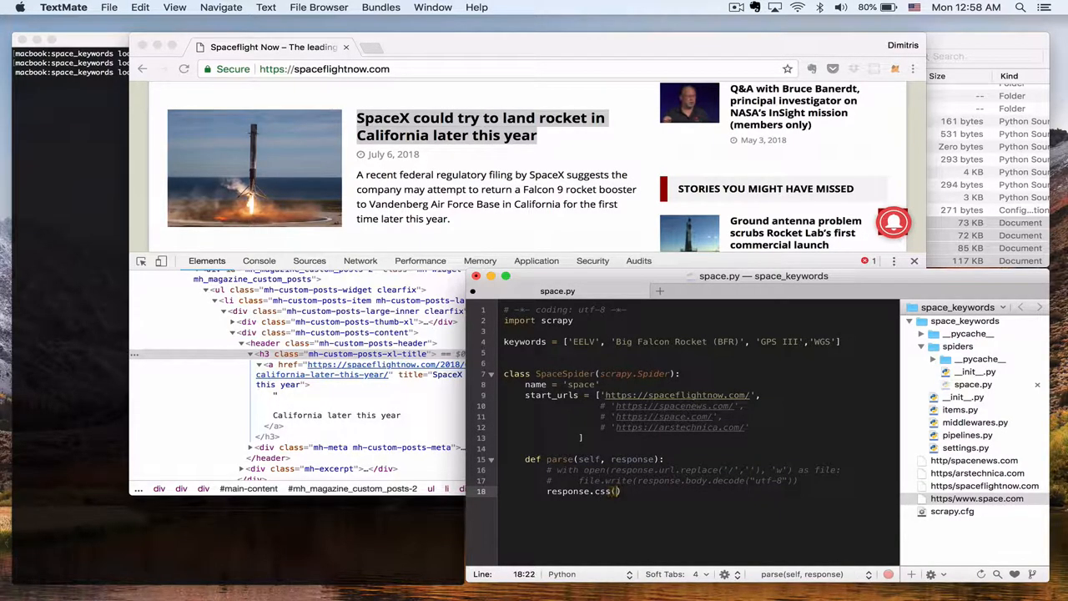
Make parse print response.css('h3') instead of the body
type("''")
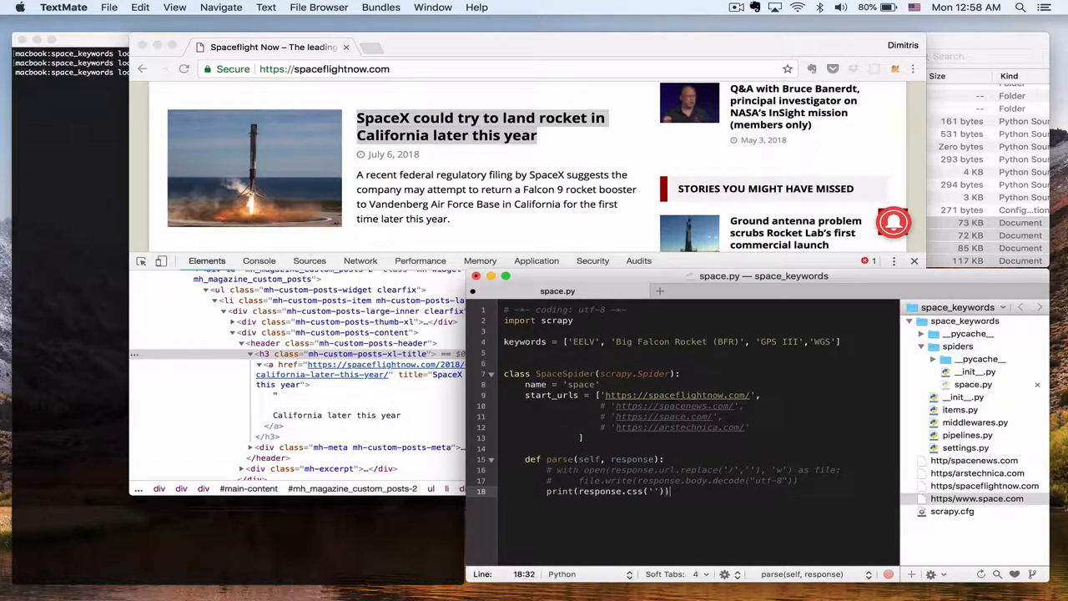
type("h3")
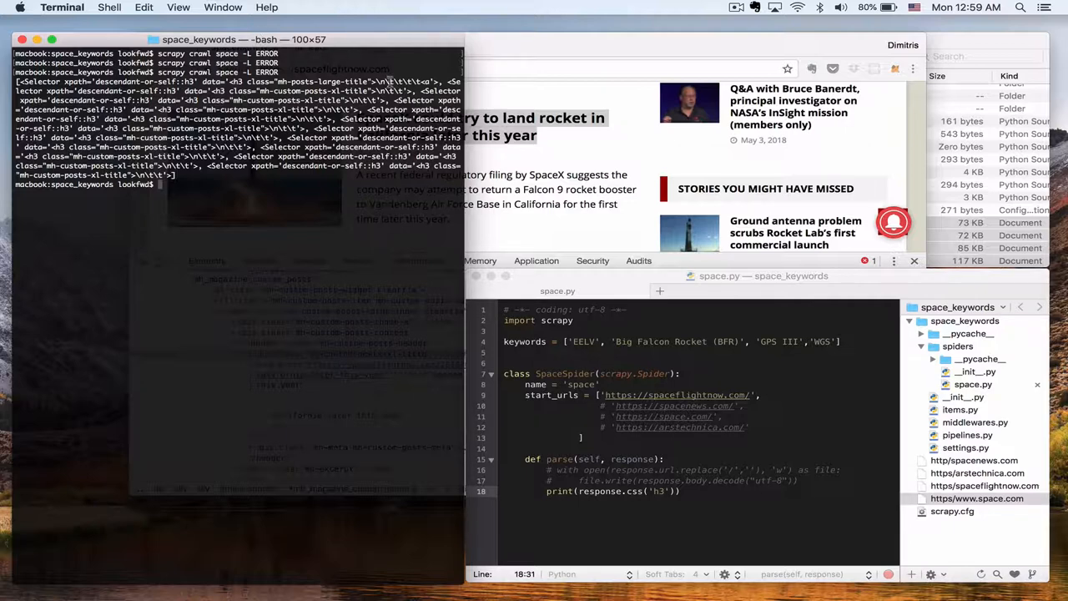
mouse_move(632, 337)
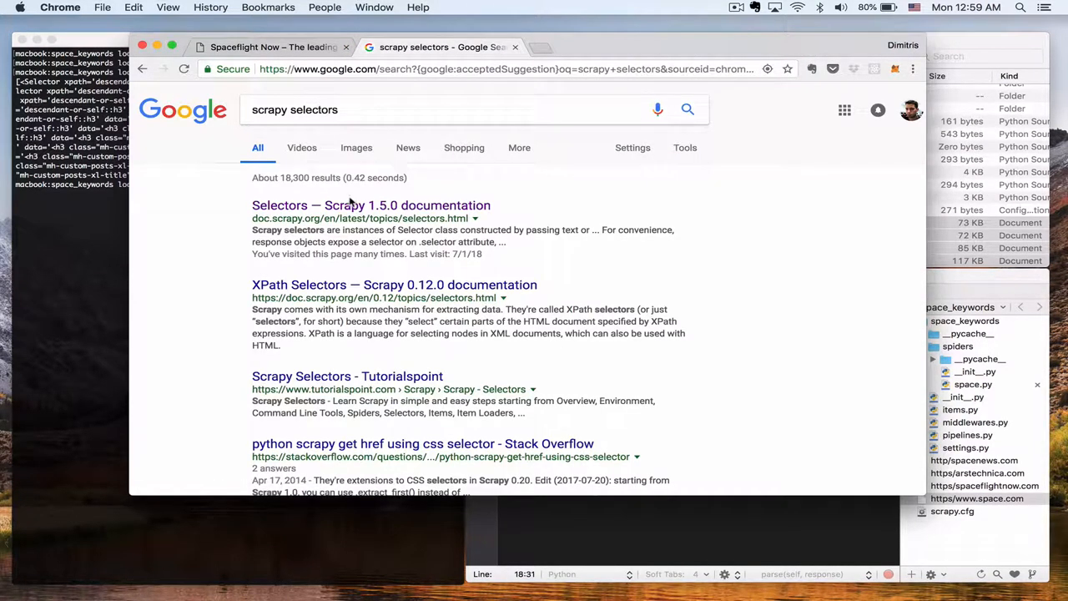
Consult the Scrapy 1.5.0 selectors docs and pick out the ::text part of the title example
left_click(371, 204)
type("css")
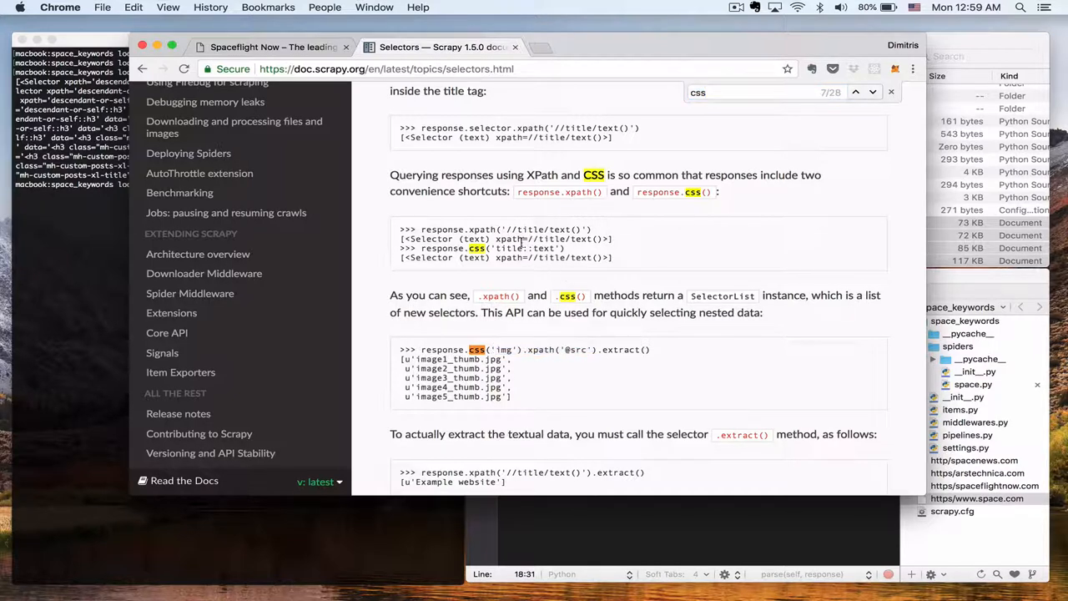
double_click(541, 247)
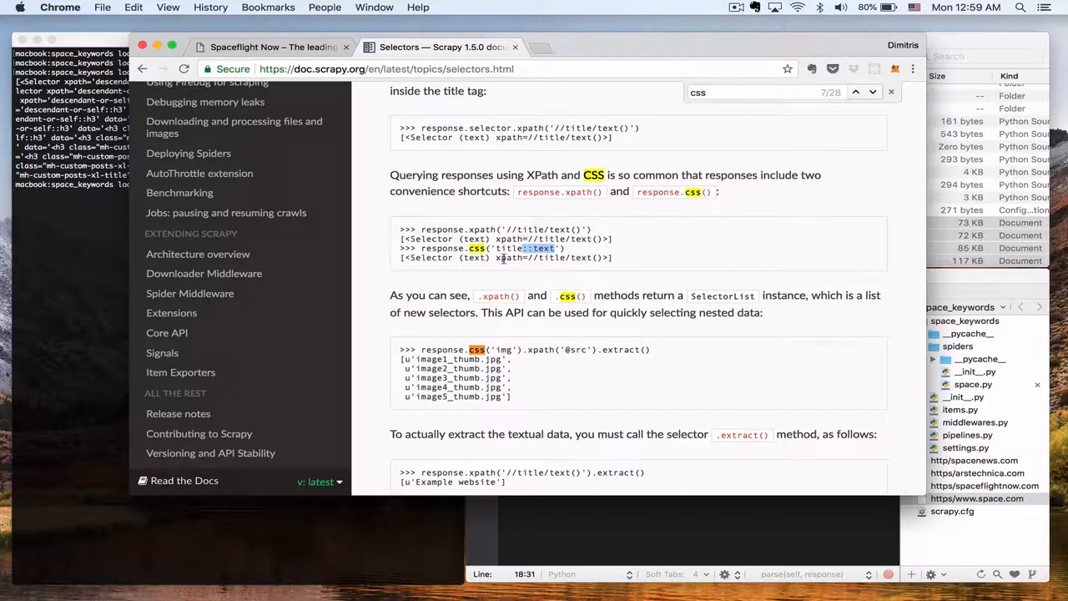
scroll("down", 3)
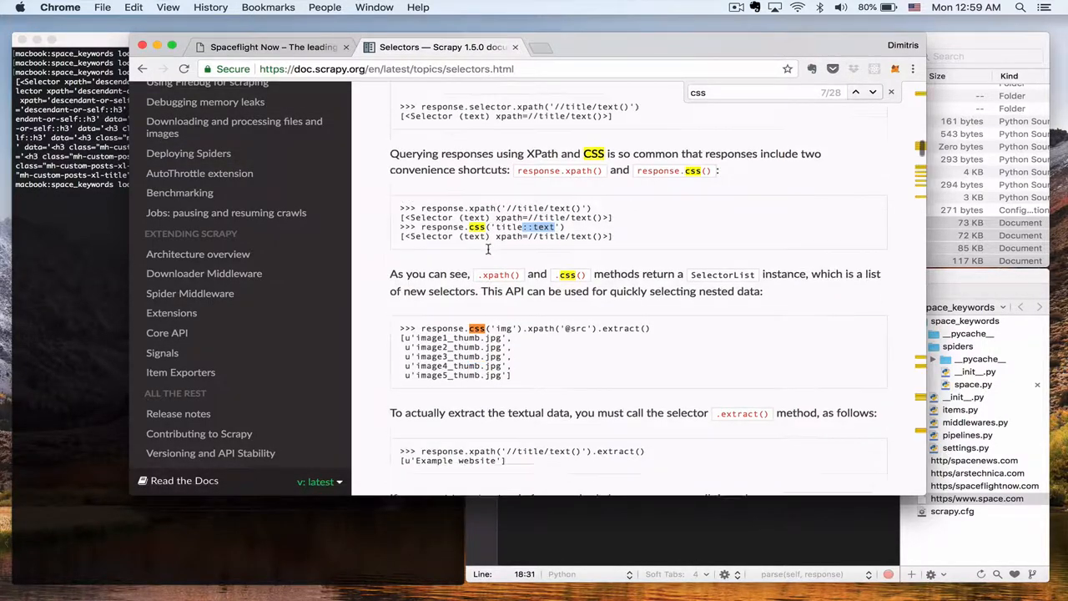
scroll("down", 3)
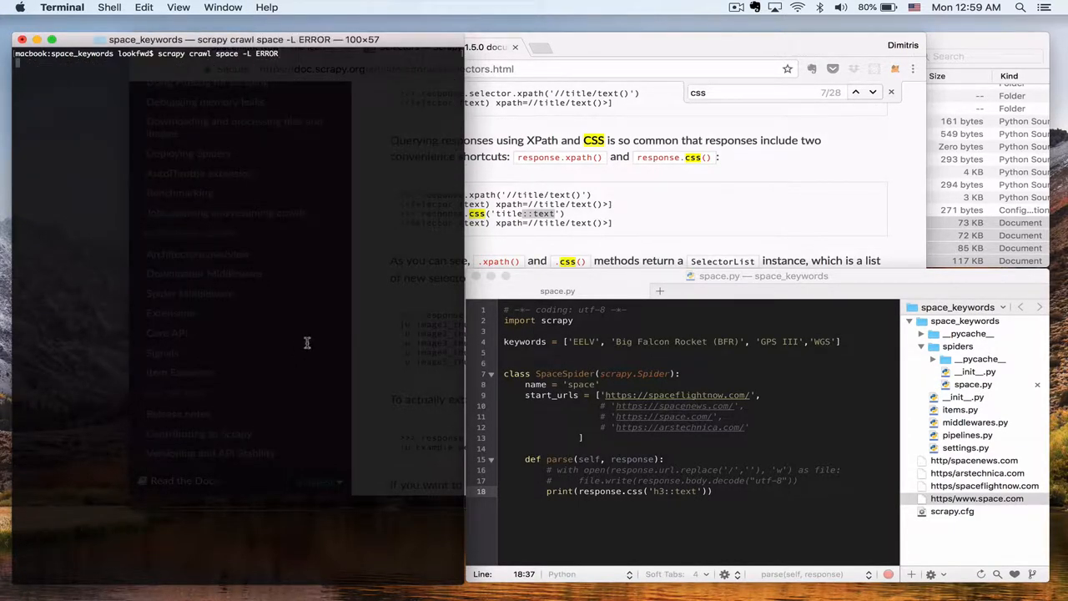
Test the h3::text selector, add .extract(), and check a headline on the Spaceflight Now page
key("Return")
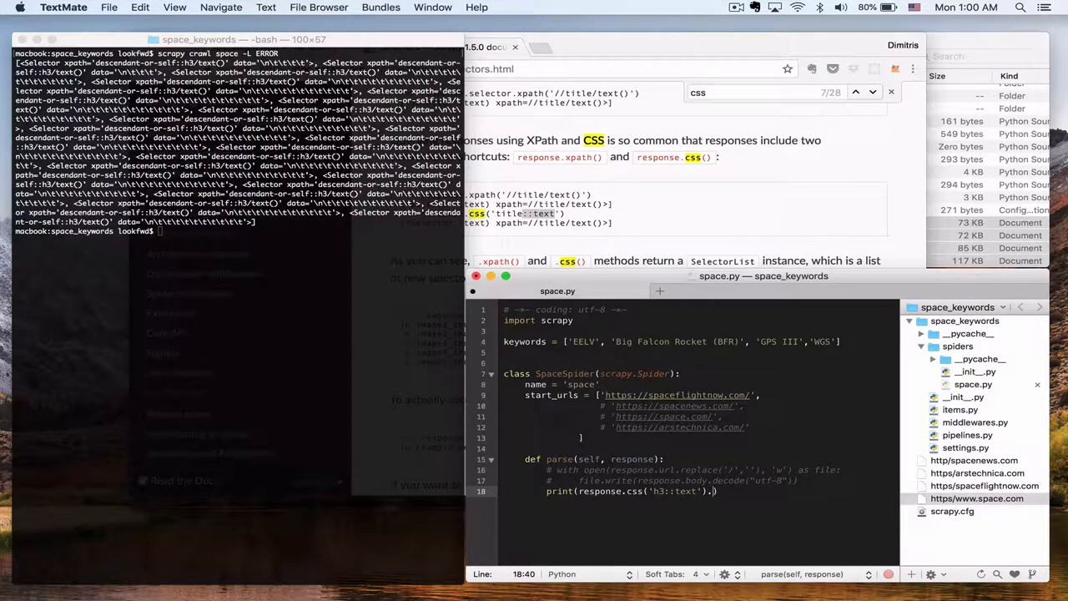
type(".extract()")
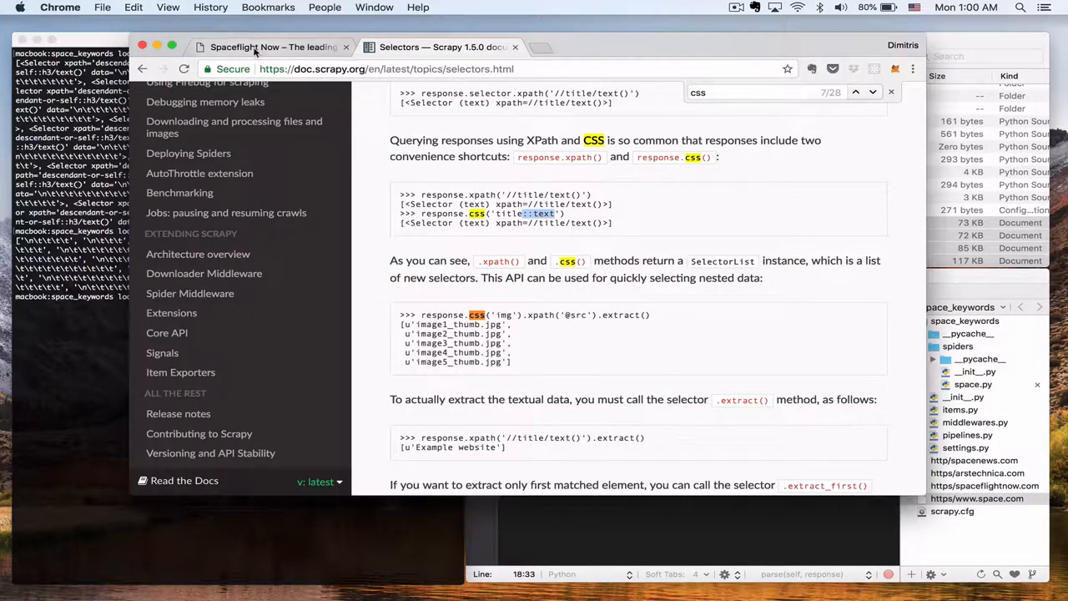
left_click(267, 47)
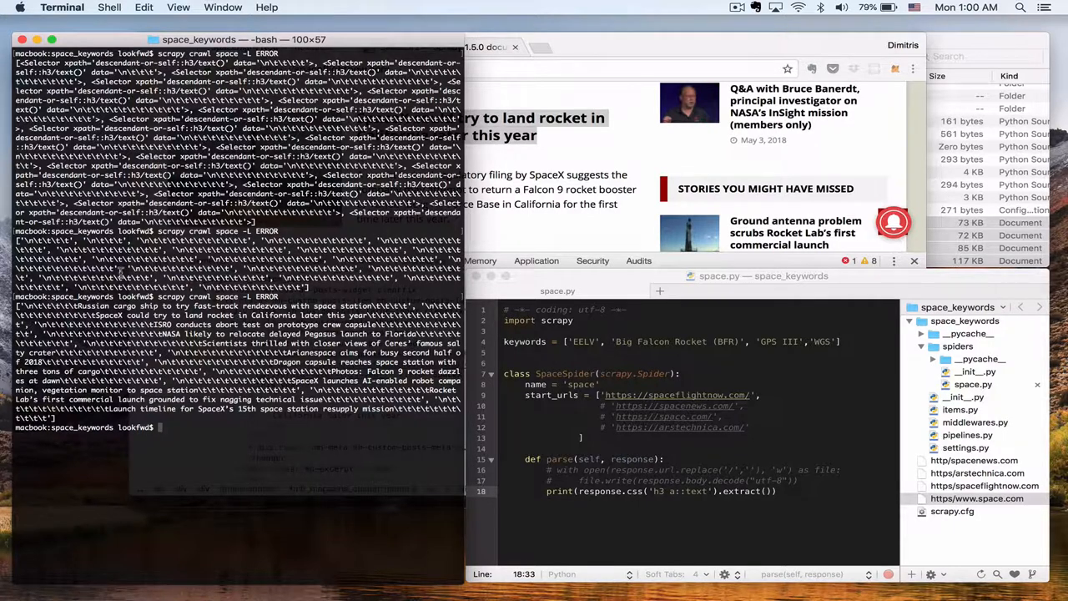
left_click_drag(80, 307, 280, 307)
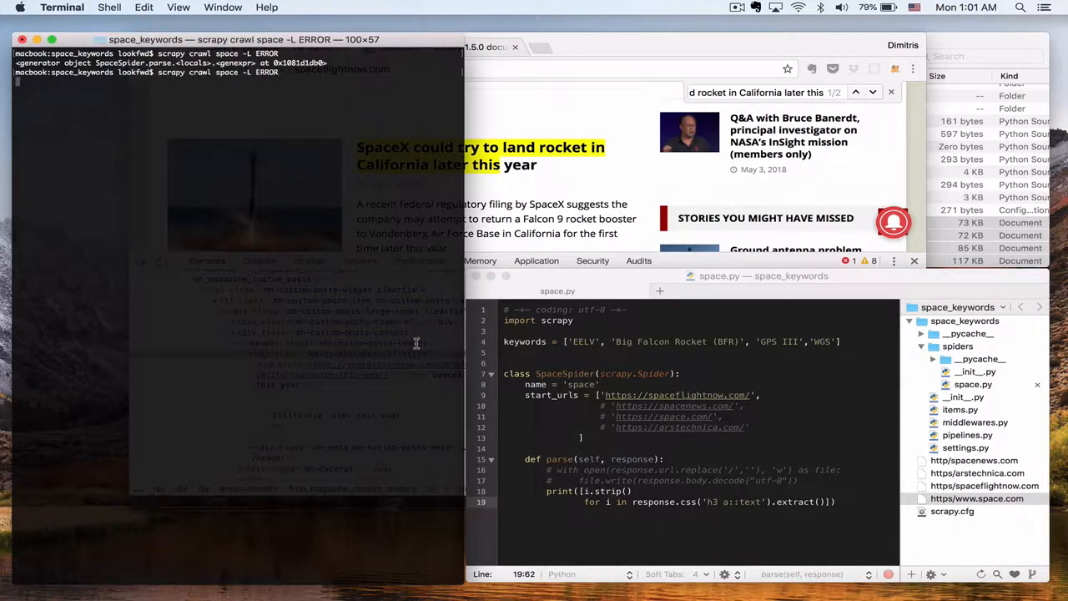
Run the crawl printing stripped headlines, then begin looping over response.css('h3 a') links
key("Return")
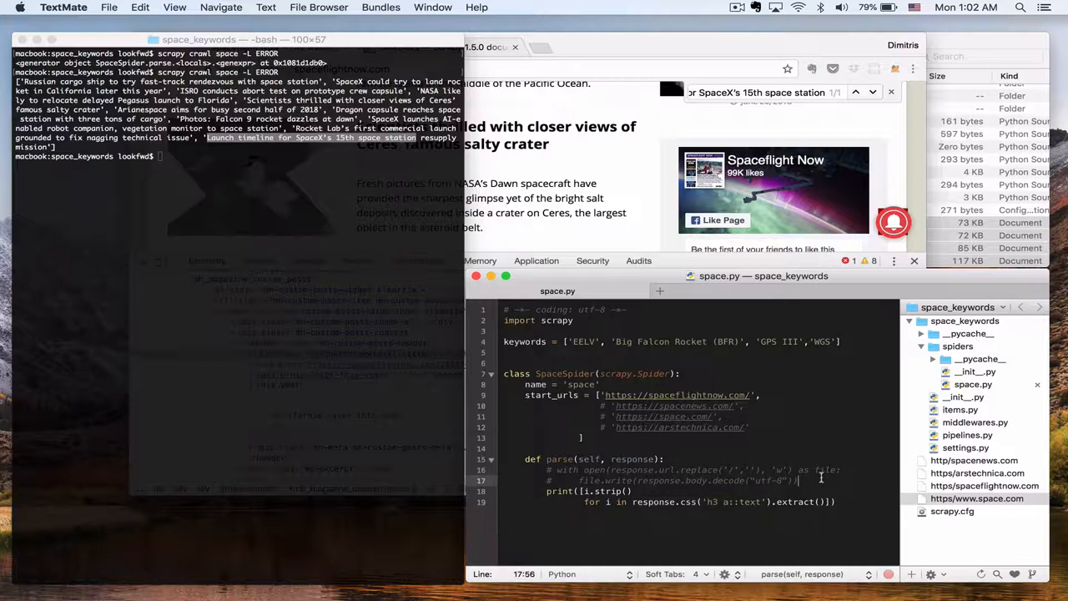
type("response.css('h3 a'):")
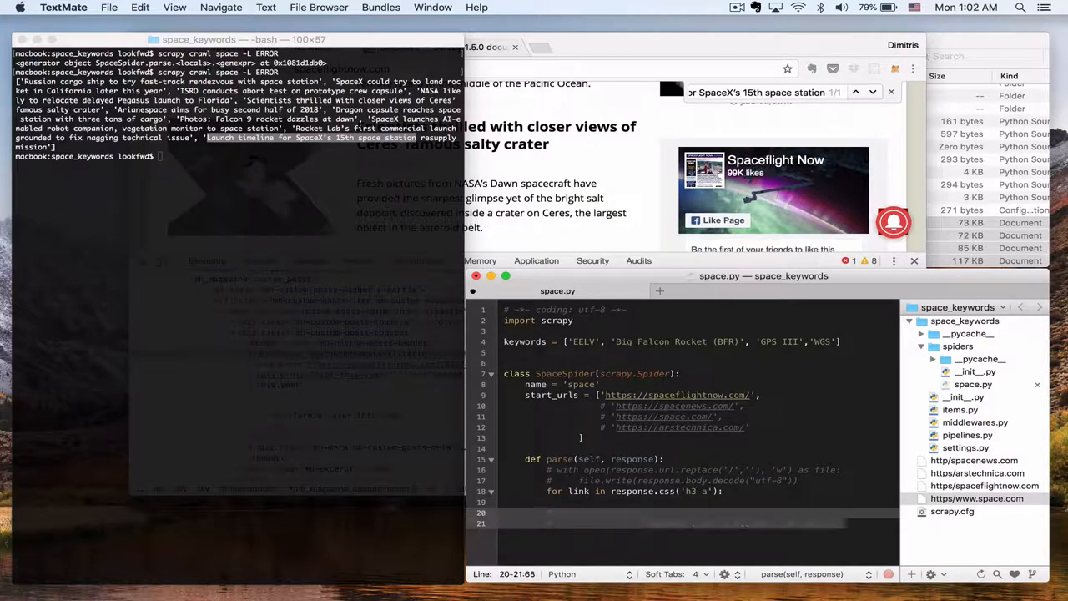
Print link.extract() for each 'h3 a' link and rerun scrapy crawl space -L ERROR
type("pri")
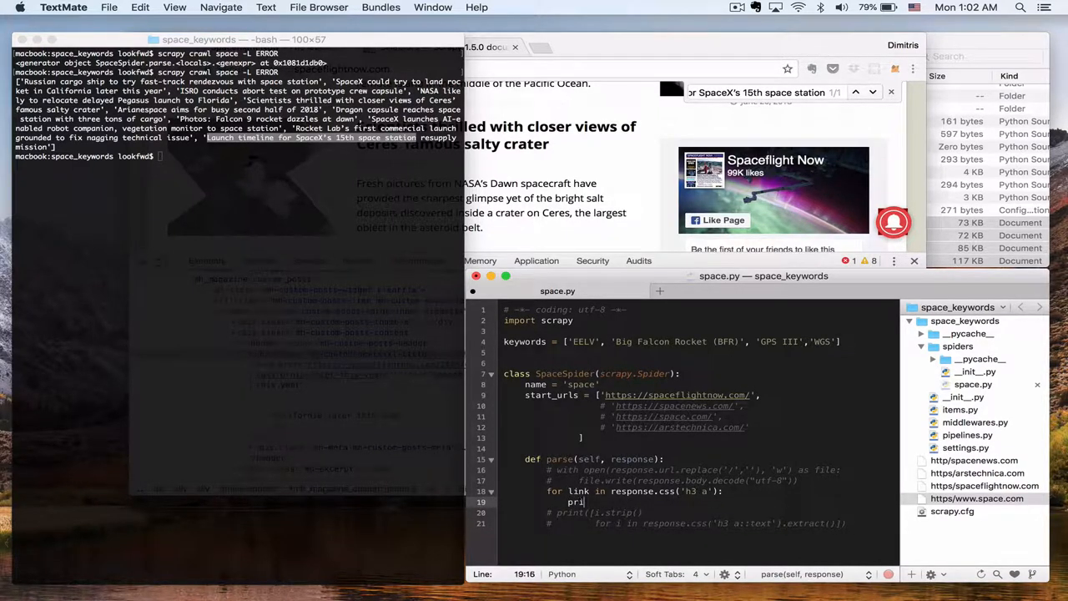
type("nt()")
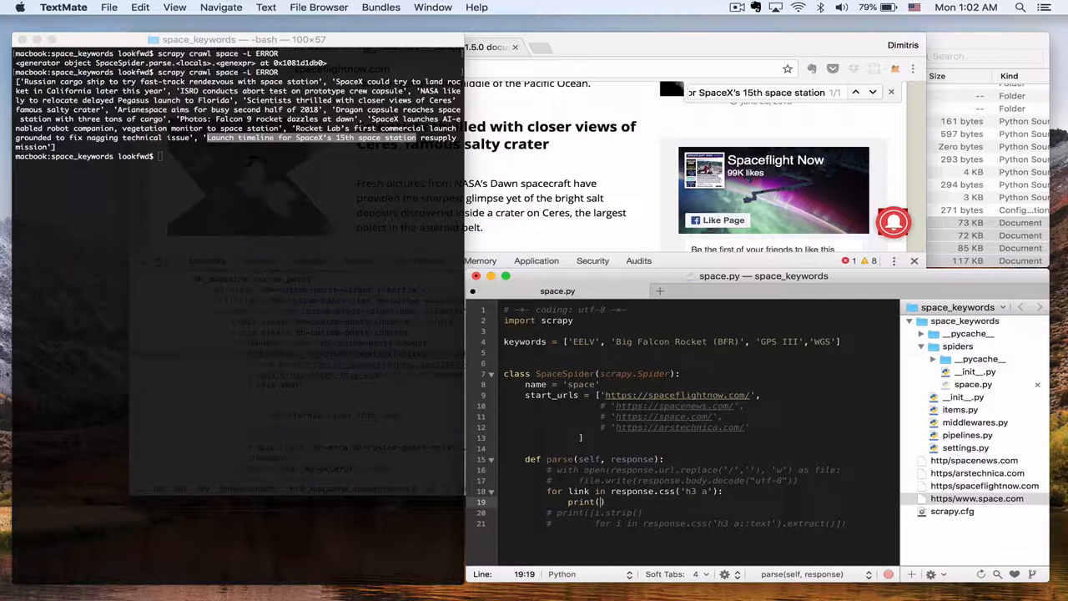
type("link.extract(")
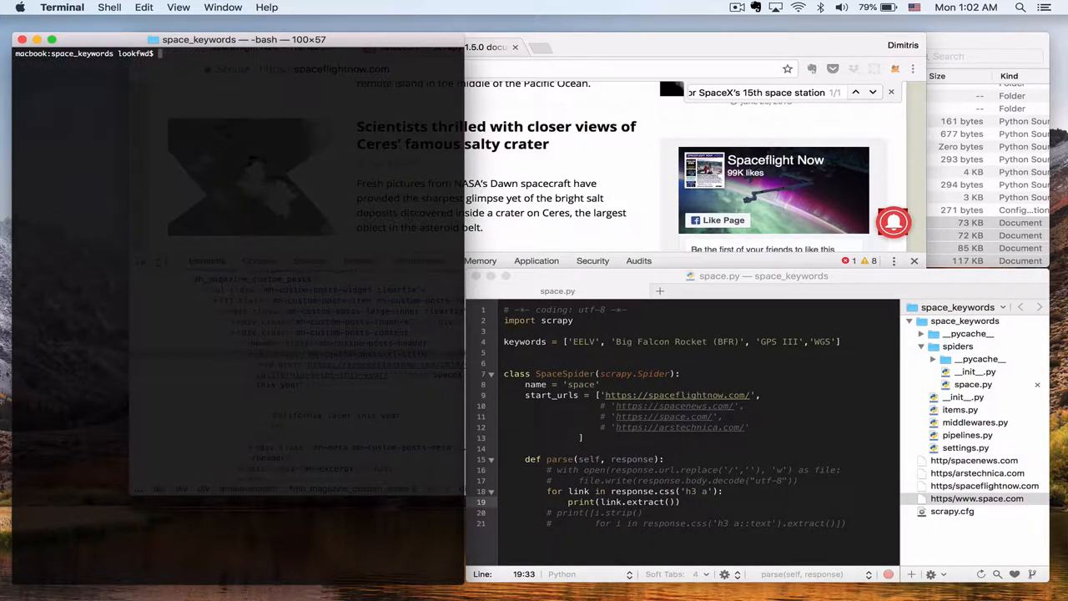
type("scrapy crawl space -L ERROR")
left_click(767, 92)
type("href")
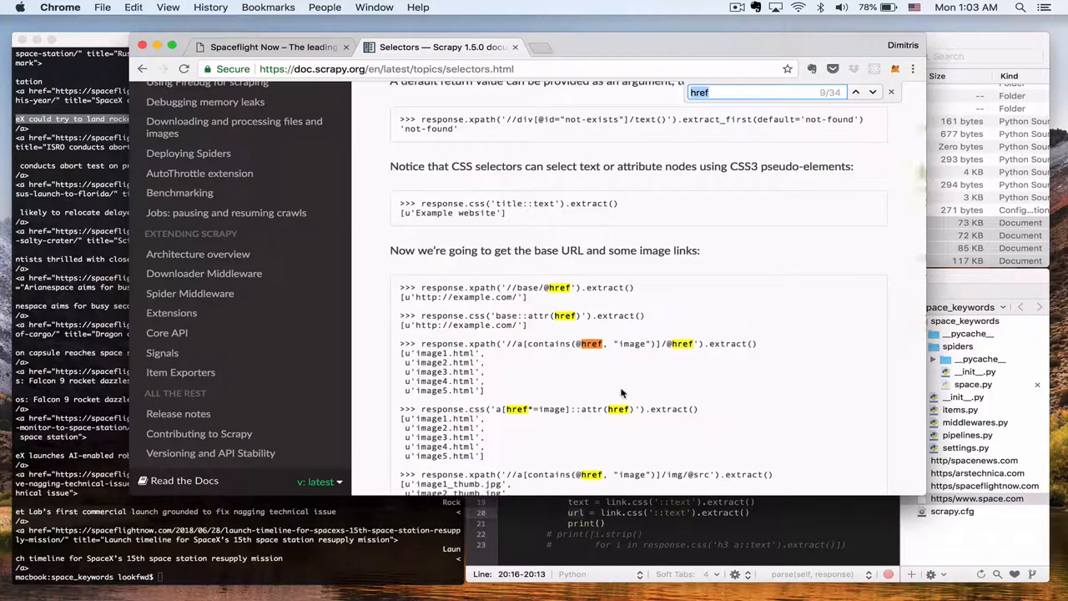
Print each link's stripped ::text and ::attr(href) URL, then save space.py
left_click(855, 92)
type("attr(href")
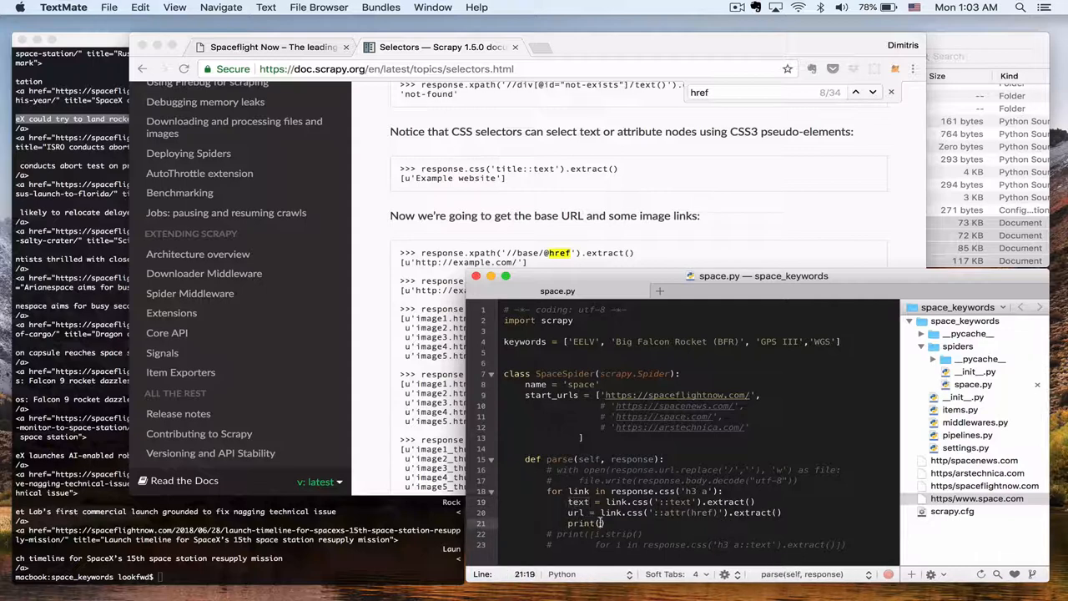
type("text, r")
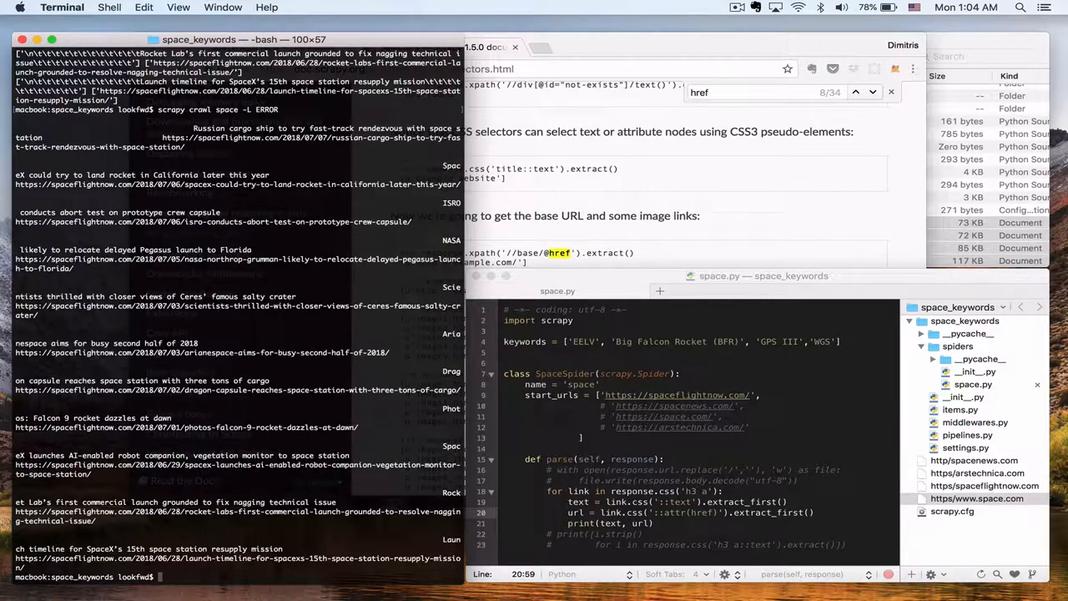
left_click(814, 502)
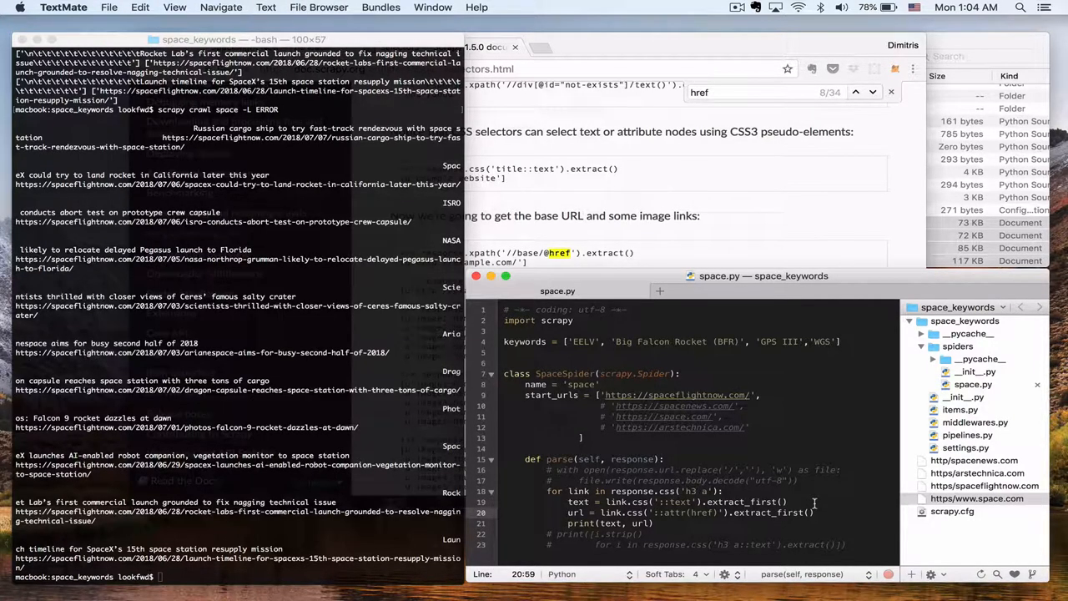
type(".strip()")
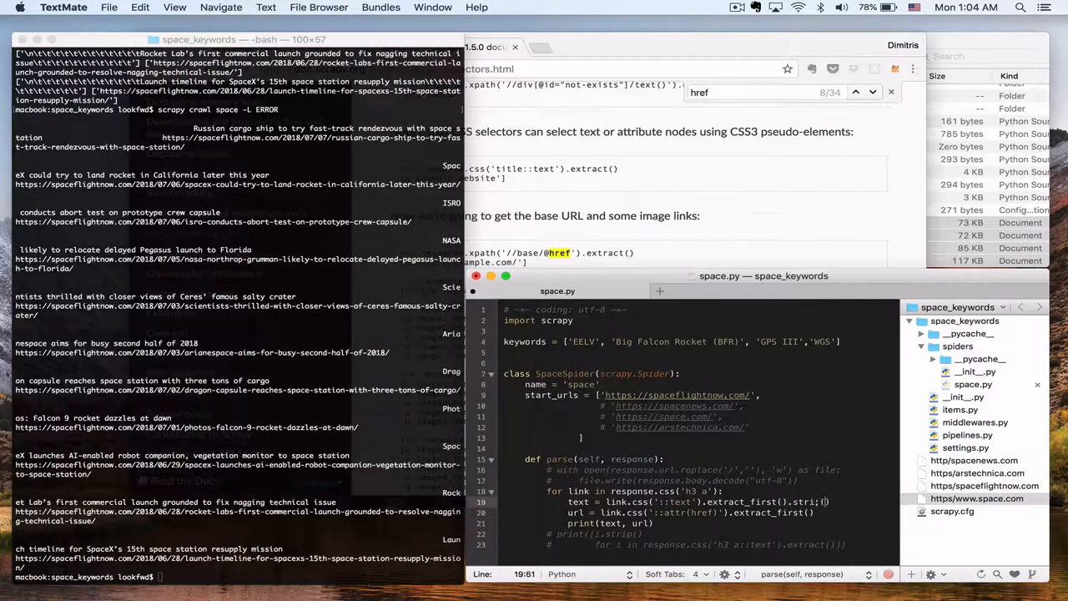
type("(")
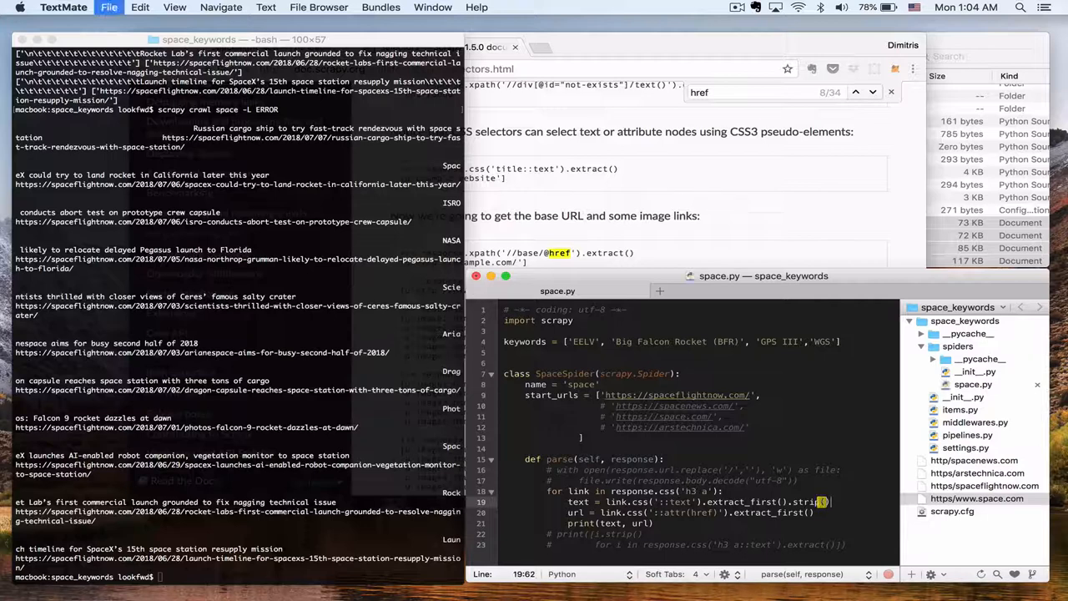
left_click(234, 40)
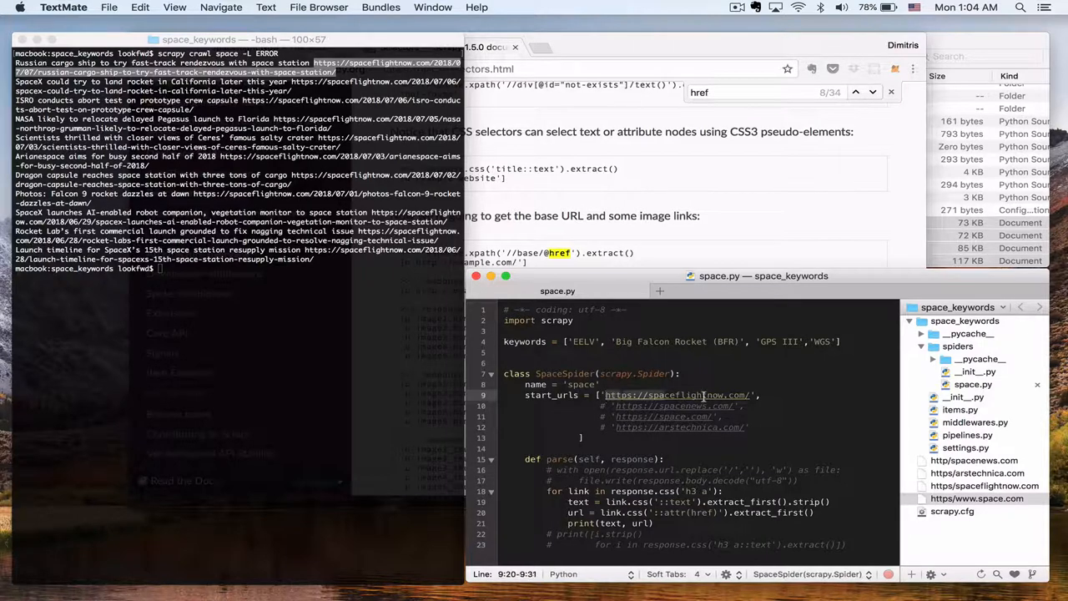
Gather (text, url) pairs into headlines when 'spaceflightnow' is in response.url and print(headlines)
left_click(686, 394)
type("if response")
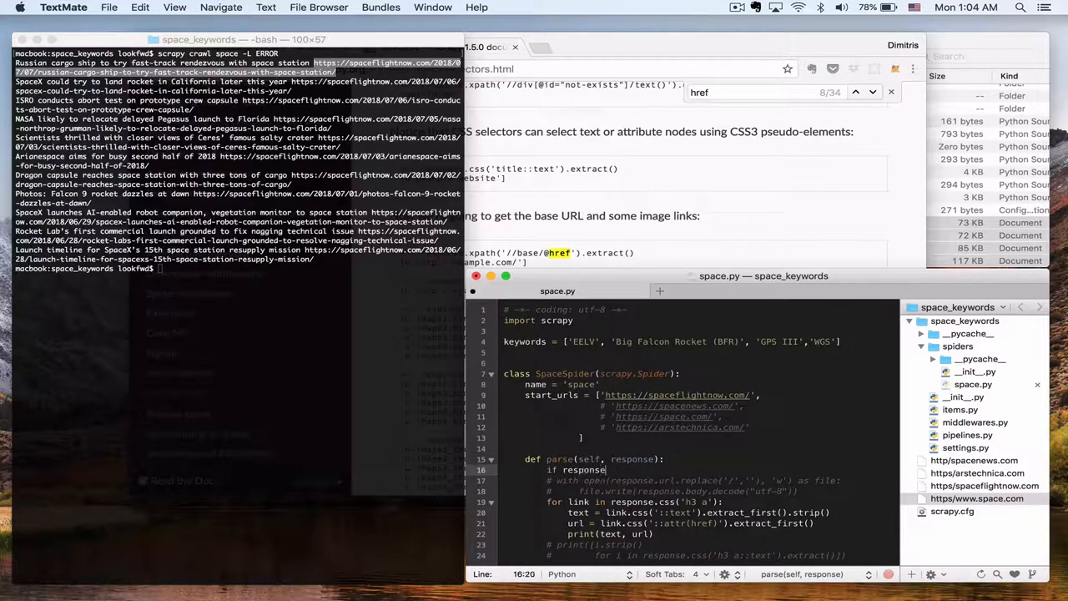
type(".url:")
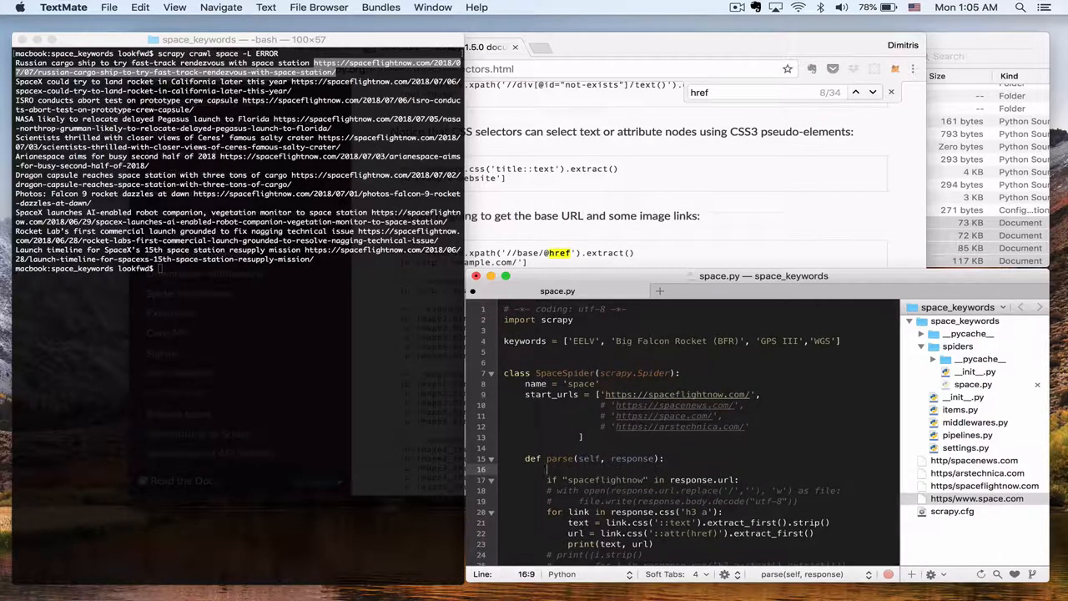
type("lines = [")
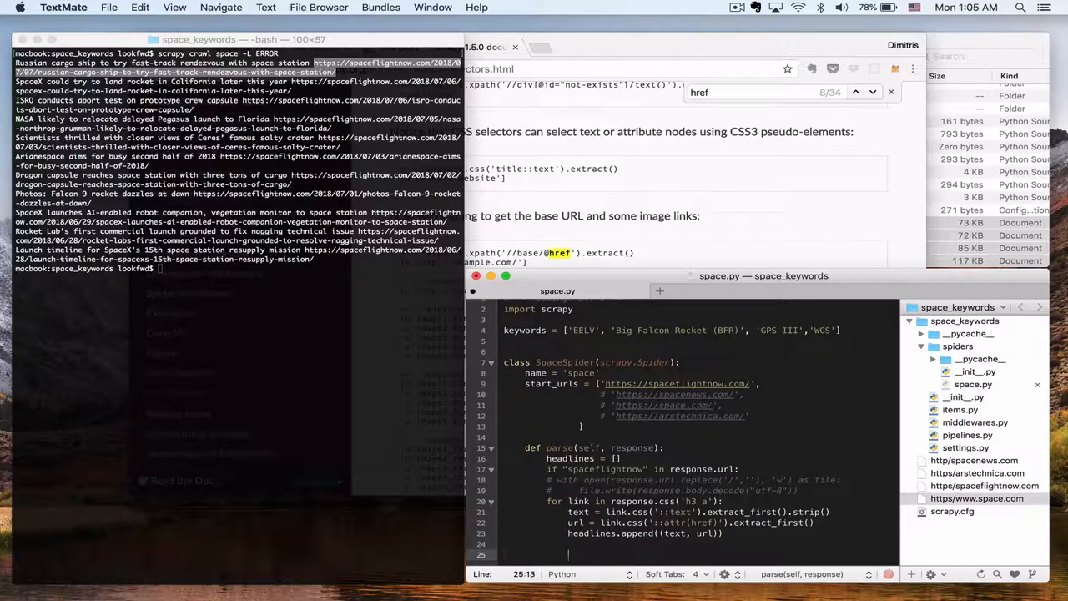
type("print")
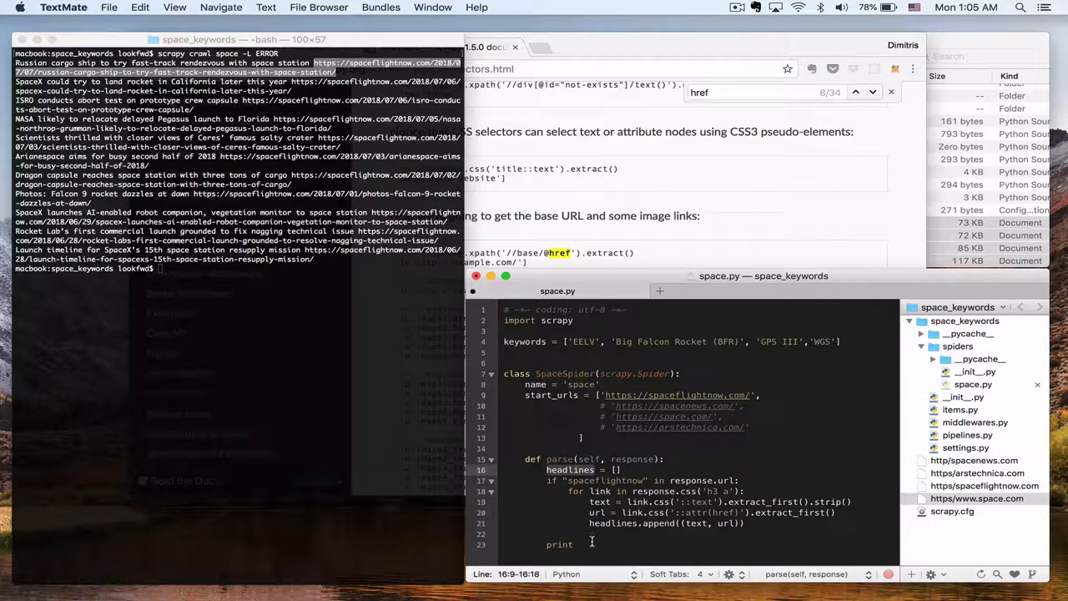
type("(headlines)")
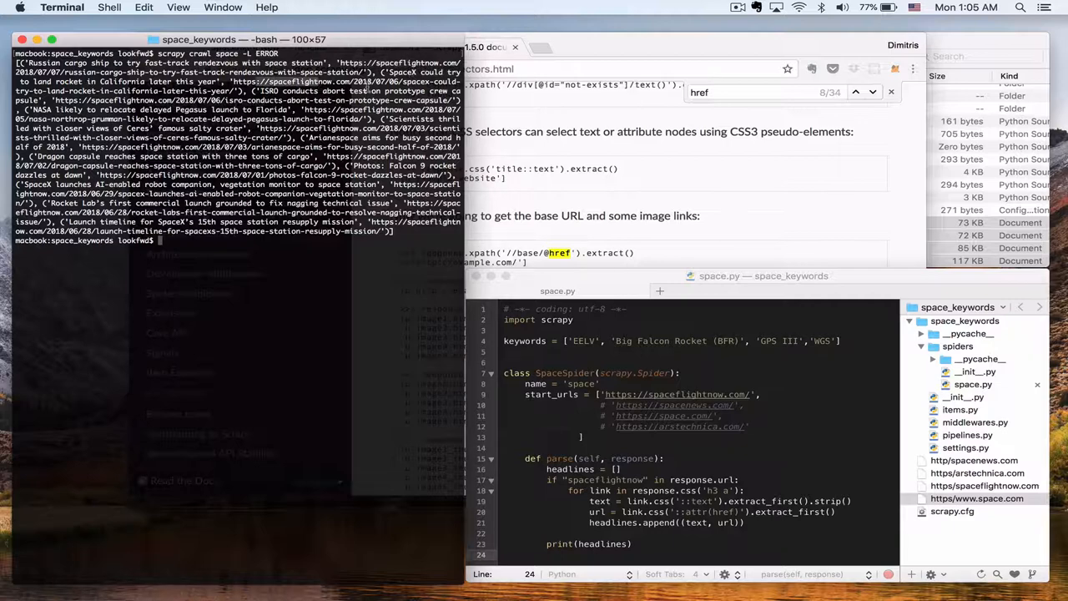
left_click(731, 524)
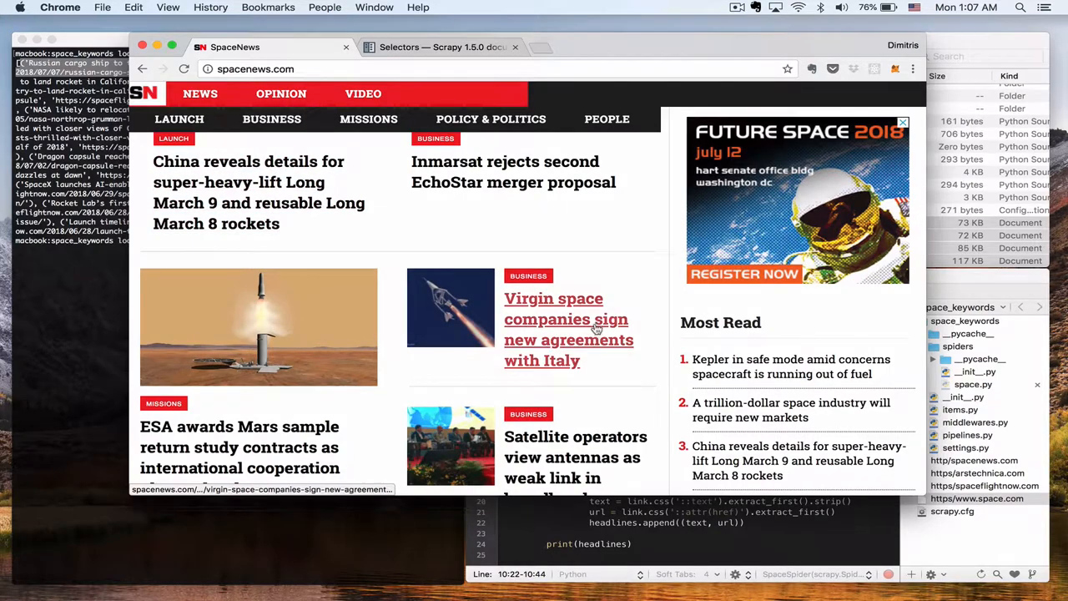
Browse spacenews.com, then duplicate the if block as an elif branch for the second site
scroll("down", 3)
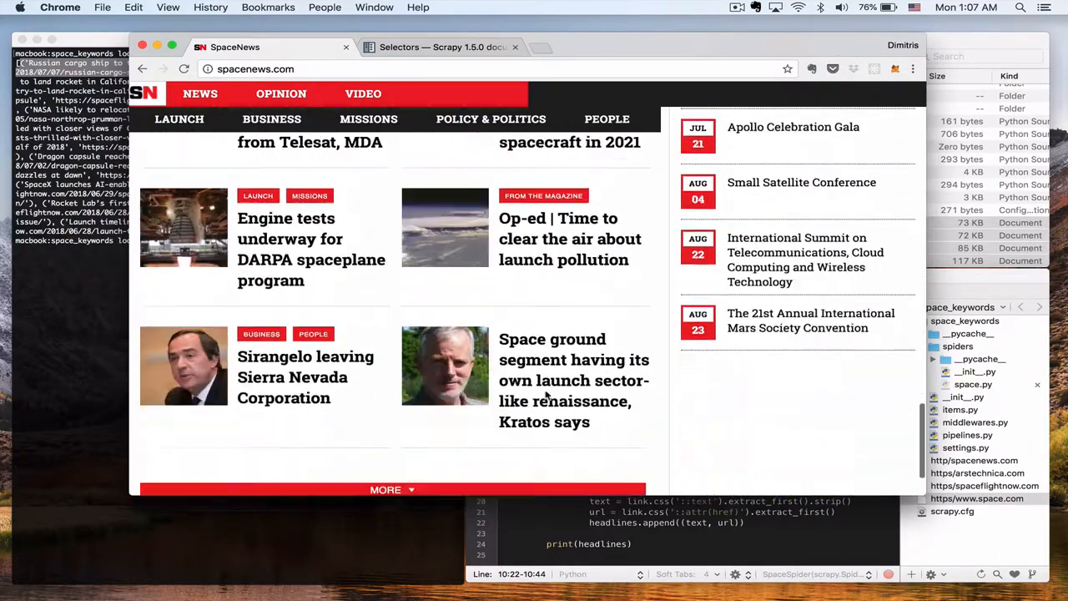
scroll("down", 3)
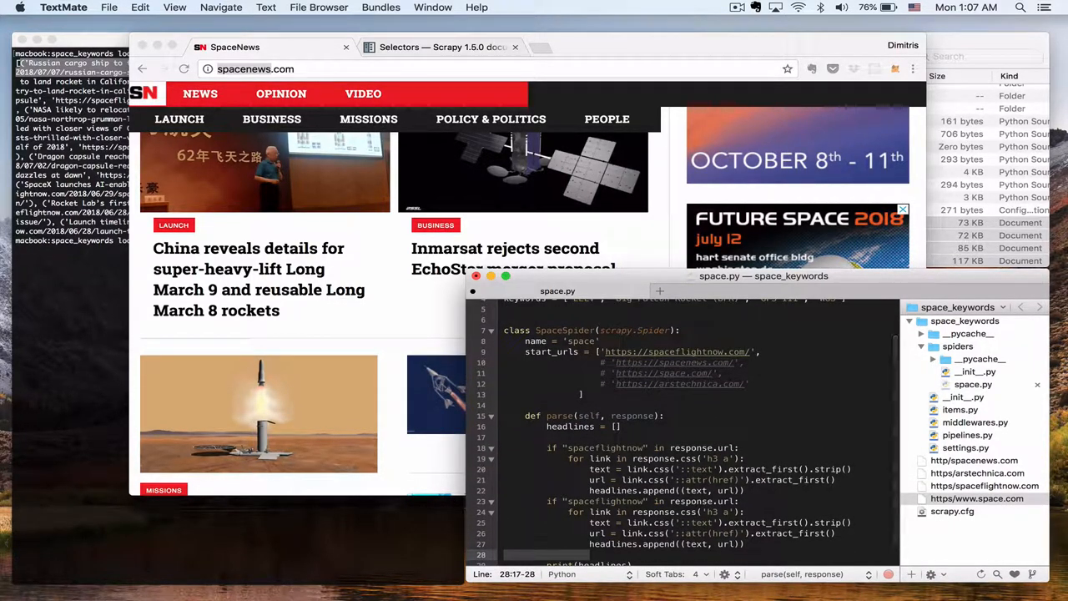
left_click(547, 501)
type("el")
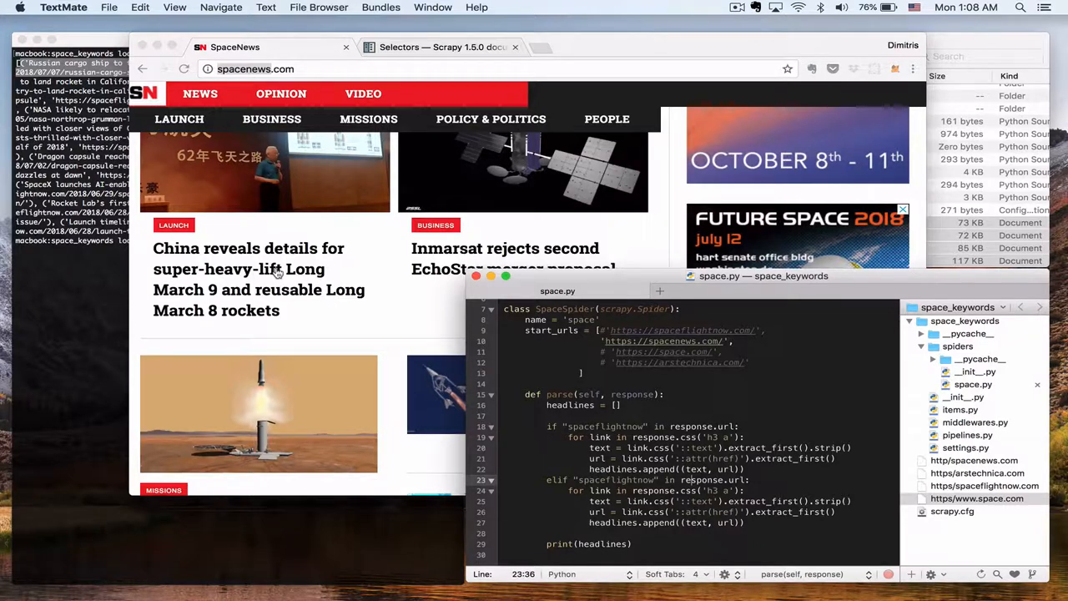
Inspect the China reveals and Kepler headlines, revealing SpaceNews links inside h1 elements
right_click(247, 269)
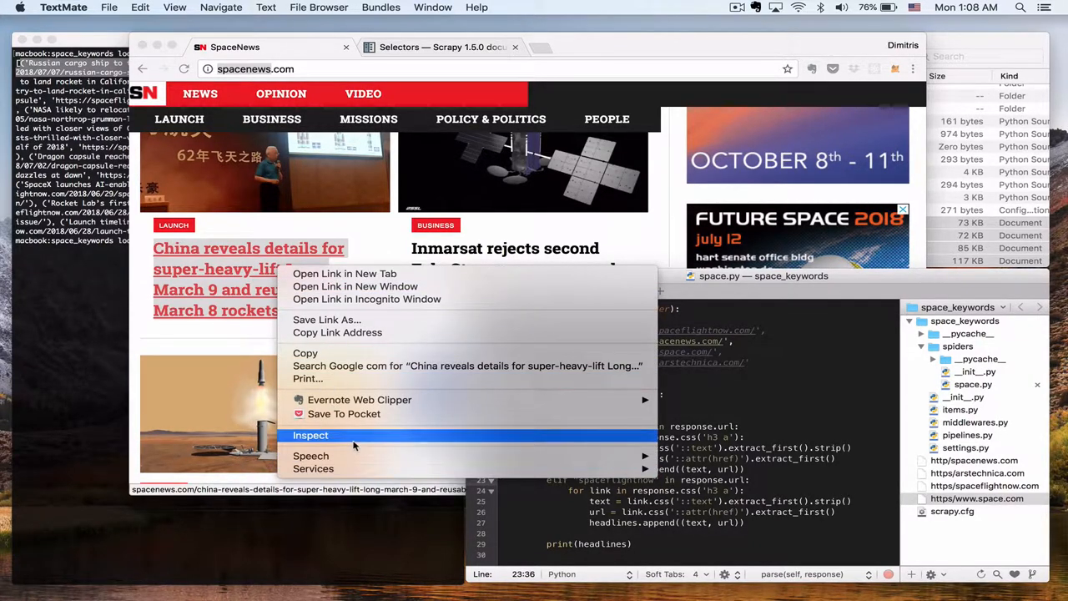
left_click(310, 434)
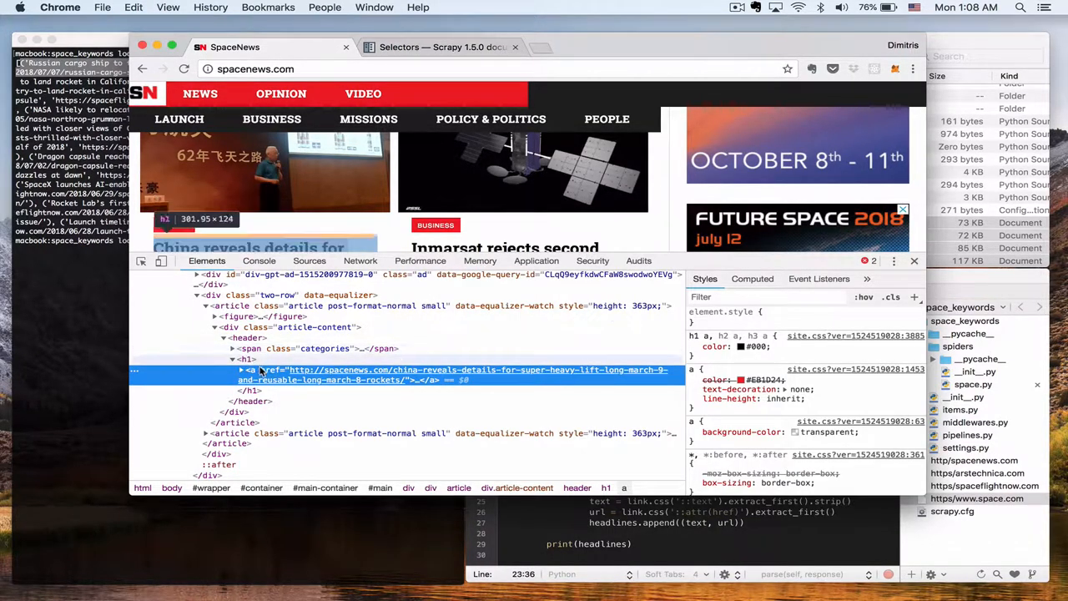
left_click(240, 371)
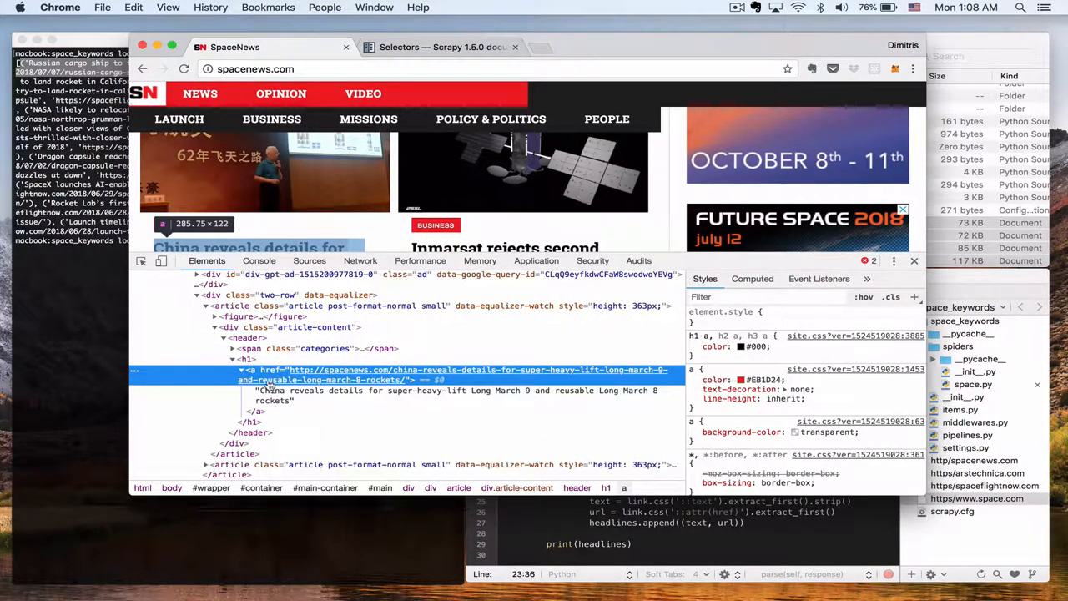
mouse_move(492, 184)
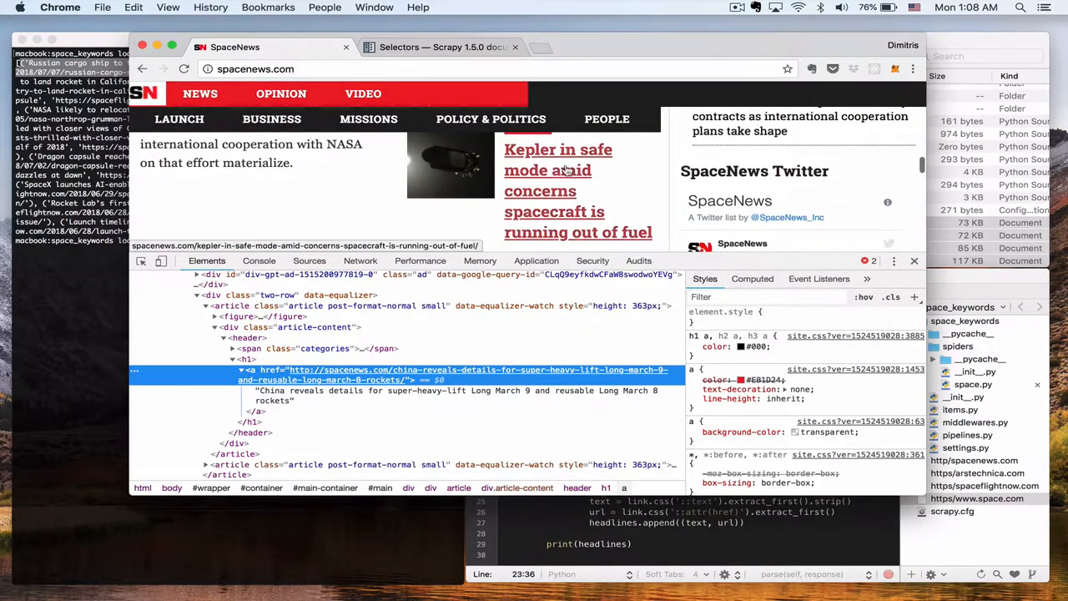
right_click(559, 158)
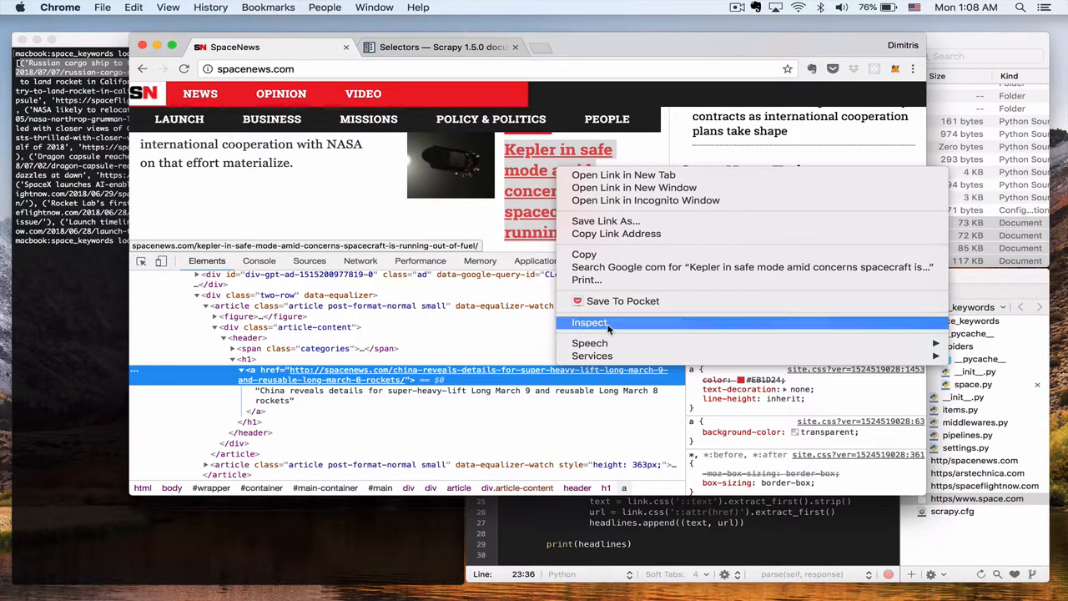
left_click(591, 322)
type("print(response.body)")
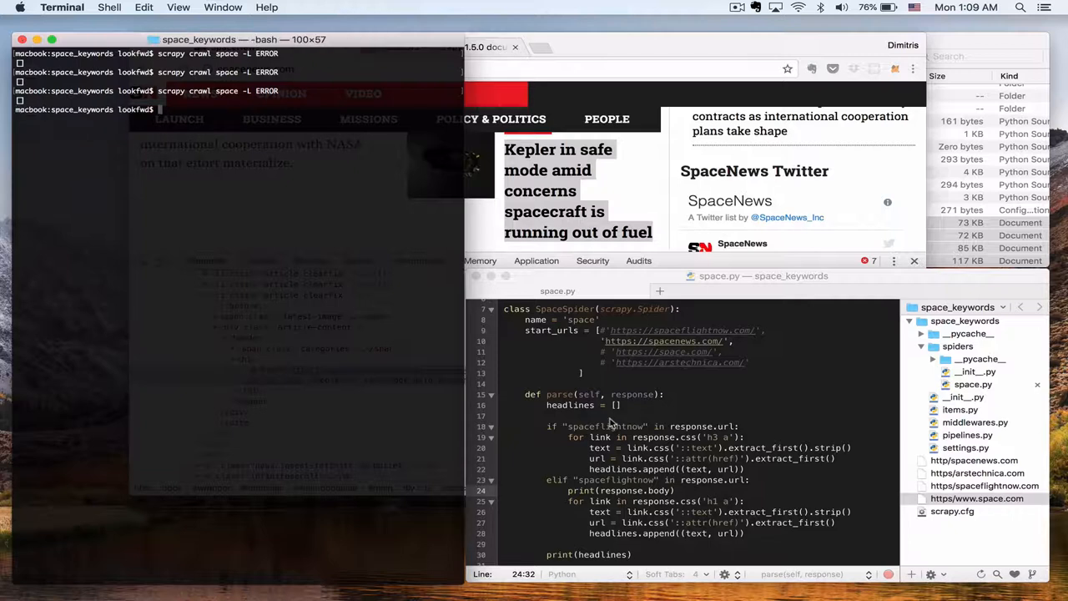
mouse_move(531, 421)
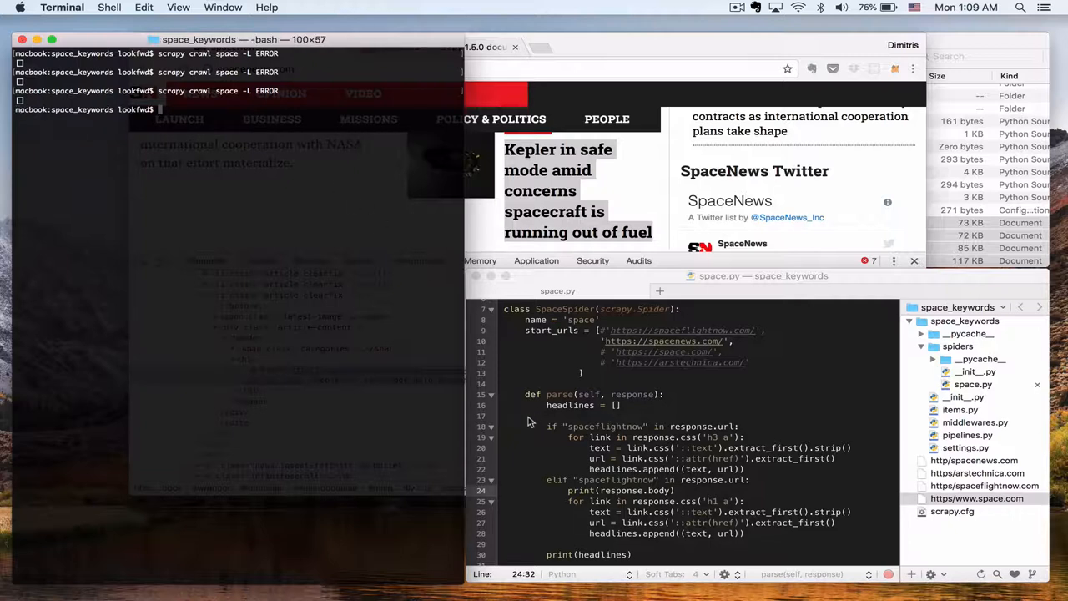
mouse_move(693, 408)
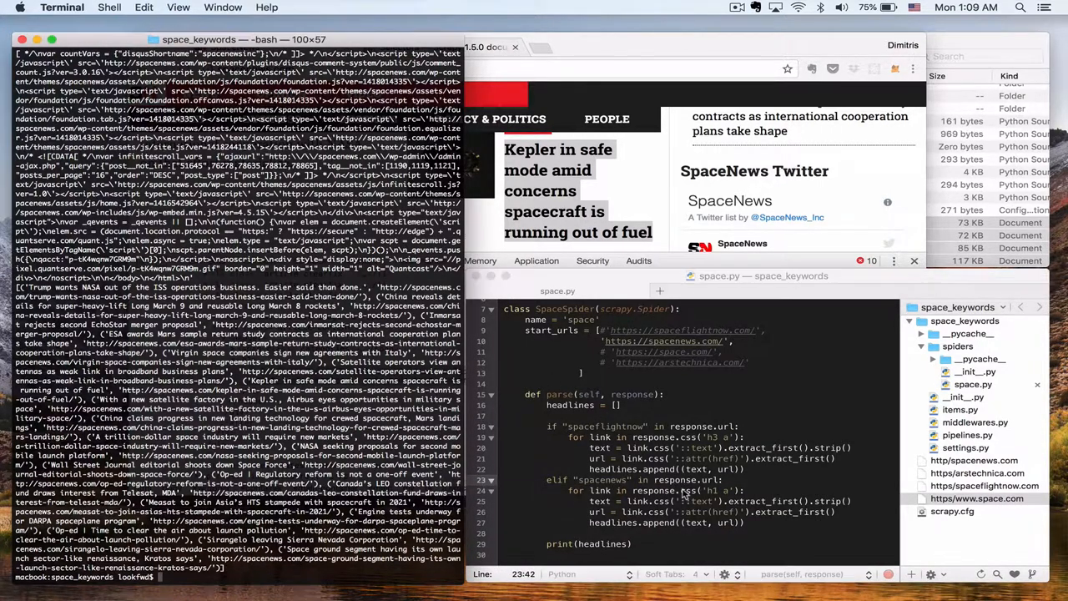
Run scrapy crawl space -L ERROR to print the SpaceNews body and headline pairs
type("scrapy crawl space -L ERROR")
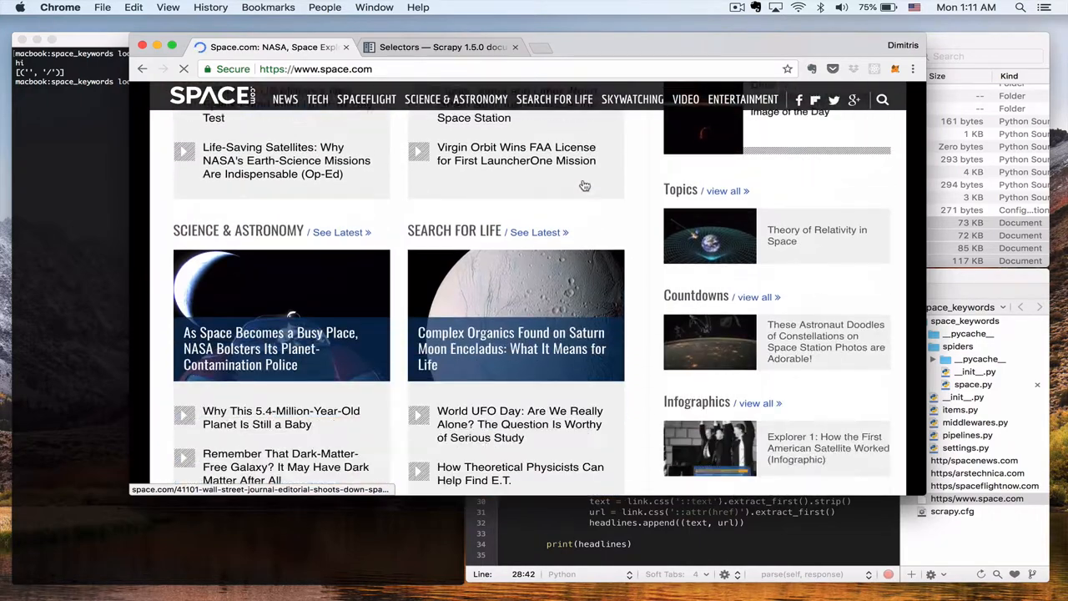
scroll("down", 3)
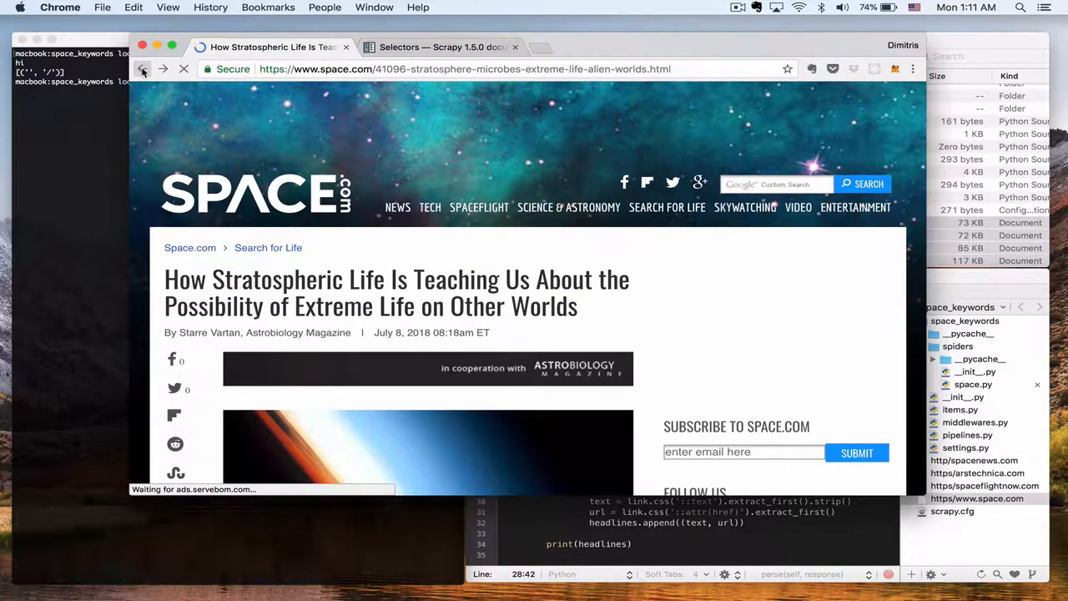
left_click(144, 68)
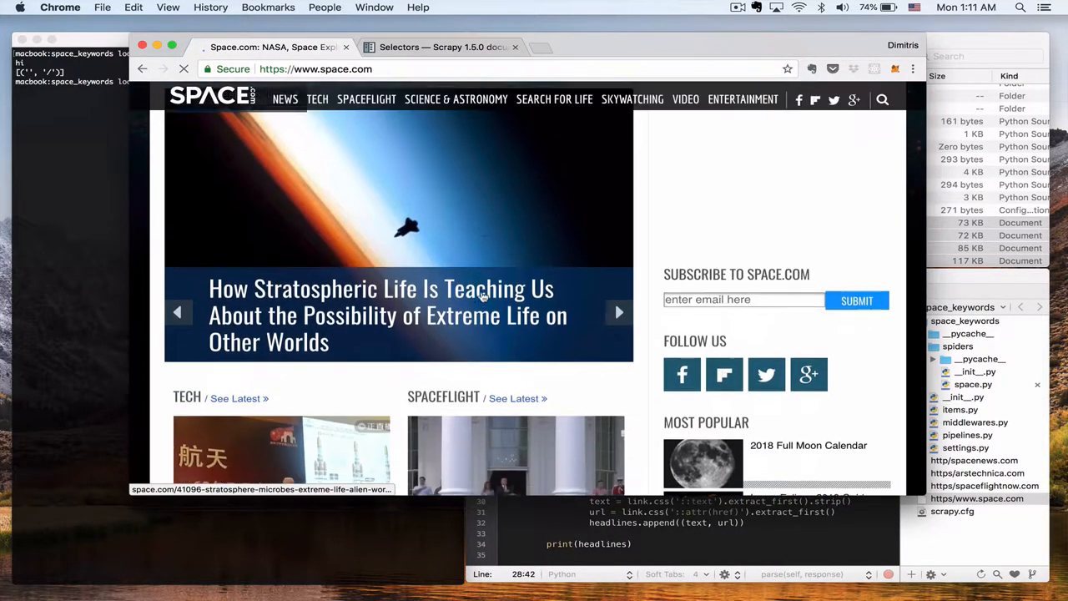
right_click(409, 287)
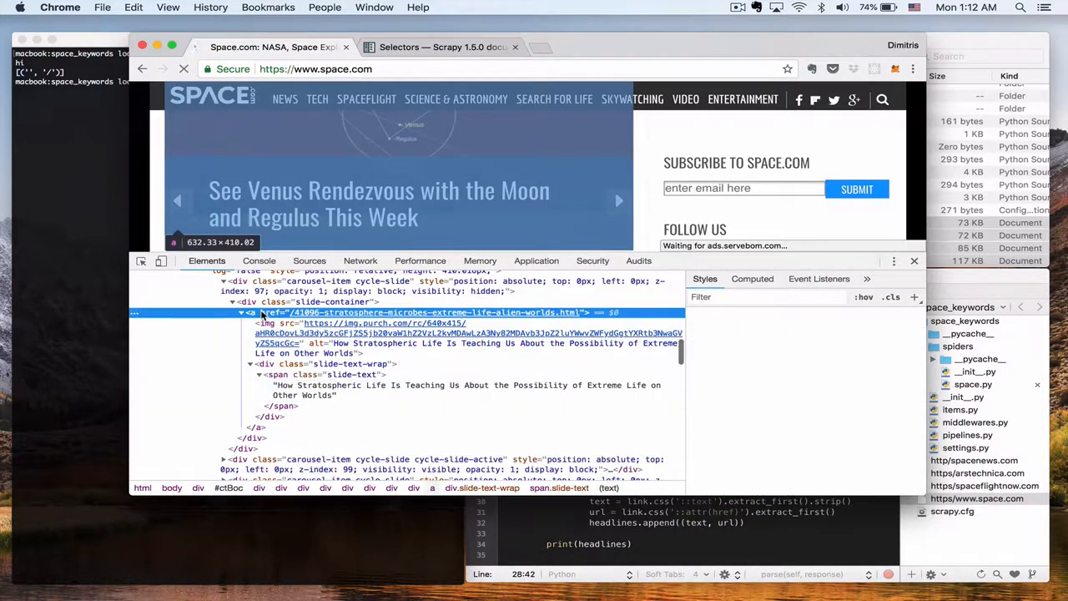
Select the a element inside div.slide-container in the Elements panel
left_click(253, 312)
type("scrapy crawl space -L ERROR")
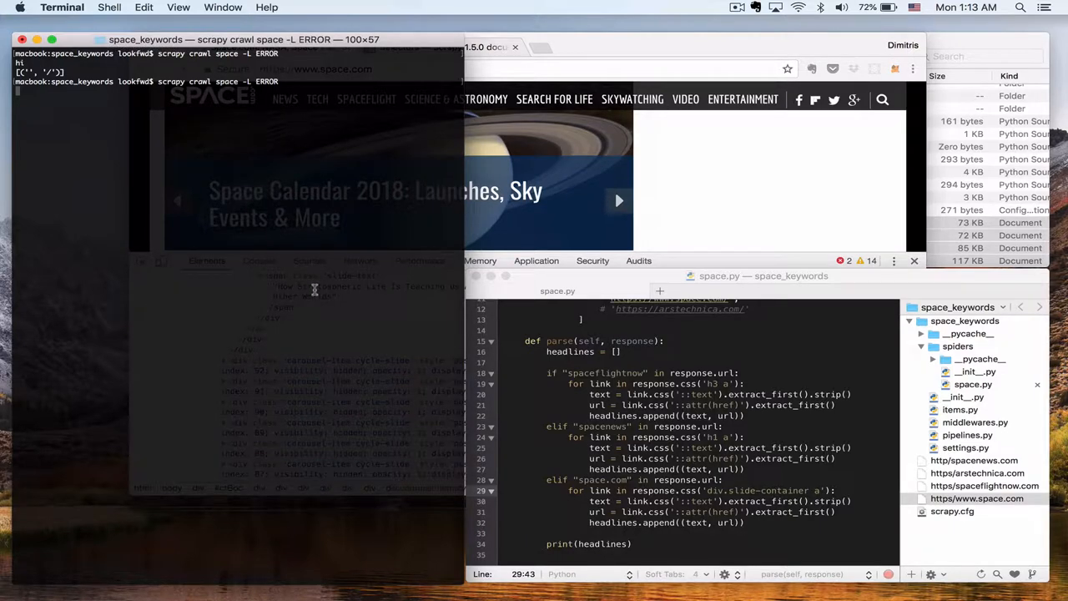
Rerun the space spider to print carousel headlines with relative URLs
type("div span ")
key("Return")
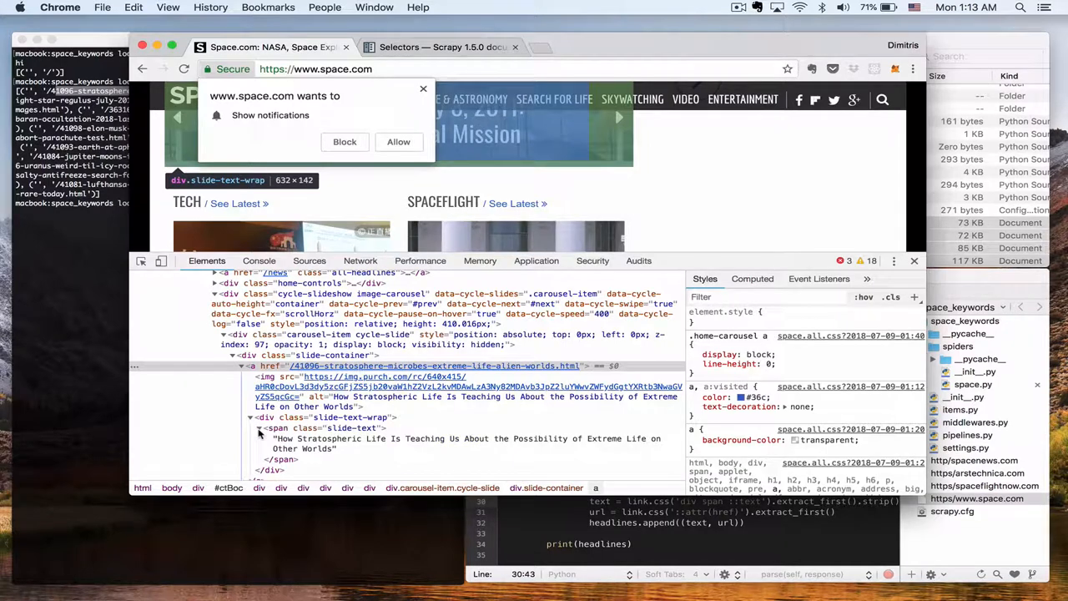
left_click(258, 427)
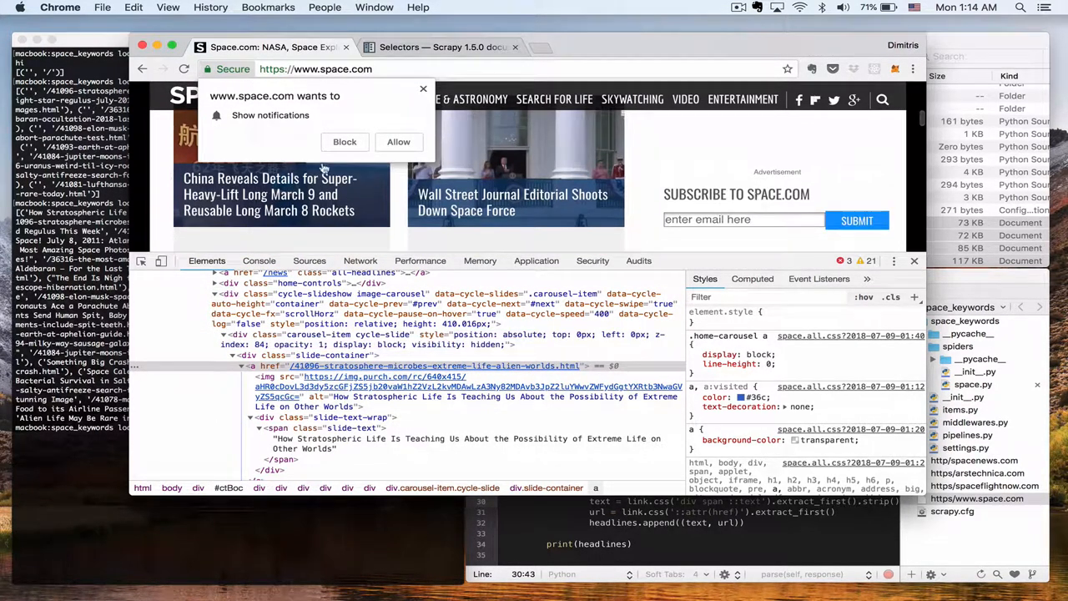
Scroll space.com and inspect the 'Annihilation' headline link's HTML in DevTools
right_click(280, 192)
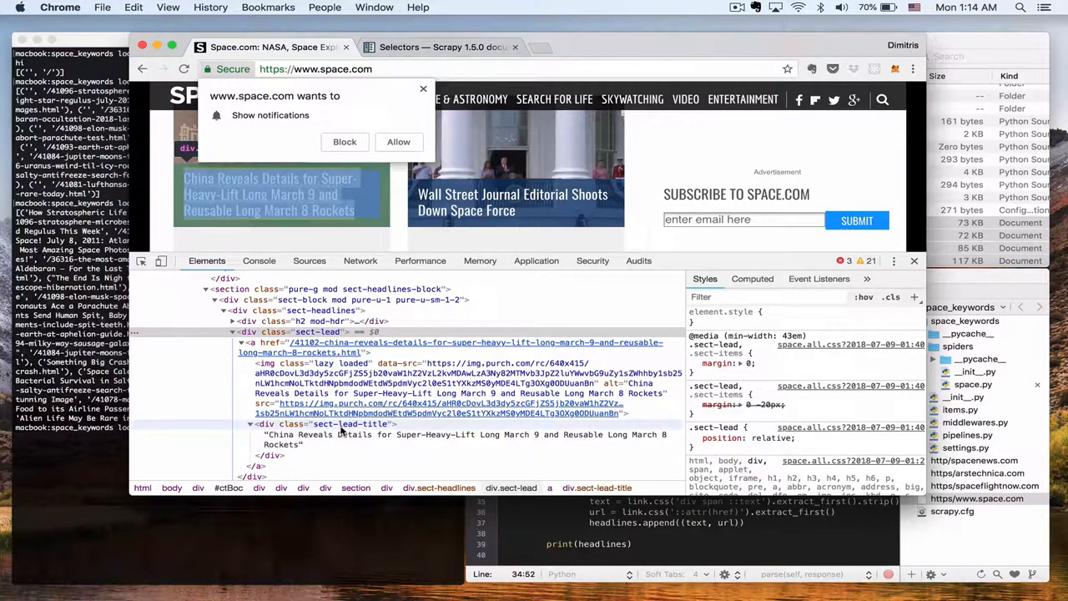
mouse_move(271, 347)
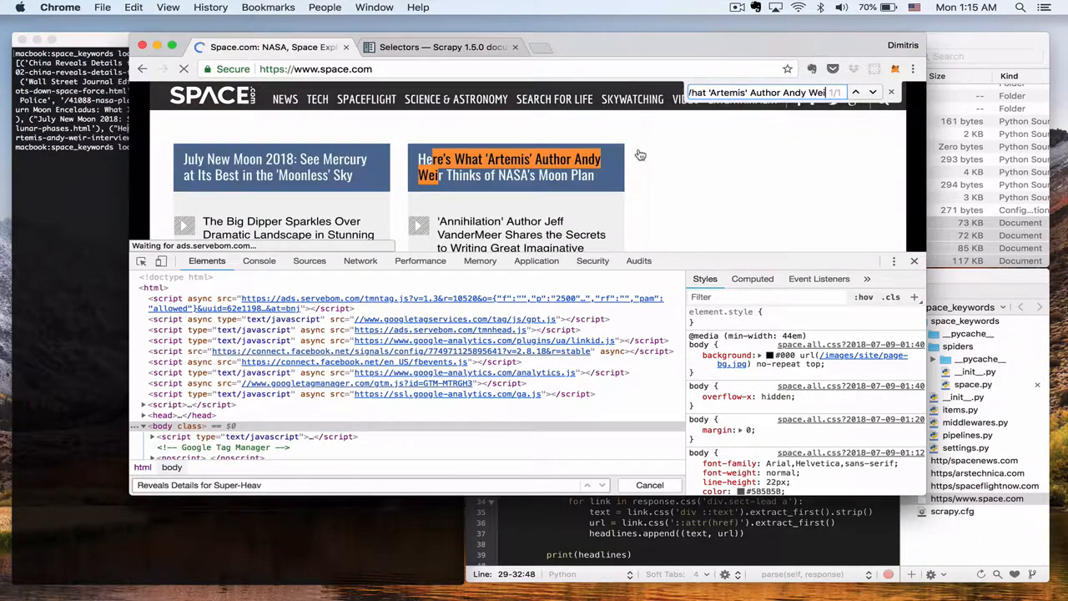
scroll("down", 3)
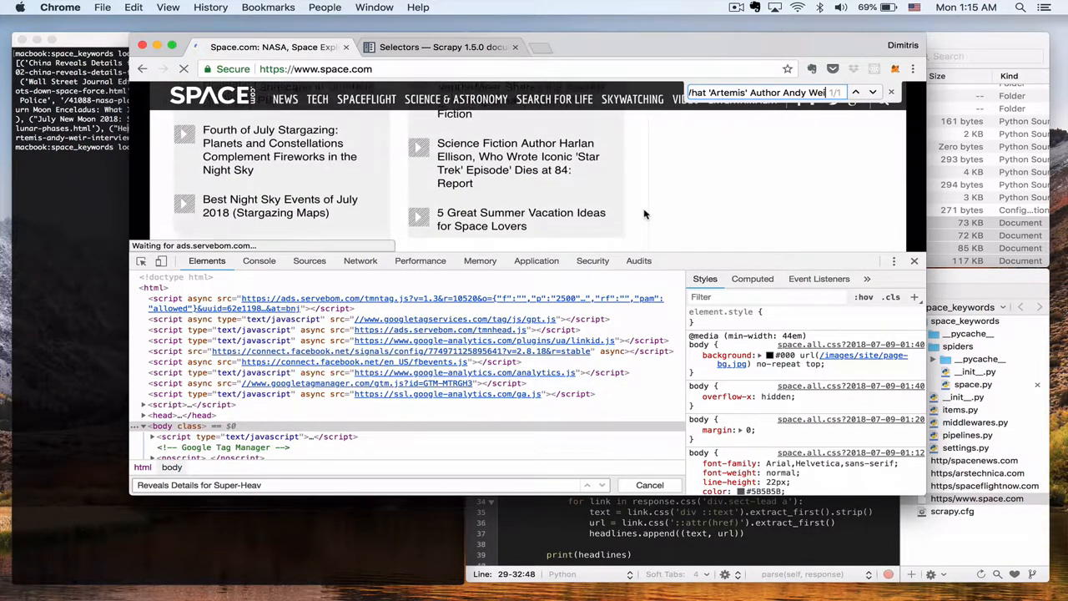
scroll("down", 3)
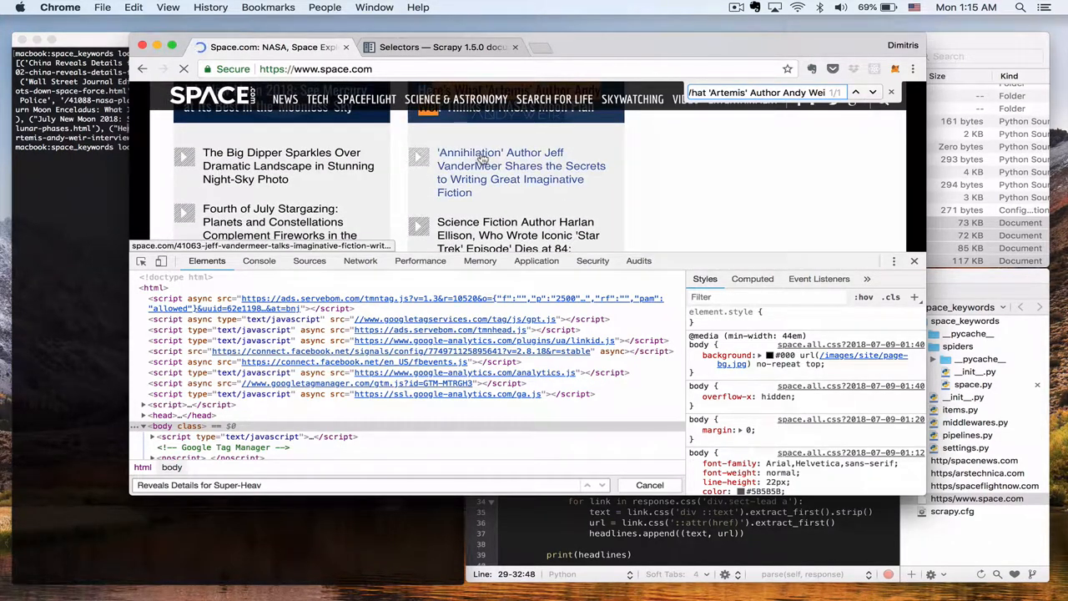
right_click(501, 166)
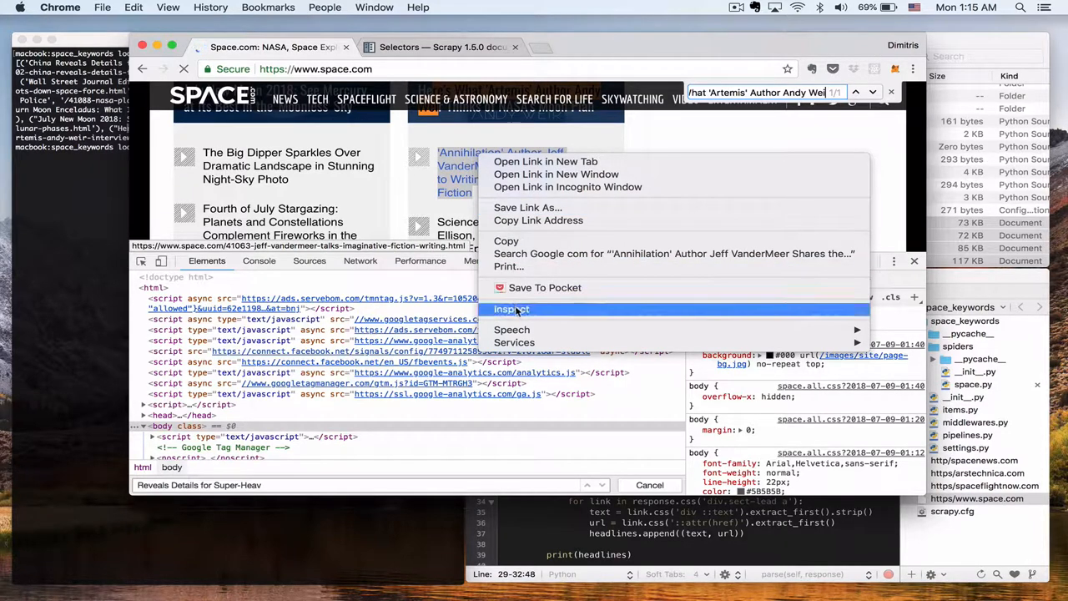
left_click(510, 309)
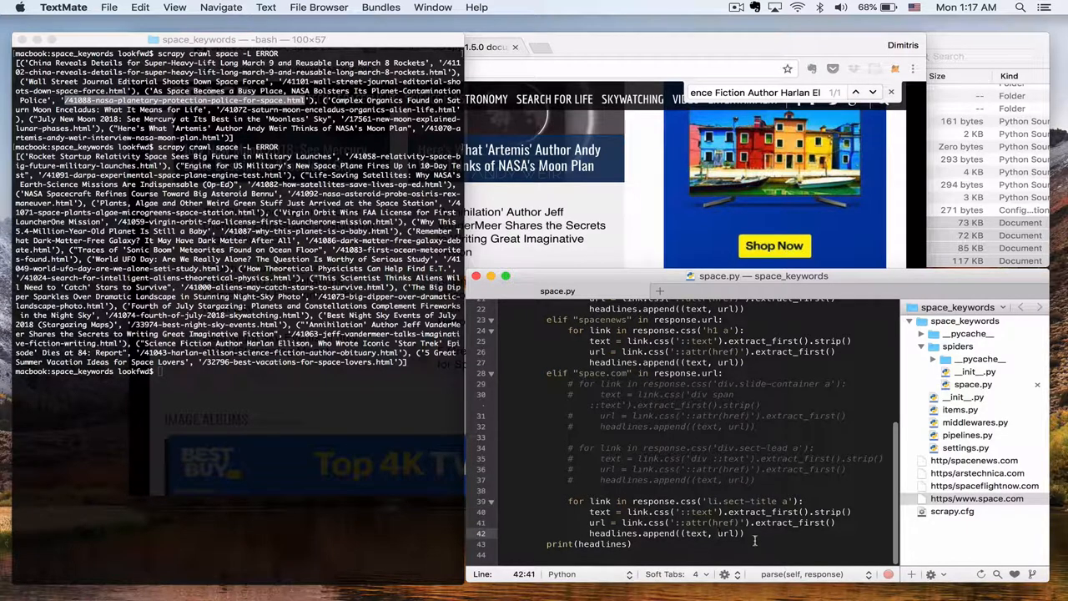
Wrap appended links with response.urljoin(url) and clear the Terminal for a new crawl
type("response.urljoin(url")
left_click(238, 371)
type("scrapy crawl space -L ERROR")
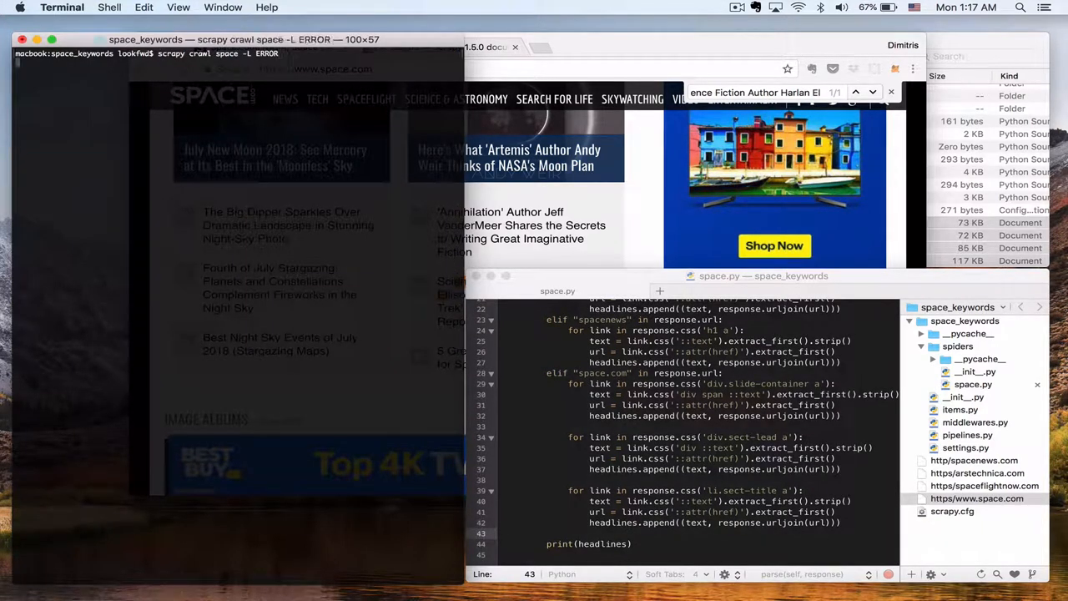
key("enter")
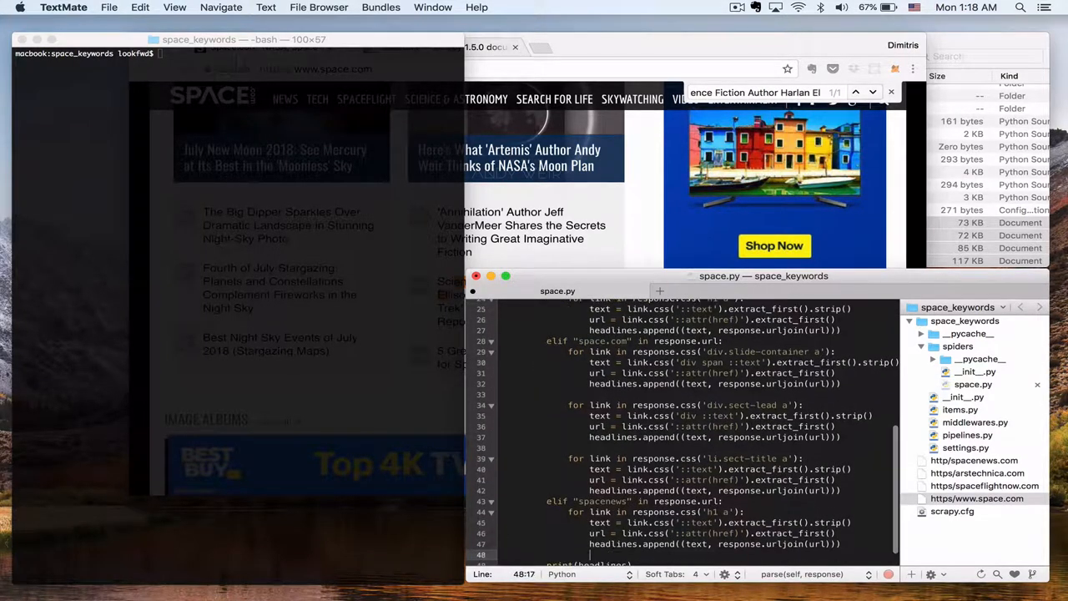
Add a print("") debug marker in the arstechnica.com branch and queue 'scrapy crawl space -L ERROR'
left_click(849, 491)
type("arstechnica.com")
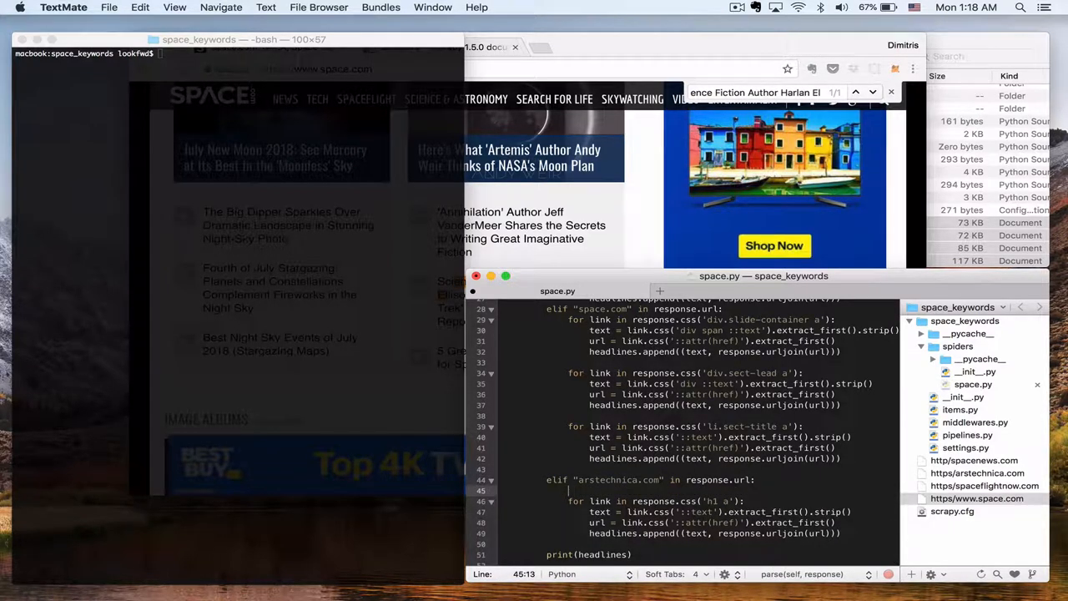
type("print(\"\")")
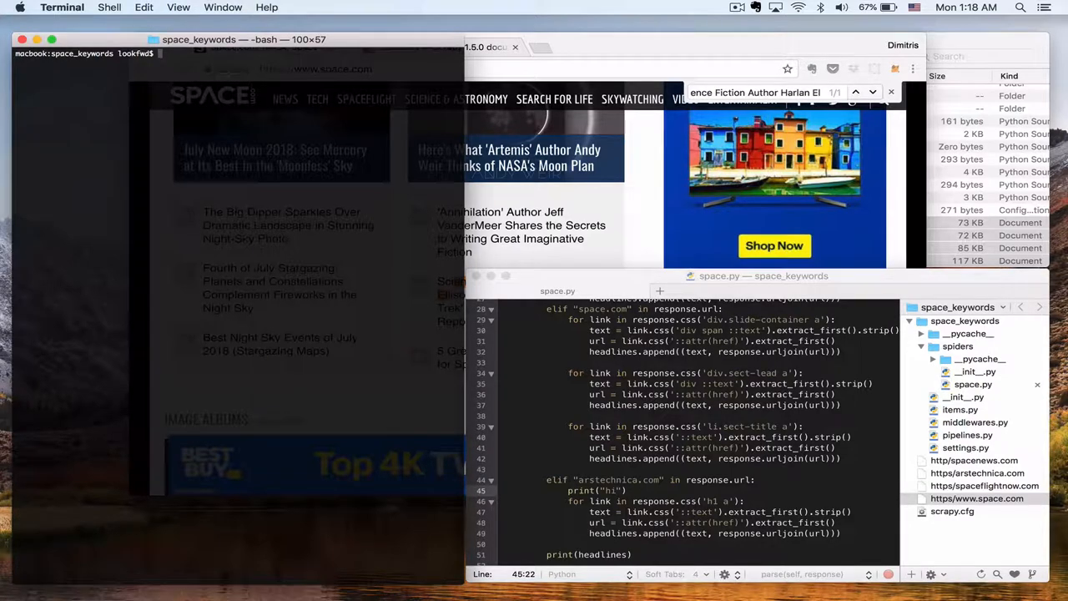
type("scrapy crawl space -L ERROR")
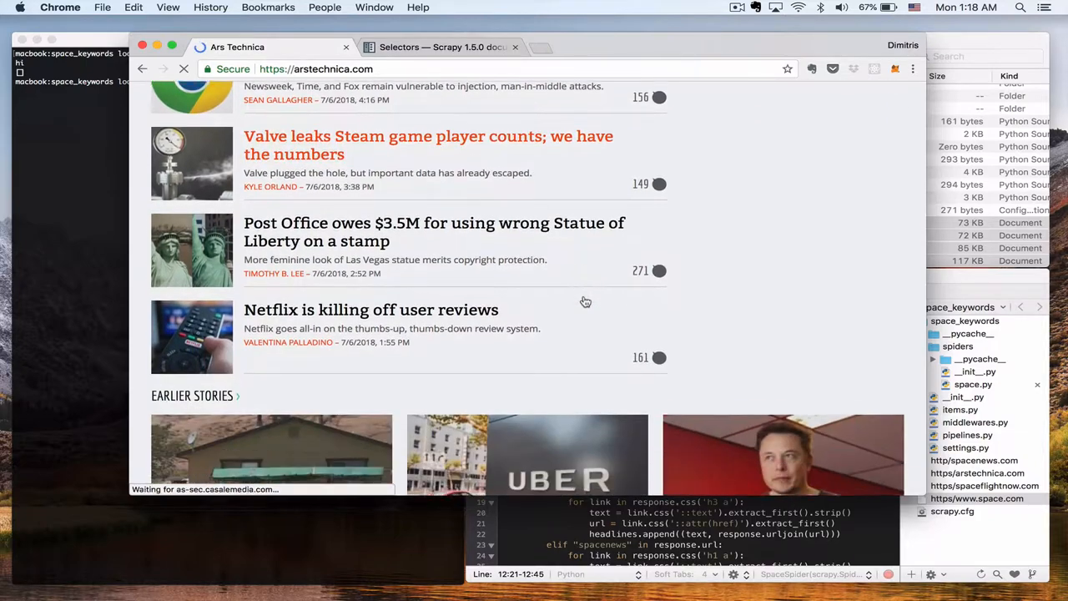
Inspect the Wi-Fi, RateMyProfessors and another Ars headline to find their h2 > a markup
scroll("down", 3)
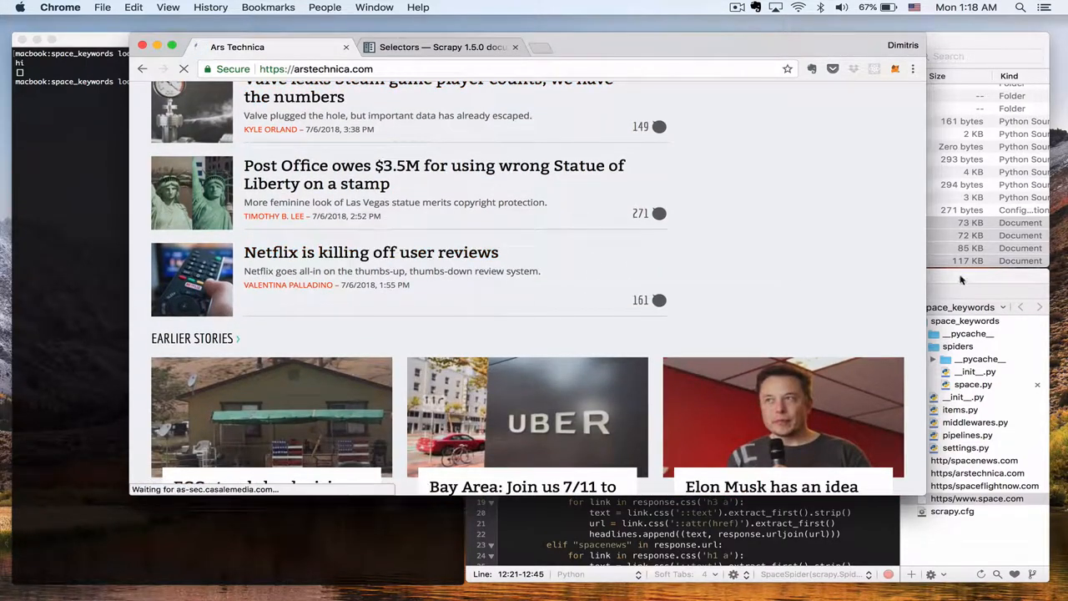
scroll("down", 3)
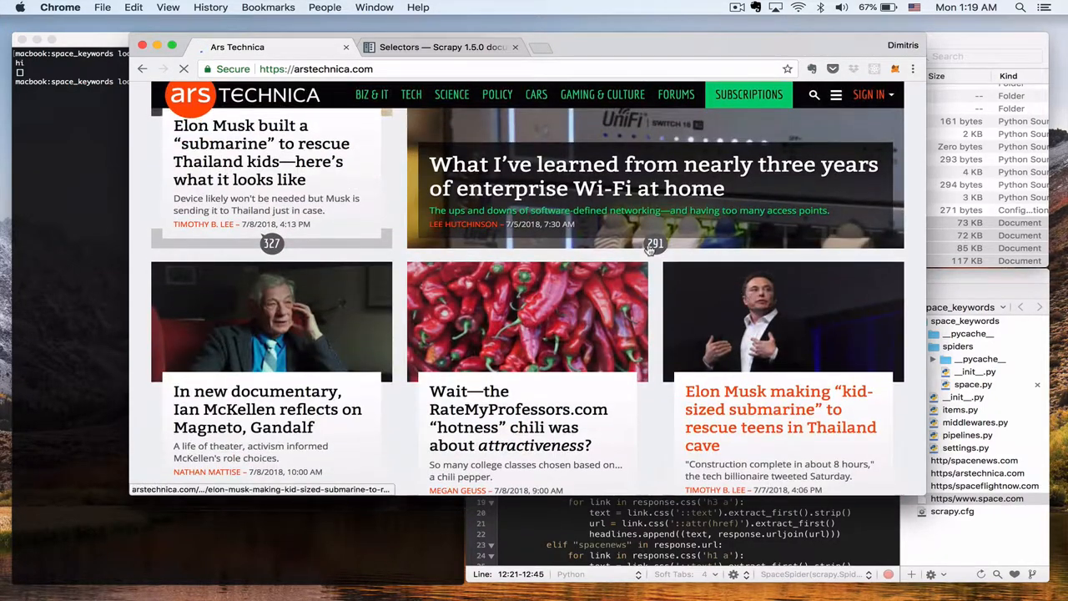
right_click(654, 175)
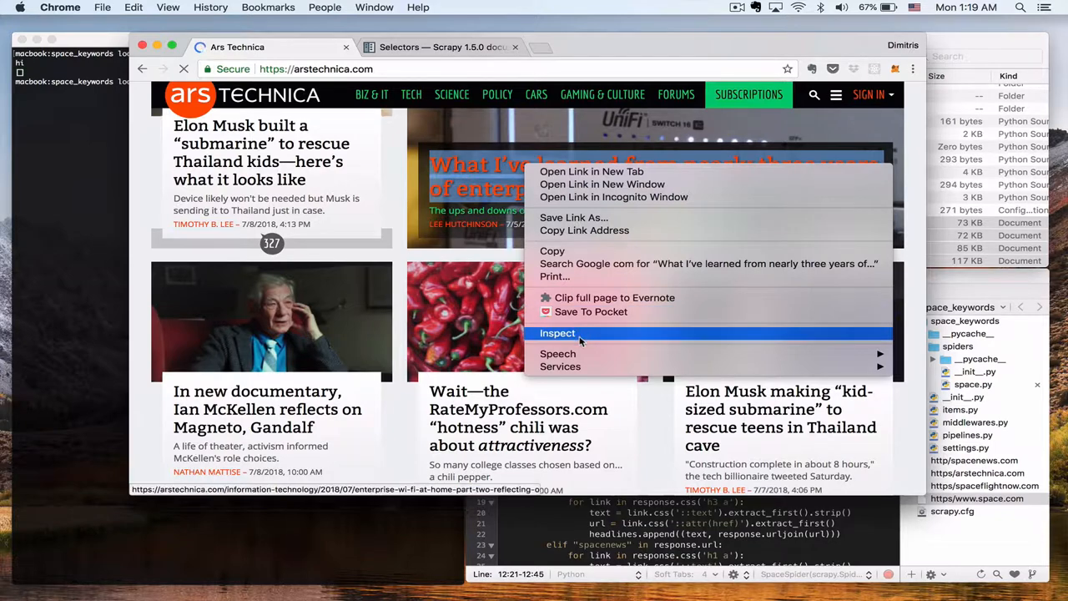
left_click(557, 333)
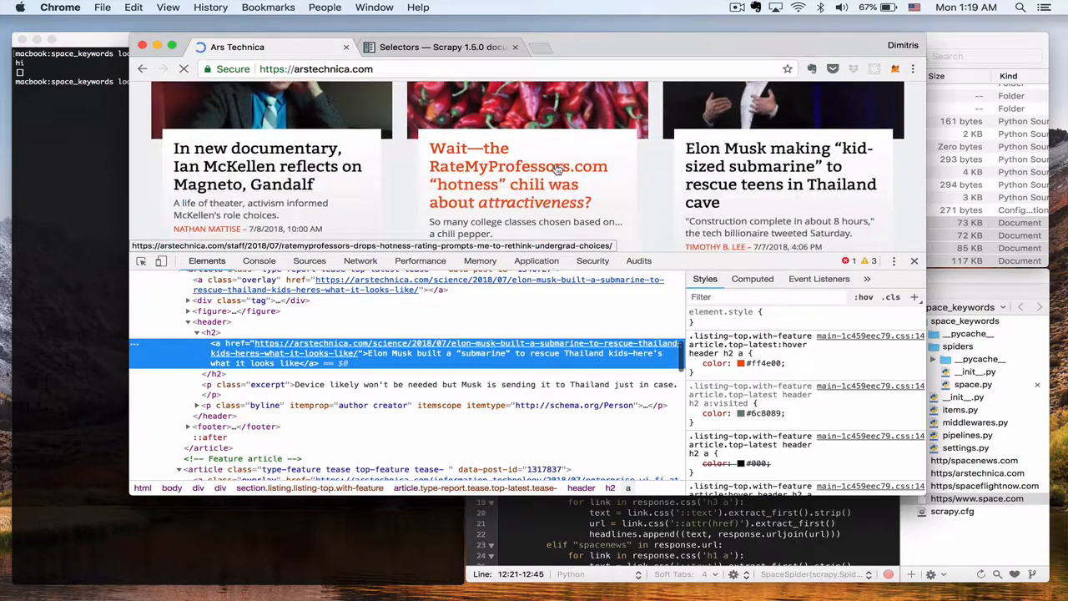
right_click(517, 175)
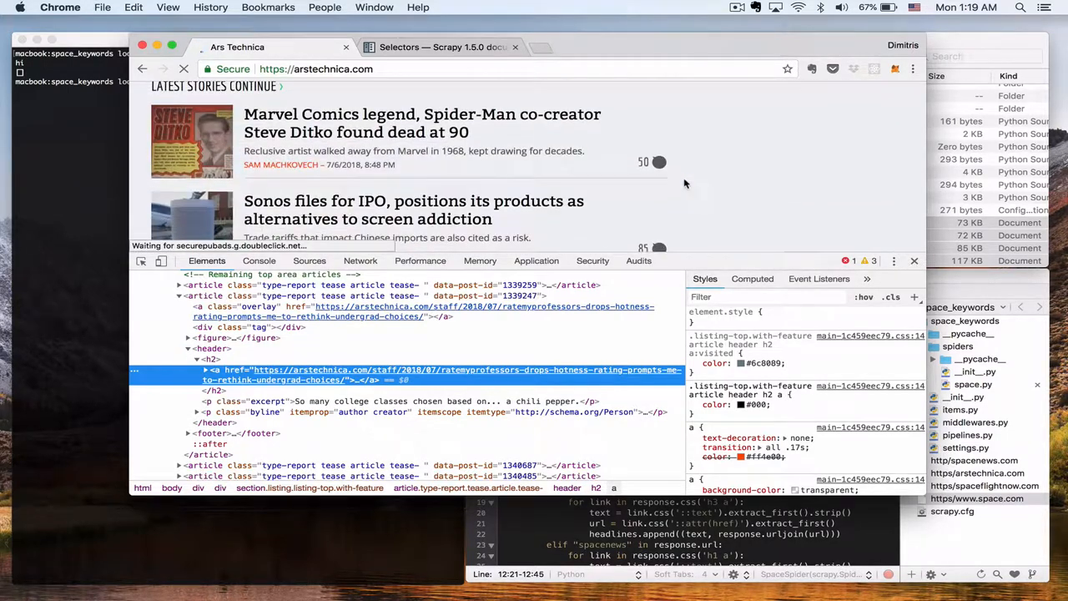
right_click(421, 124)
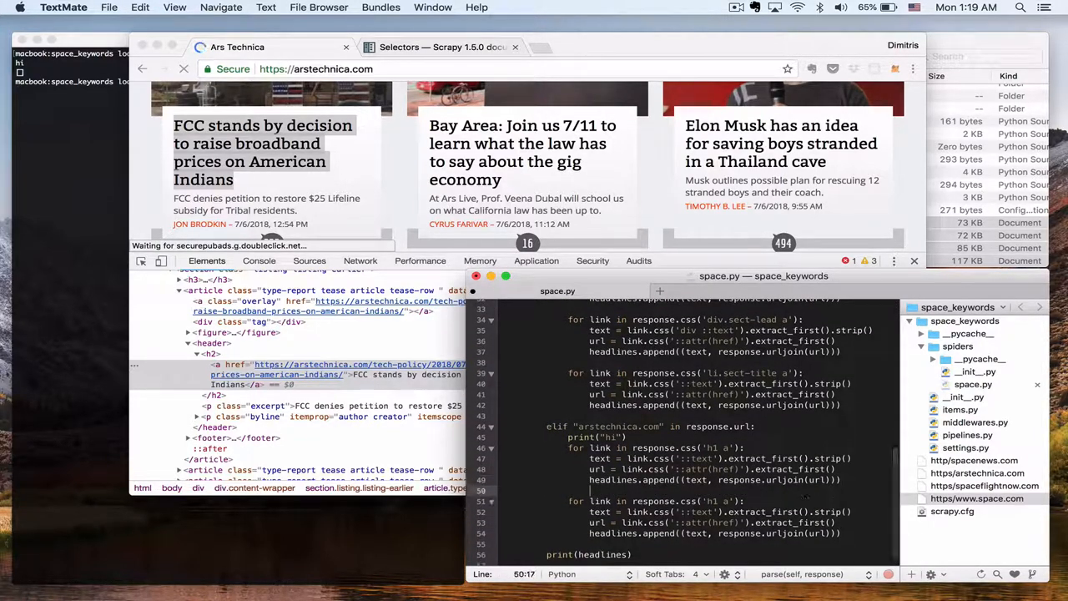
Add a maybe_text guard with else print(link) to the Ars loop and queue the crawl command
left_click(714, 447)
type("article")
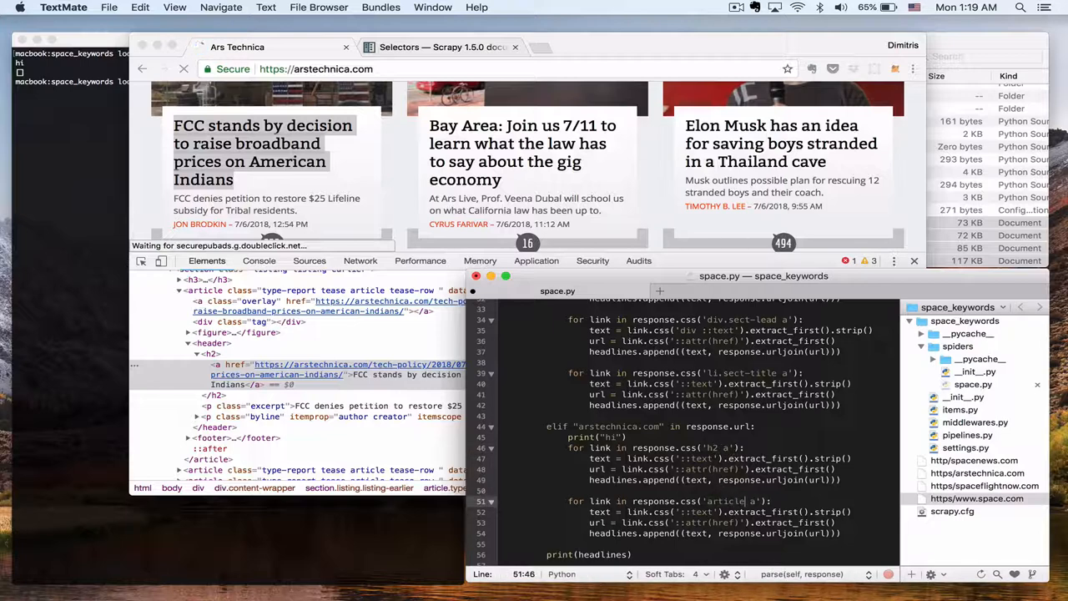
scroll("down", 3)
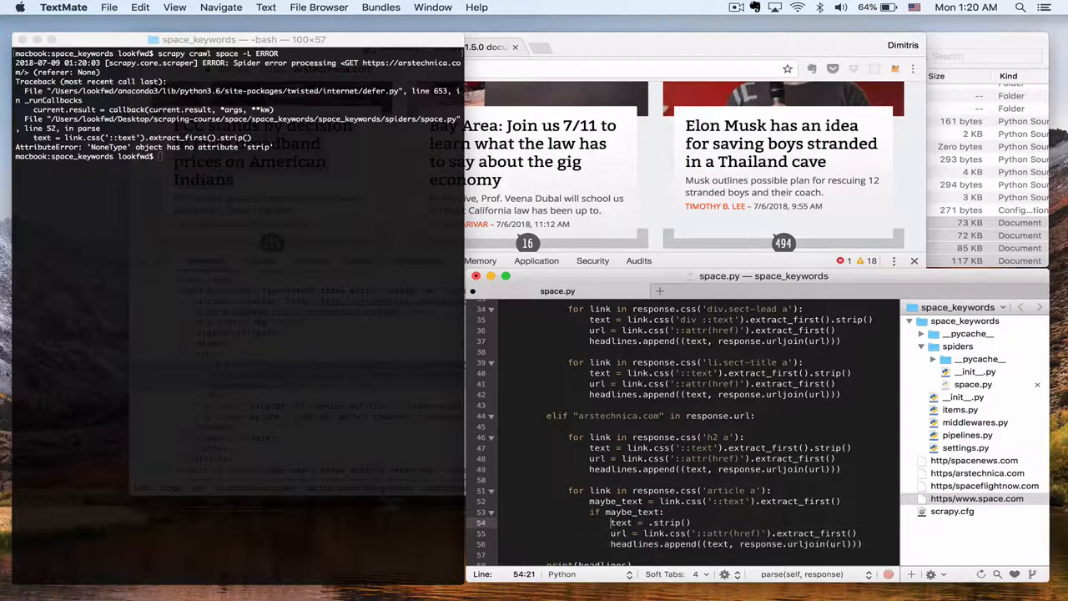
type("maybe_text")
left_click(699, 554)
type("else:")
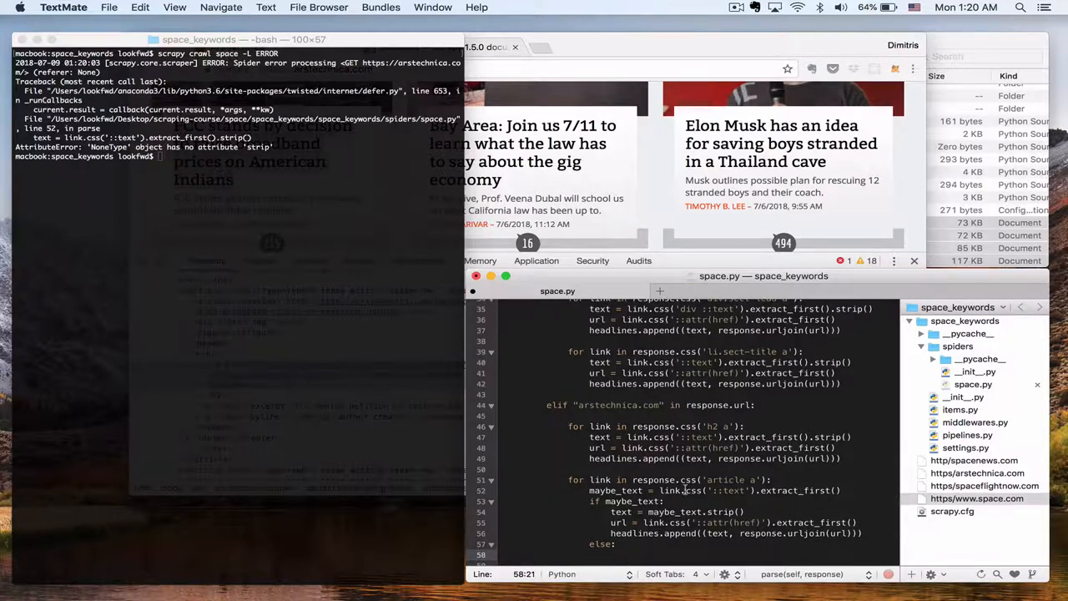
scroll("down", 3)
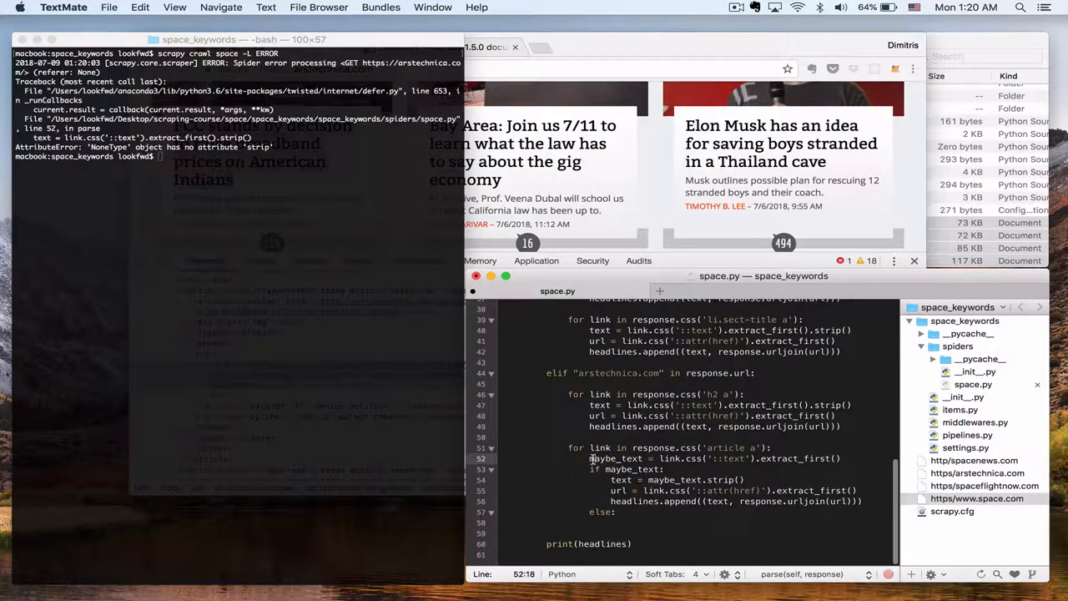
type("pri")
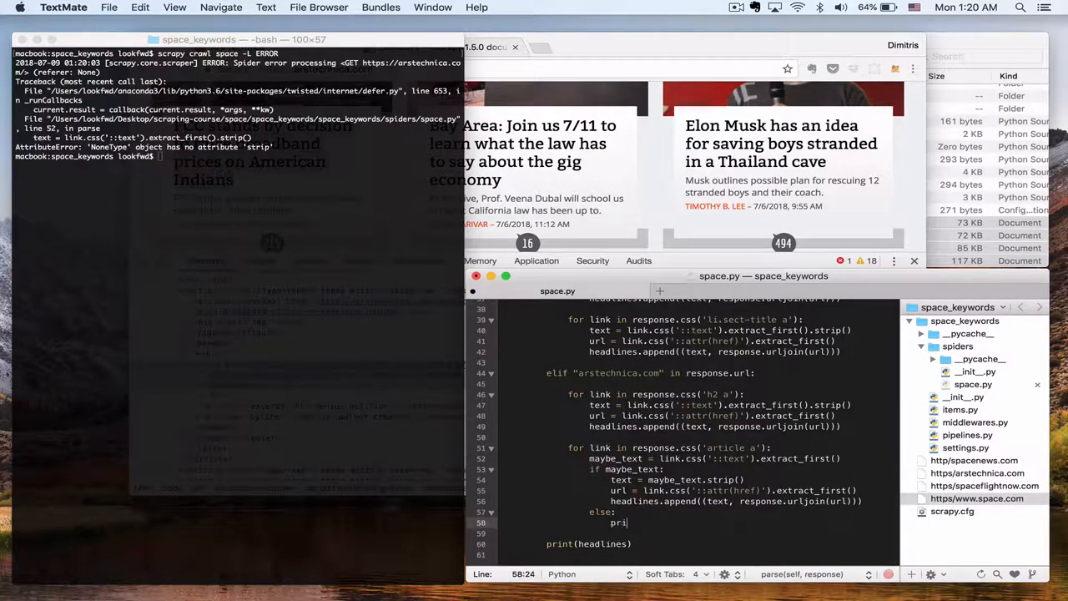
type("nt(link)")
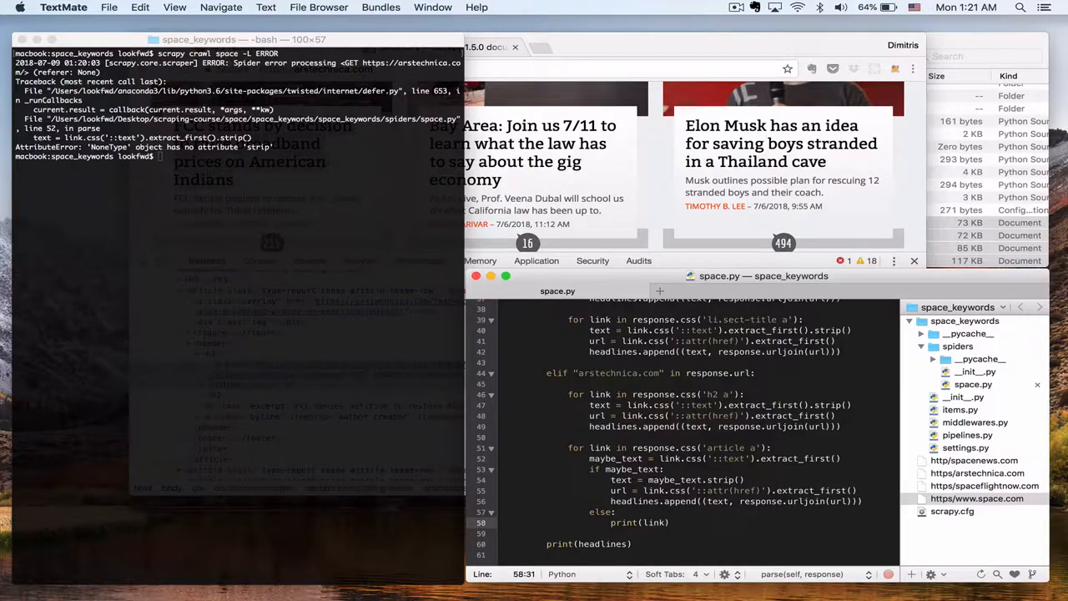
type("scrapy crawl space -L ERROR")
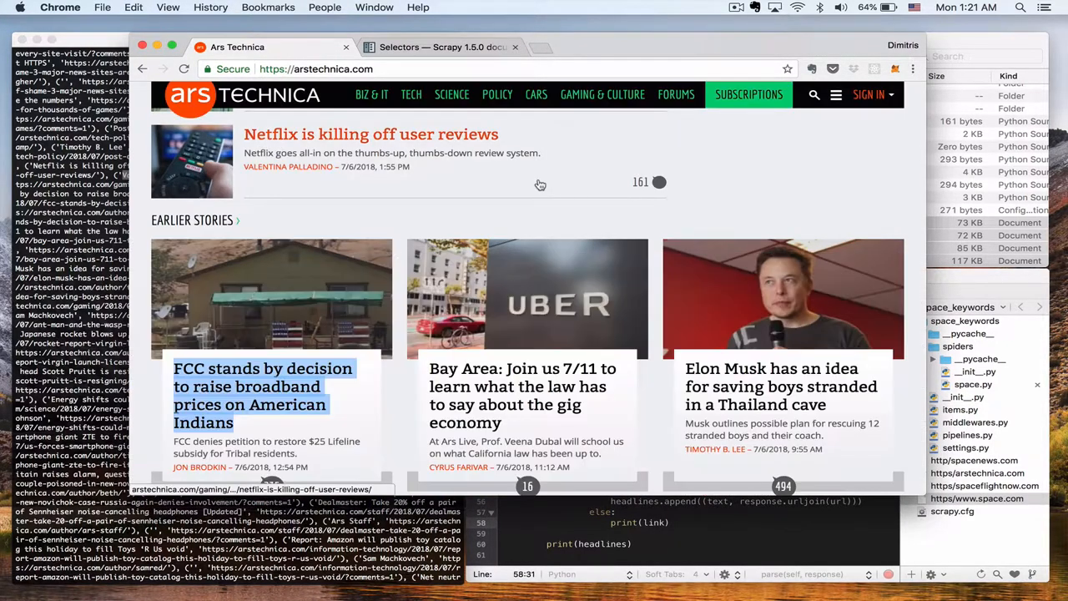
mouse_move(297, 166)
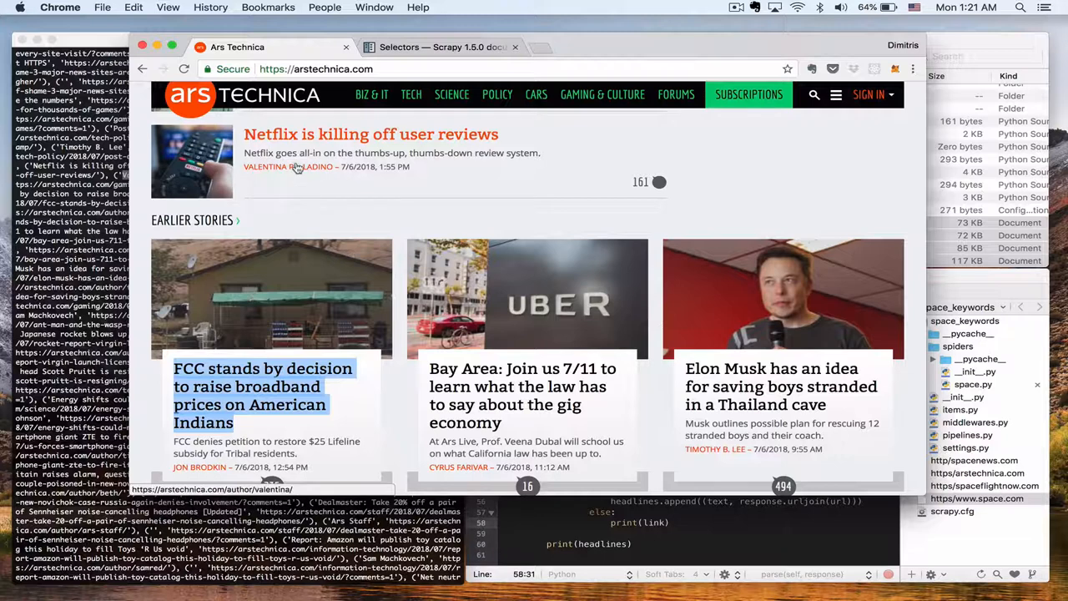
mouse_move(325, 158)
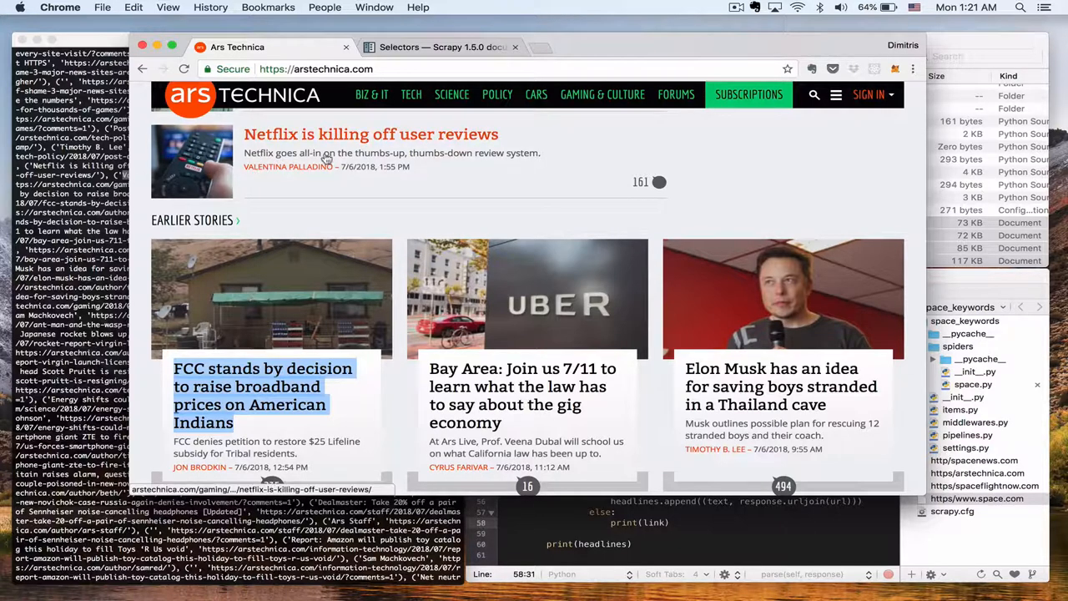
Inspect the Netflix article byline and select its overlay link in DevTools
right_click(287, 166)
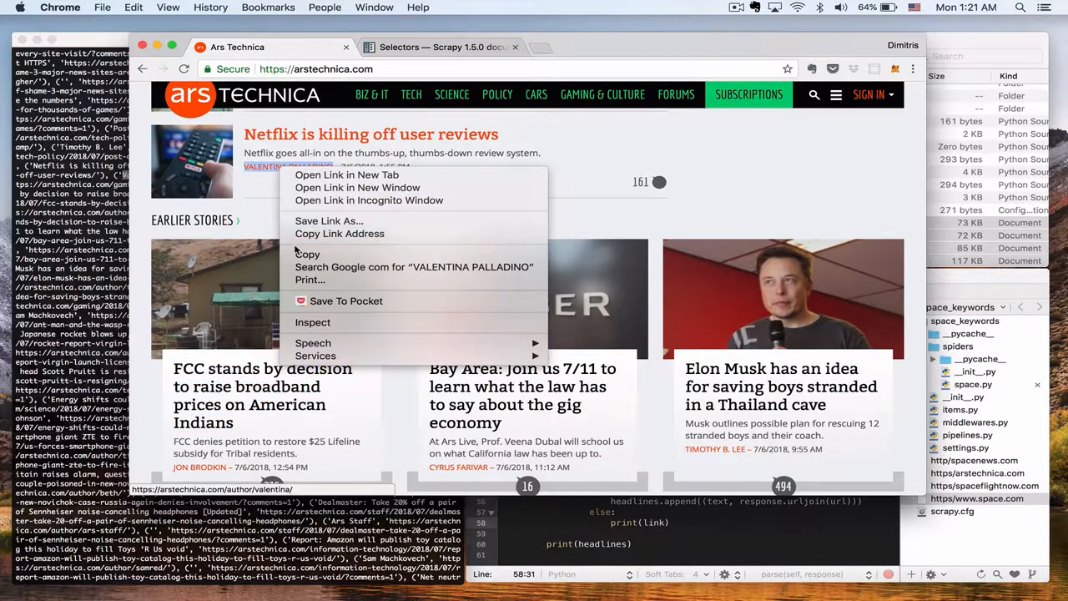
left_click(312, 321)
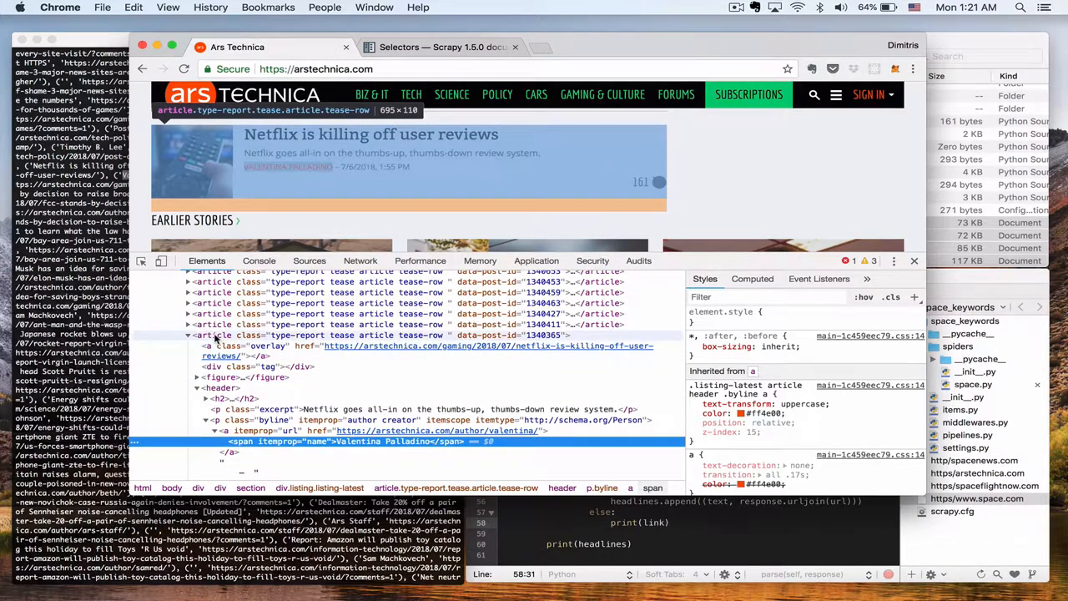
left_click(250, 346)
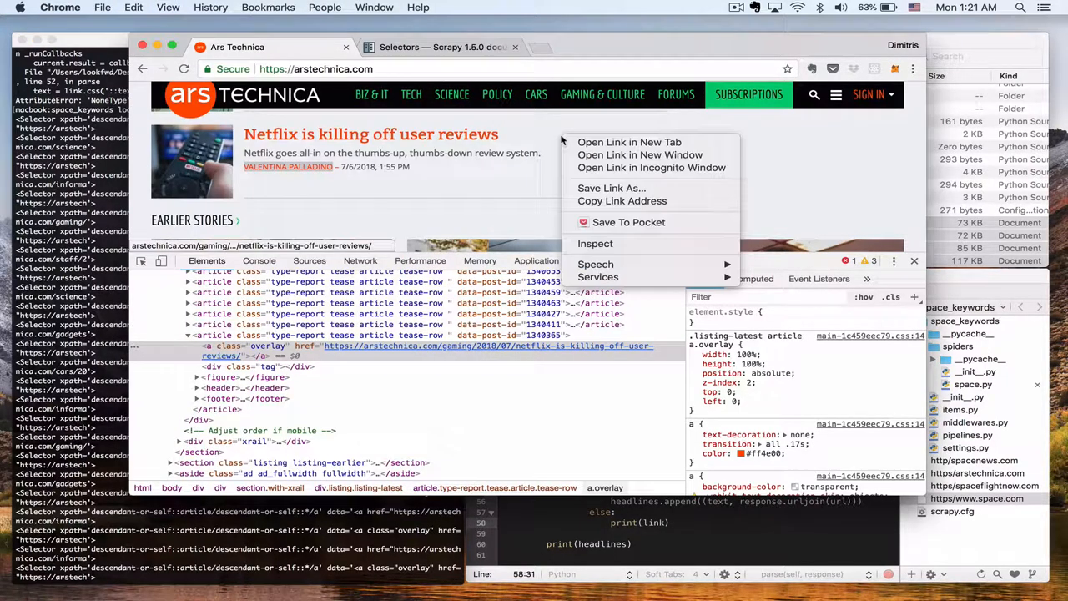
mouse_move(629, 141)
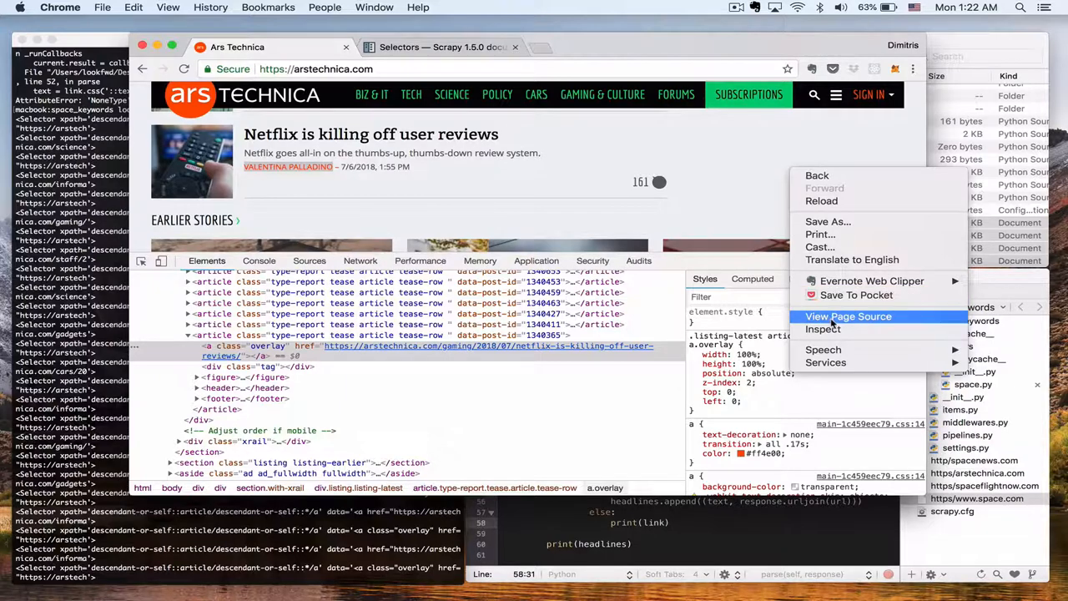
View the page source and find the '<a class="overlay" href' links in it
left_click(847, 316)
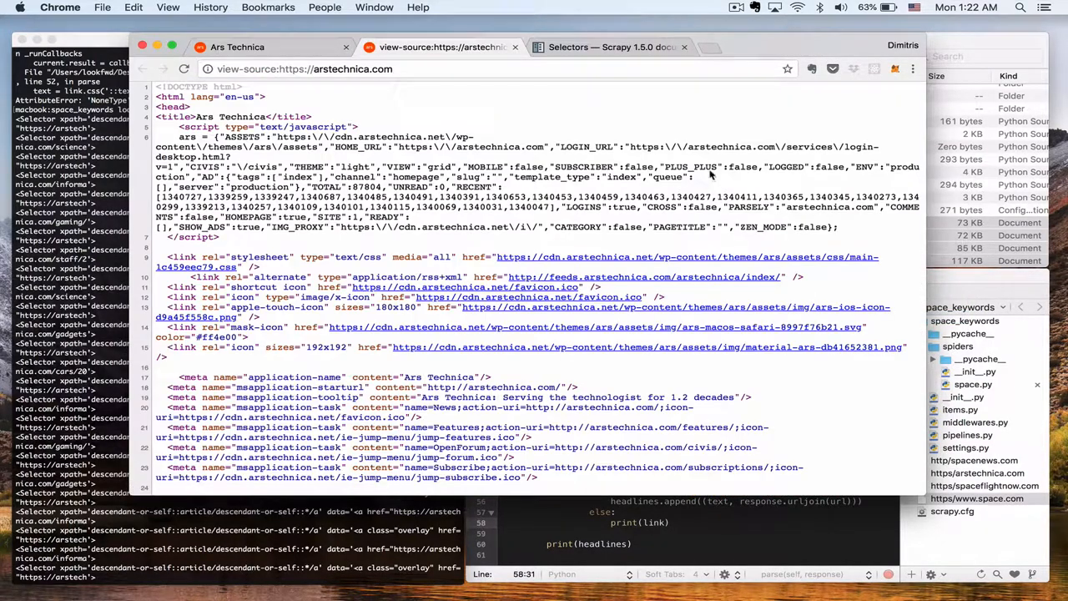
key("cmd+f")
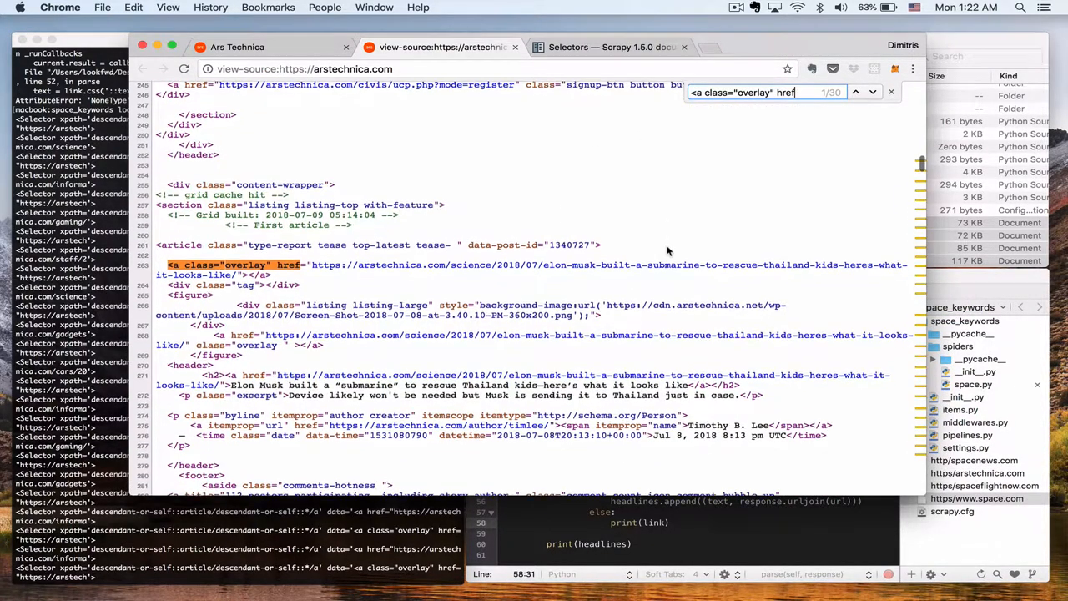
scroll("down", 3)
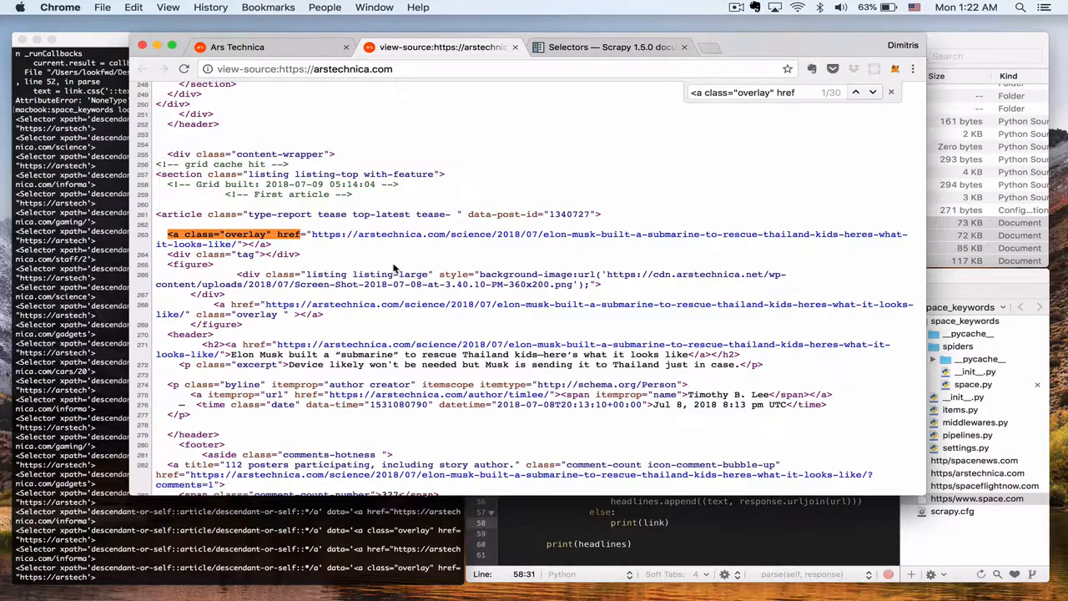
scroll("down", 3)
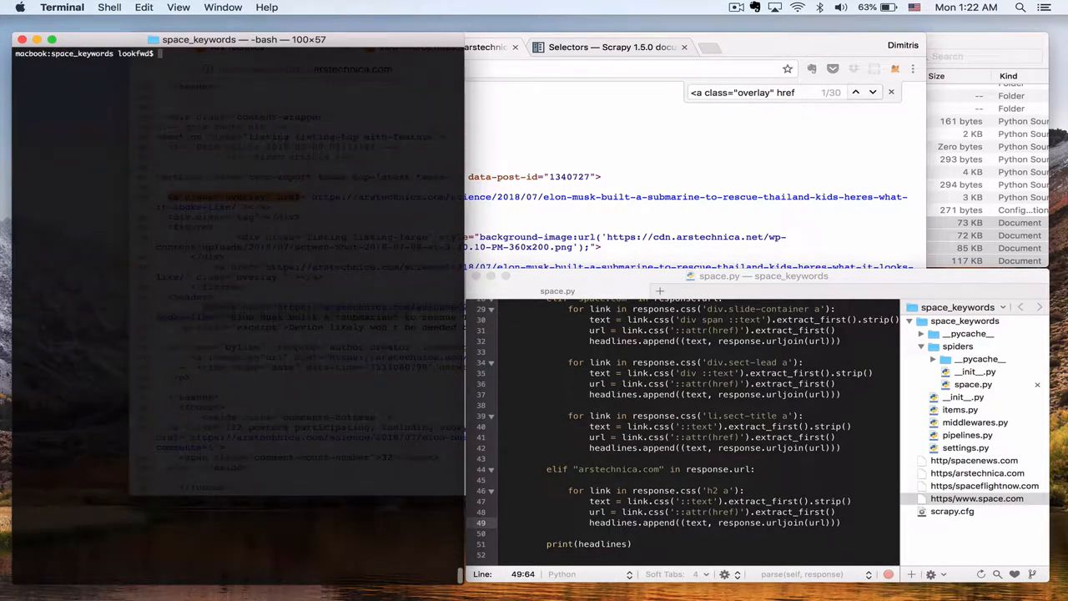
Run 'scrapy crawl space -L ERROR' to print the collected headlines and links
type("scrapy crawl space -L ERROR")
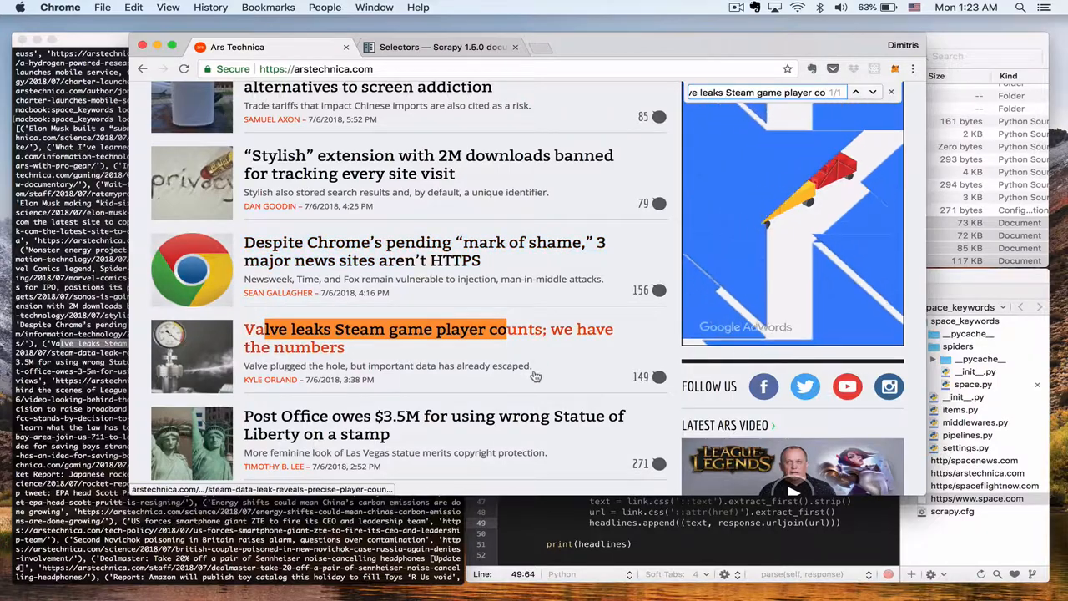
scroll("down", 3)
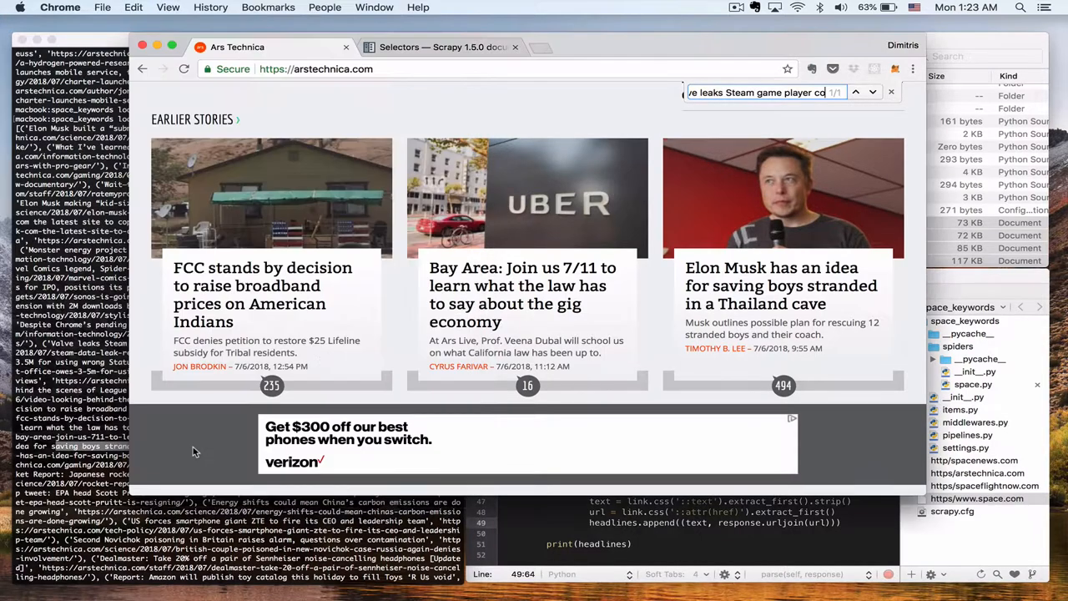
scroll("down", 3)
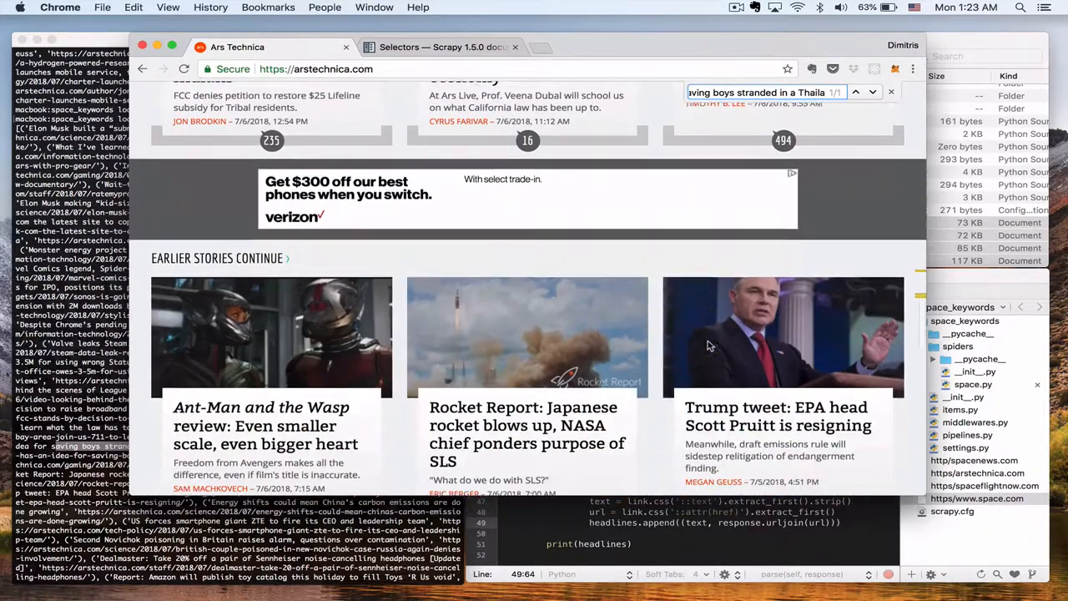
scroll("down", 3)
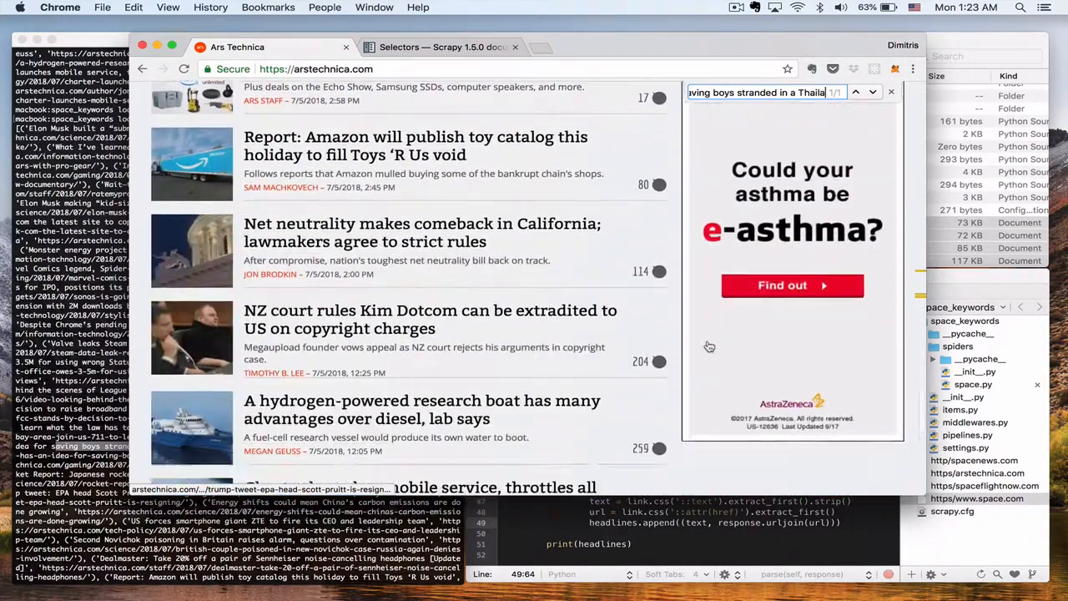
scroll("down", 3)
type("Energy shifts could mean C")
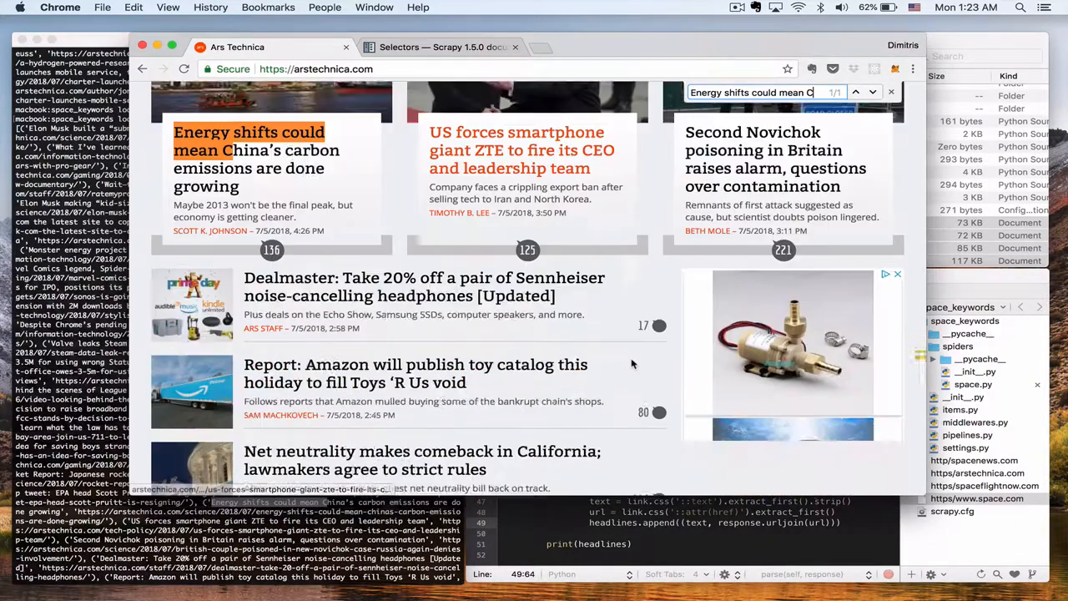
scroll("down", 3)
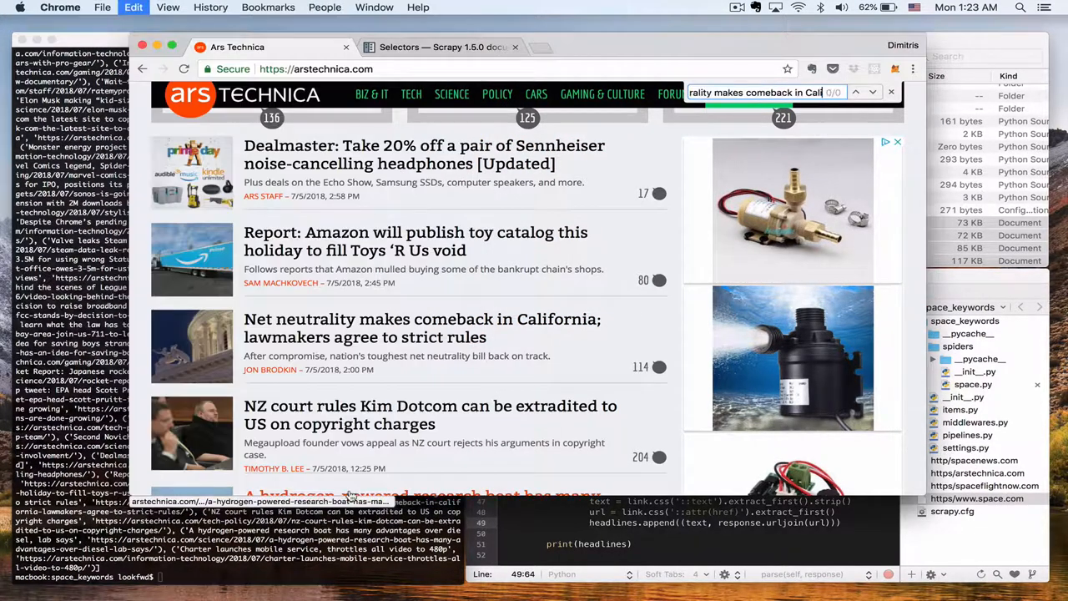
scroll("down", 3)
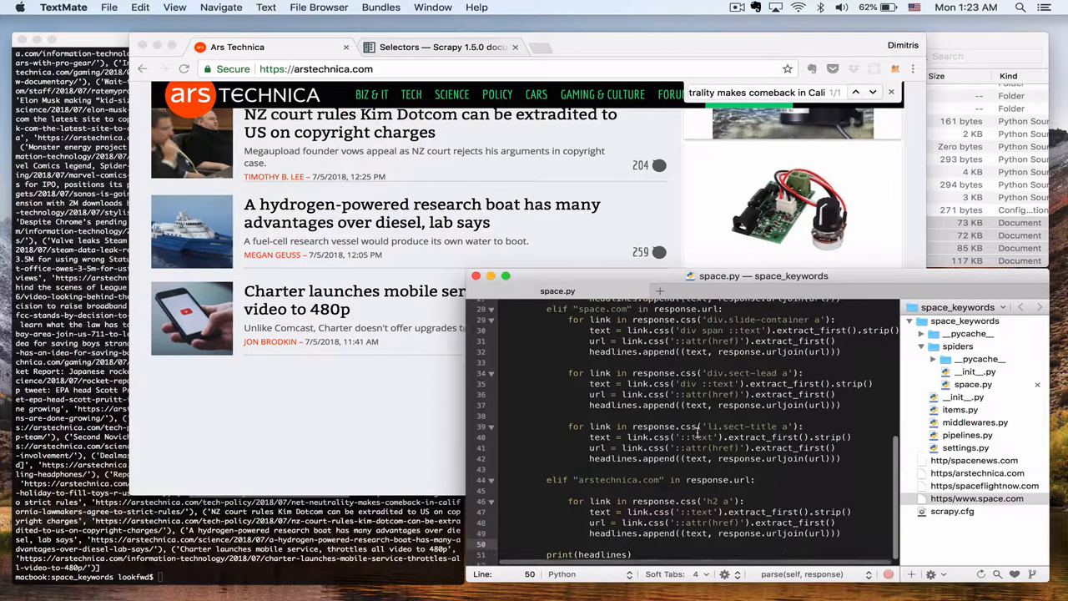
Start a 'for i in headlines:' loop at the end of parse
scroll("down", 3)
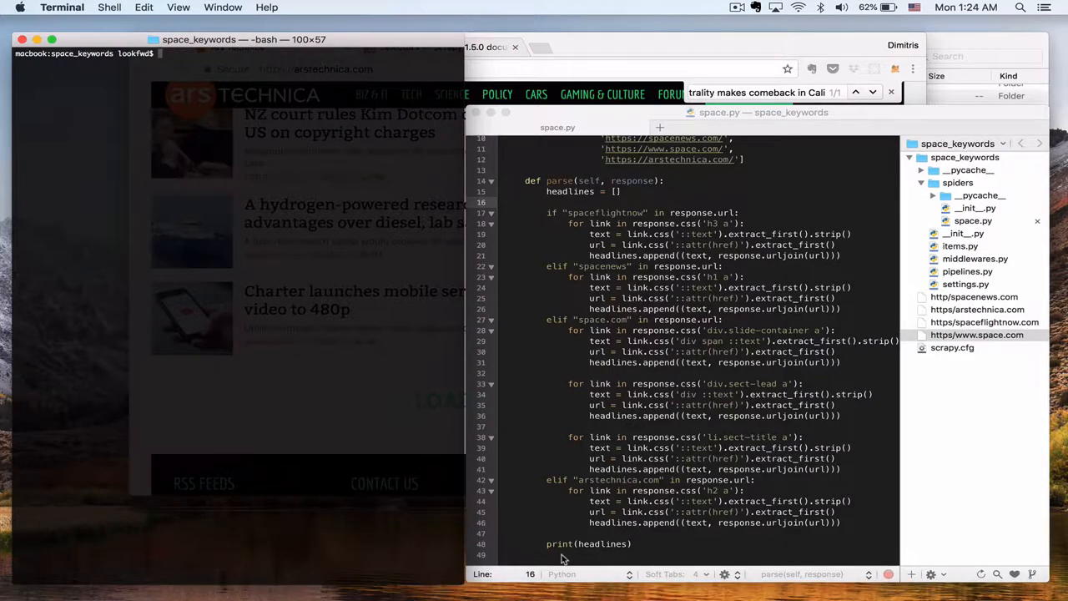
left_click(590, 543)
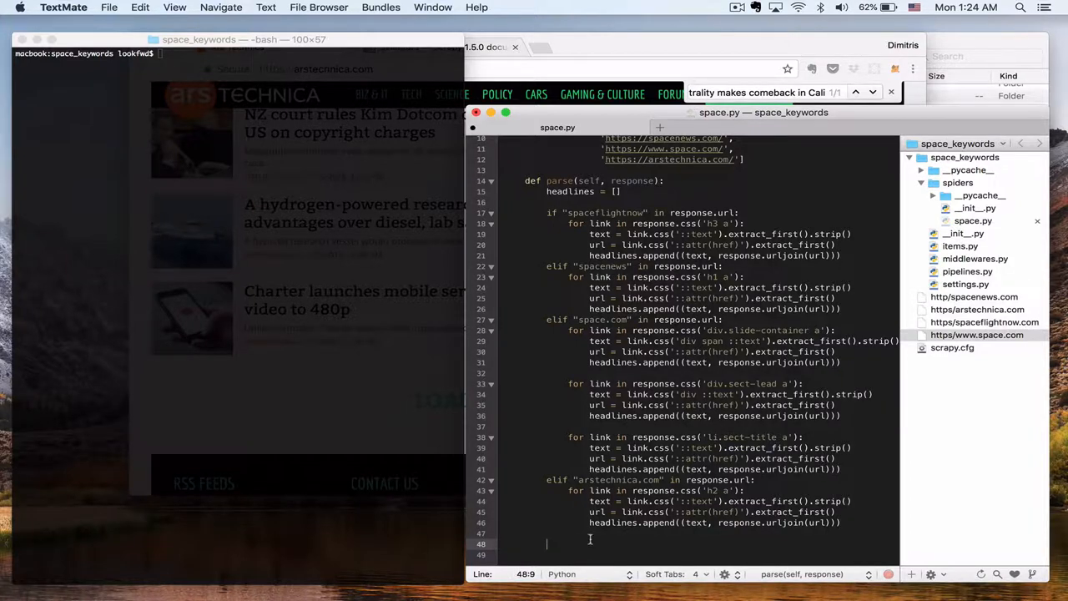
type("for i in")
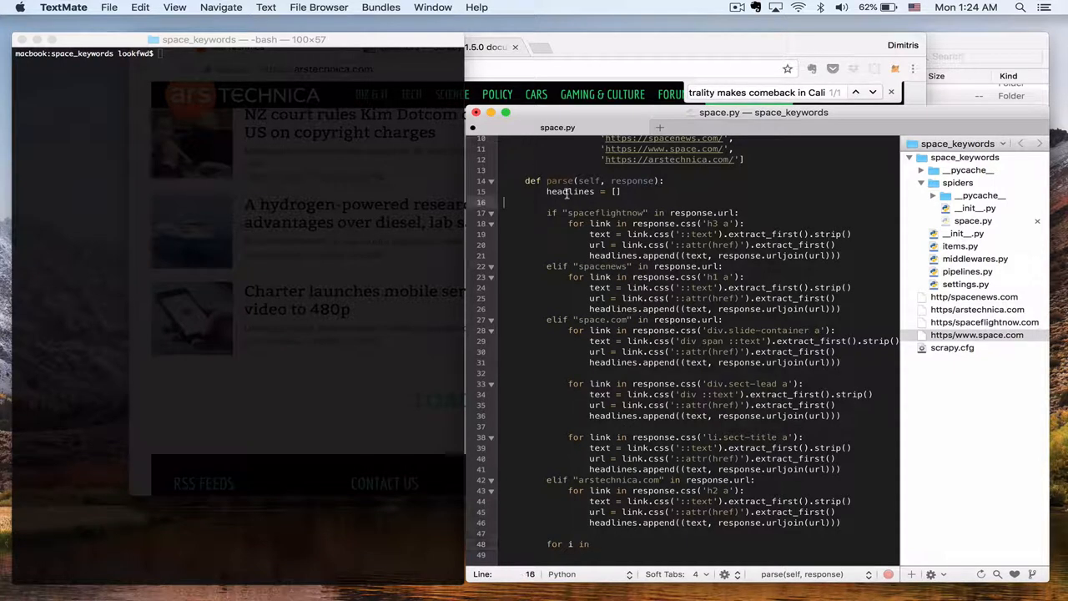
left_click(594, 544)
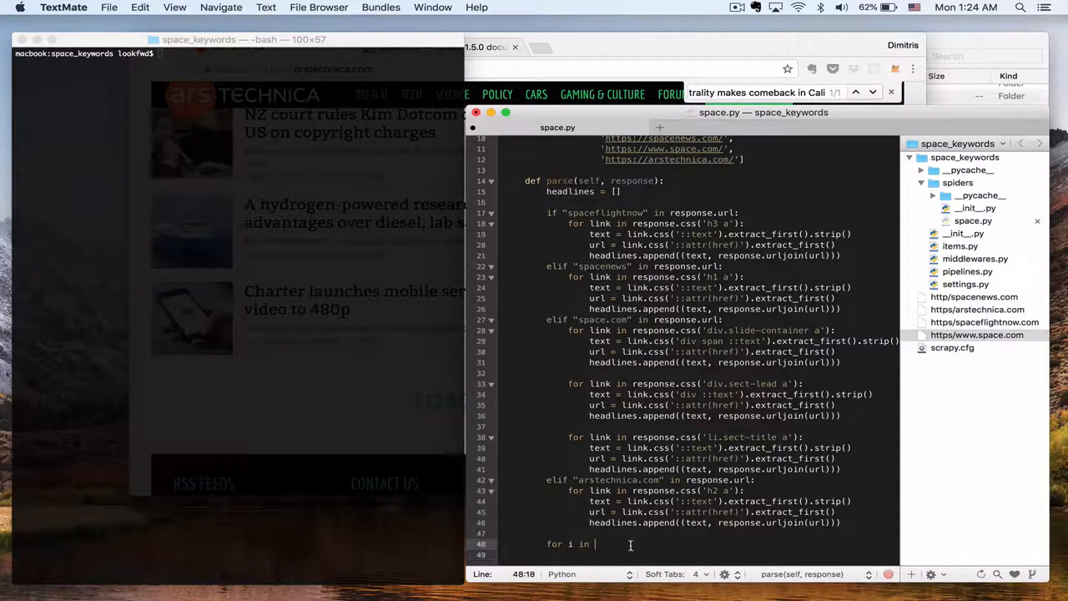
type("headlines:")
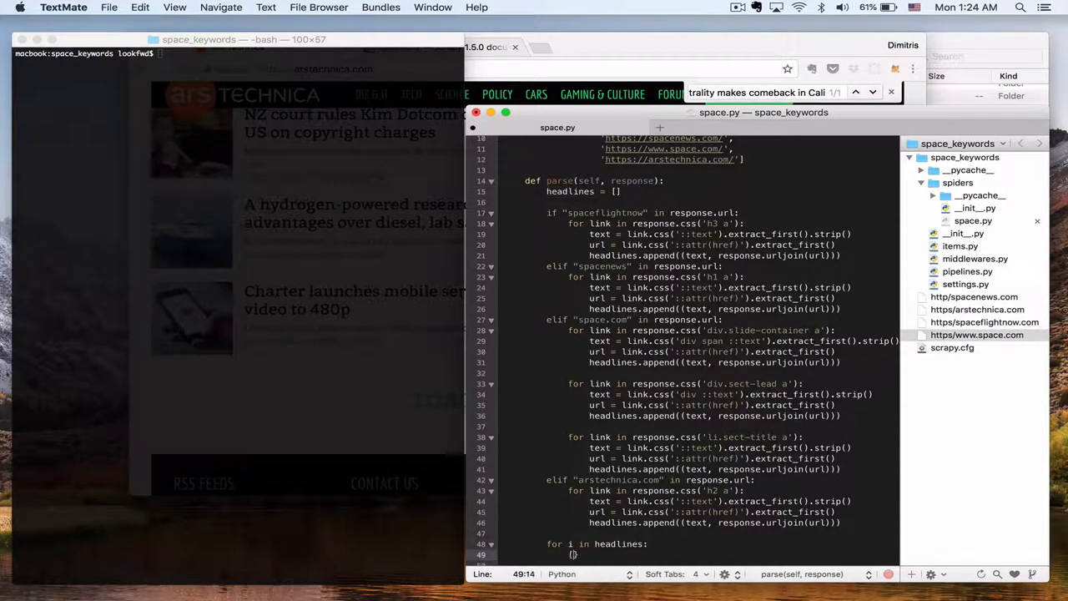
Yield {"headline": i[0], "url": i[1]} for each collected pair
type("e")
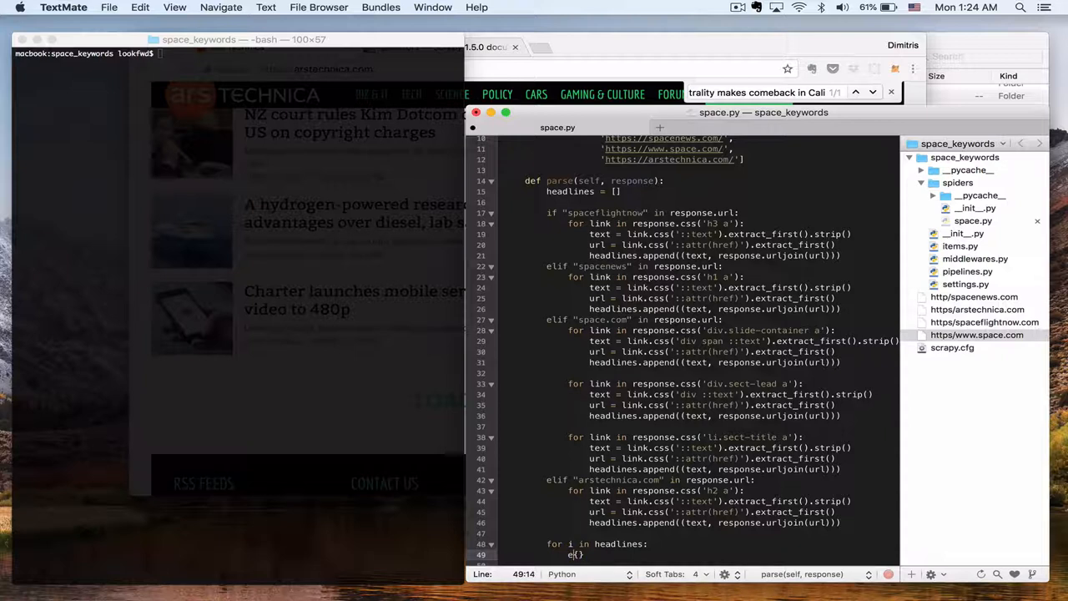
type("y")
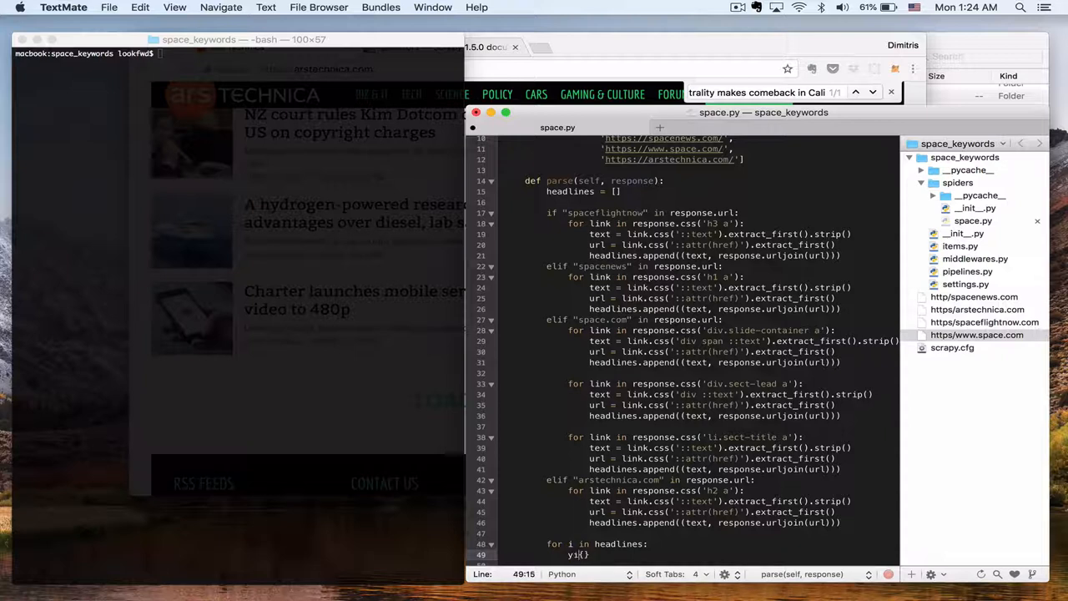
type("ield {\"\"}")
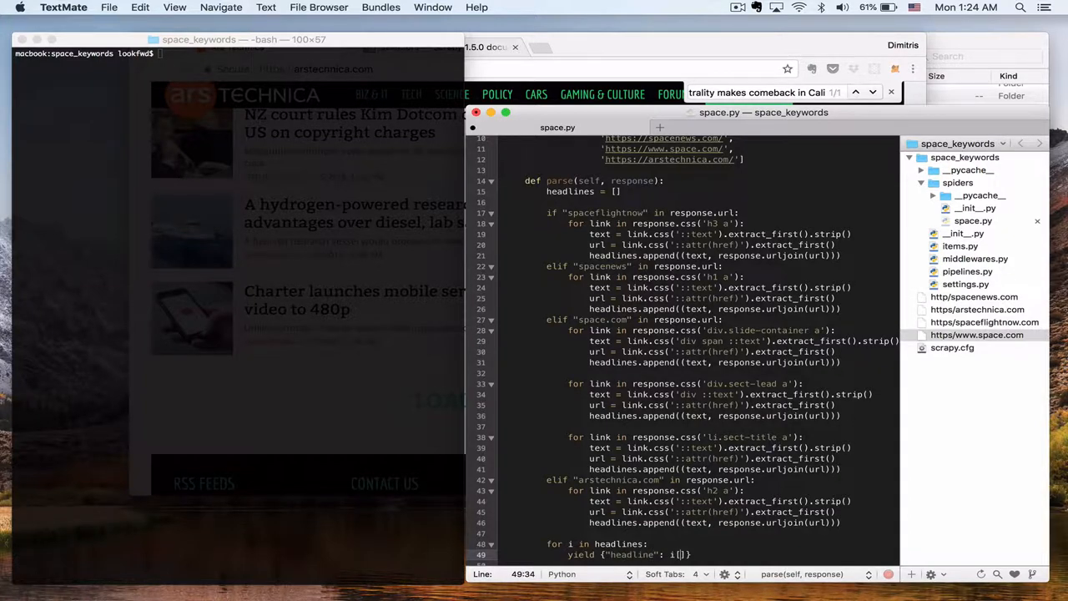
type("0],")
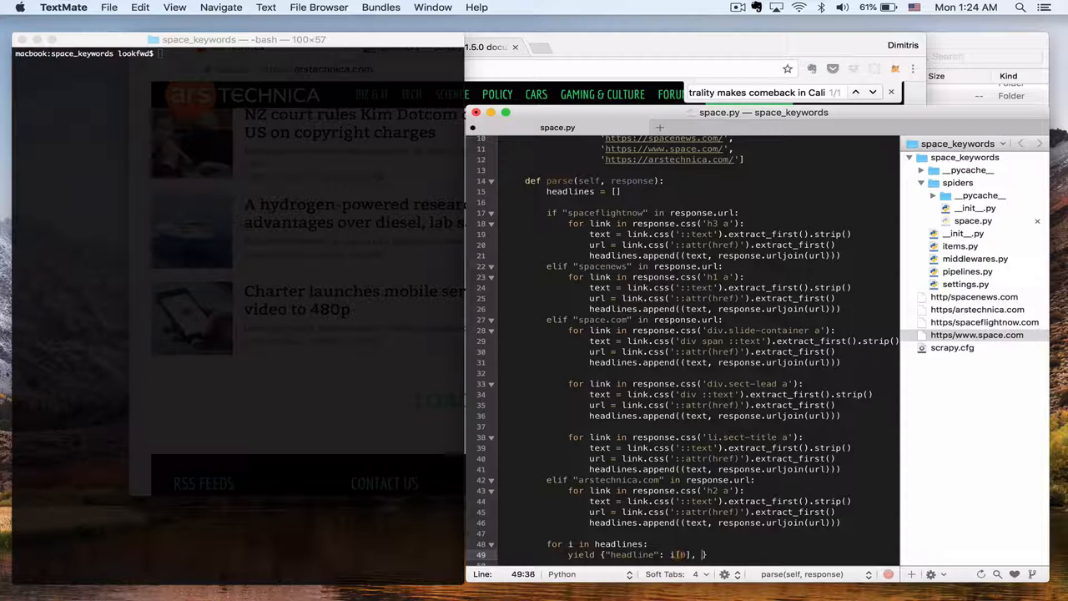
type("\"url\": i[1]")
left_click(237, 54)
type("scrapy crawl space -L ERROR -o urls.")
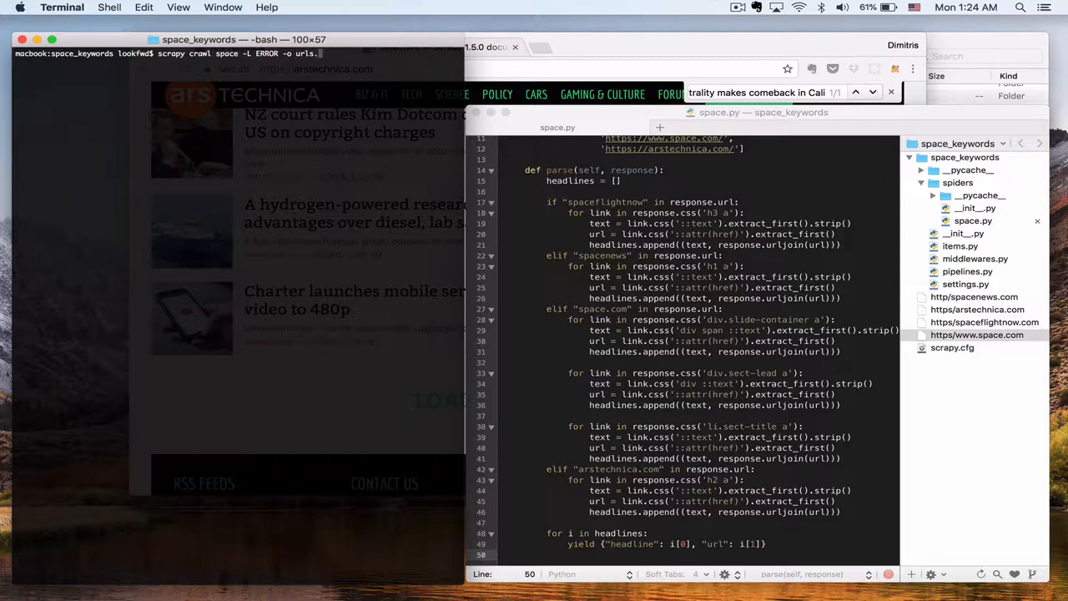
Run the crawl exporting results to headlines.csv
type("headline")
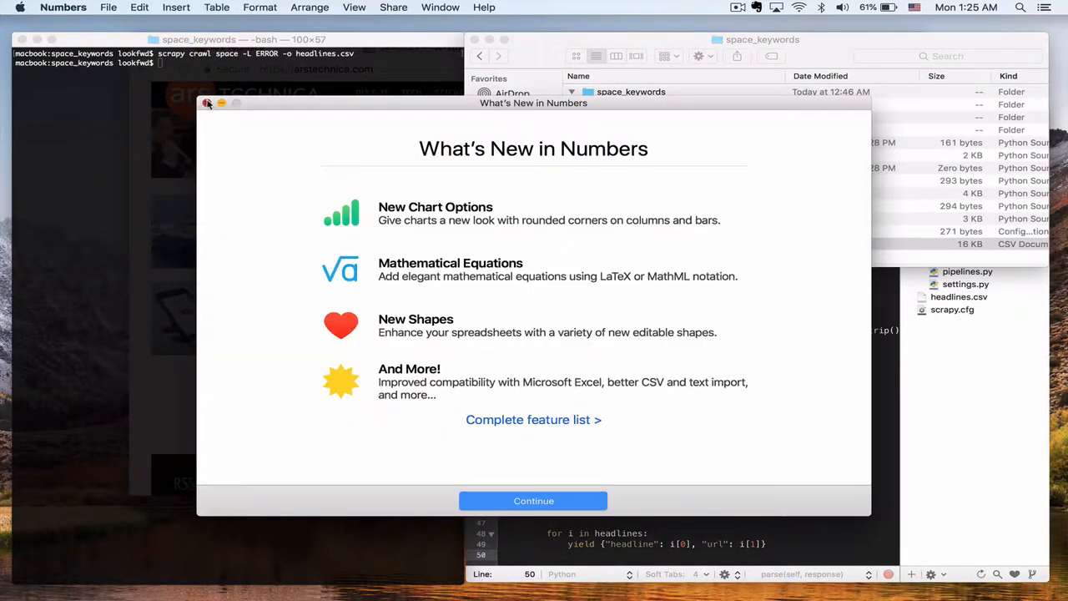
Dismiss the What's New sheet and scroll through the headline and url table
left_click(534, 501)
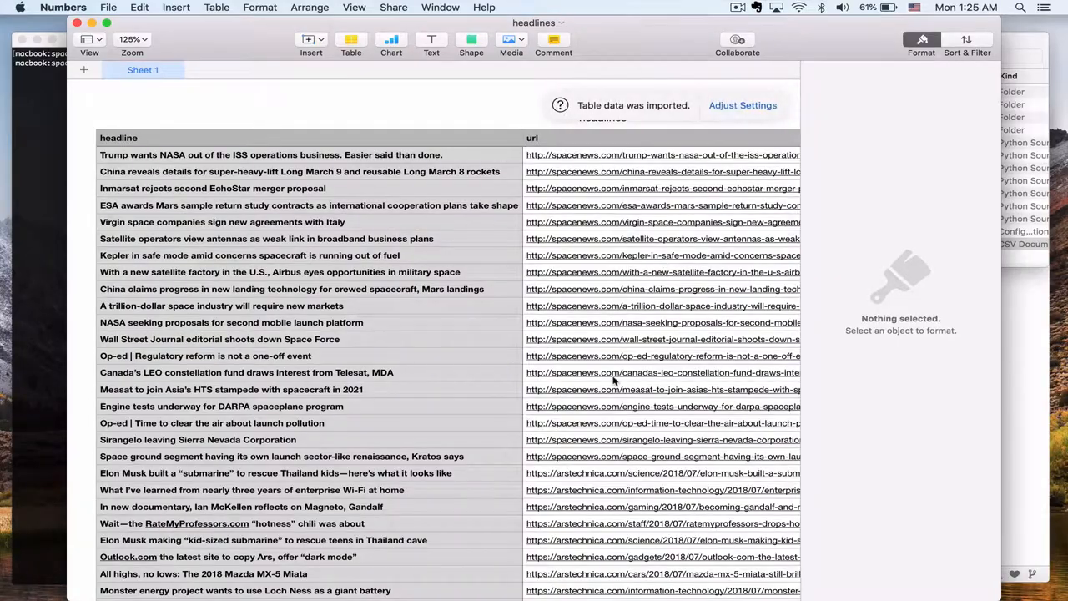
scroll("down", 3)
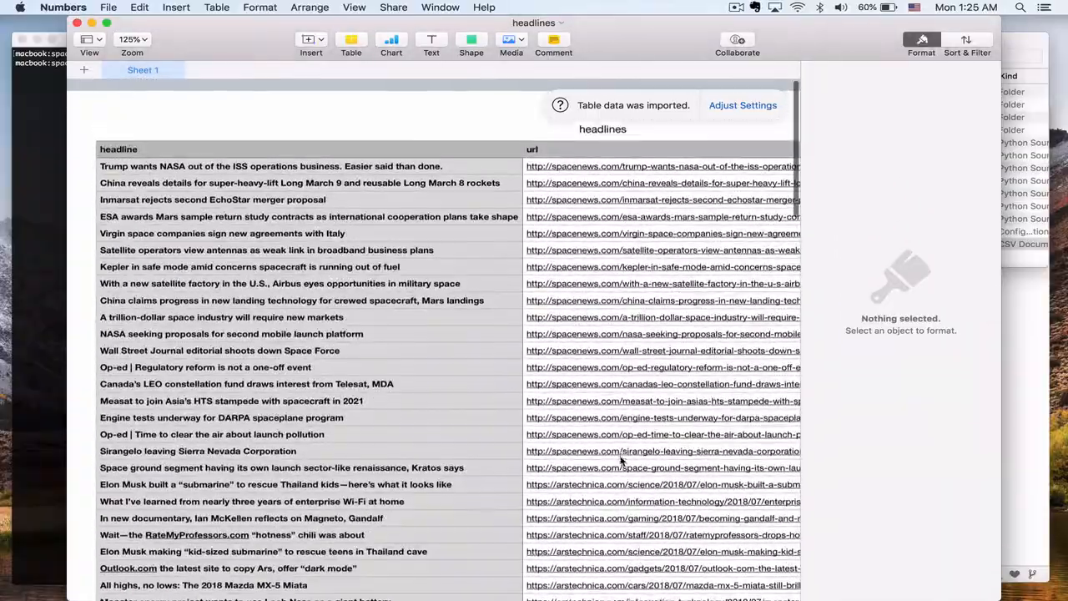
scroll("down", 3)
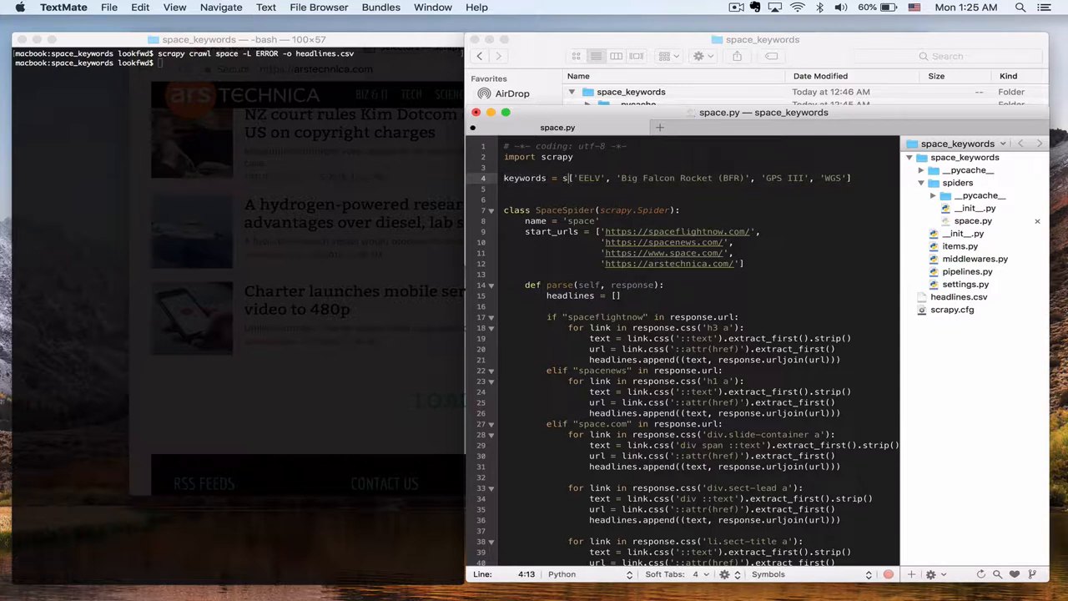
Define a keywords set and lowercase each headline (headline = i[0].lower()) and the keywords
type("et([i.lower() for i in")
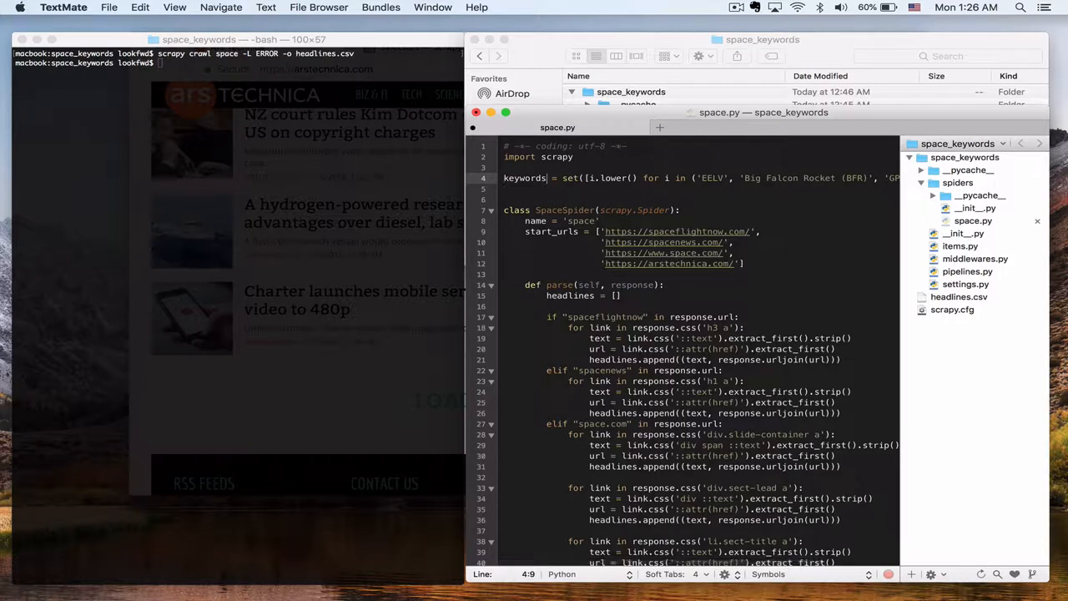
left_click(687, 177)
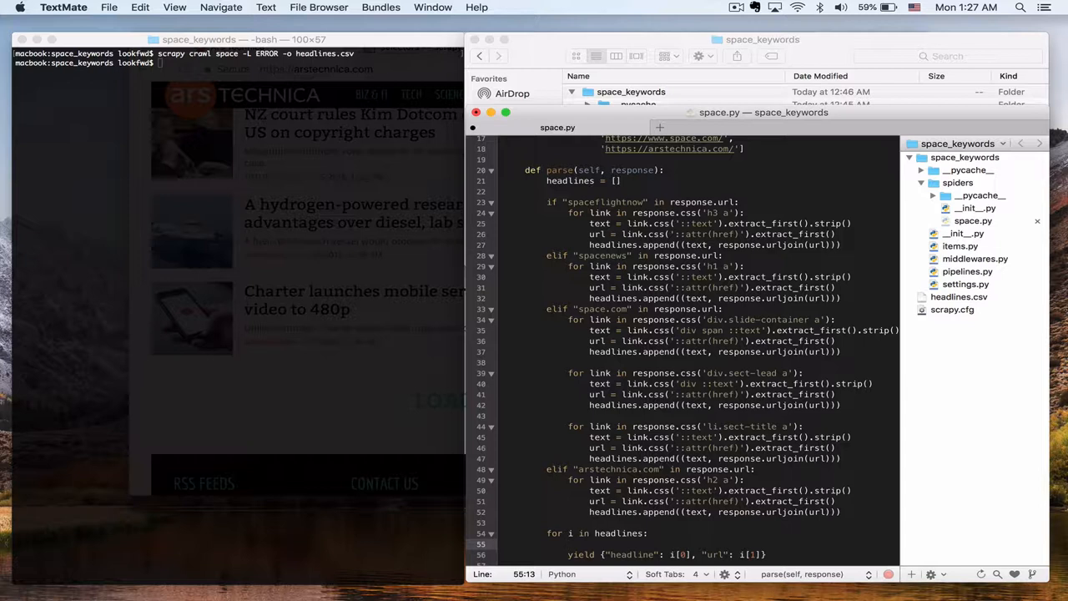
type("headline =")
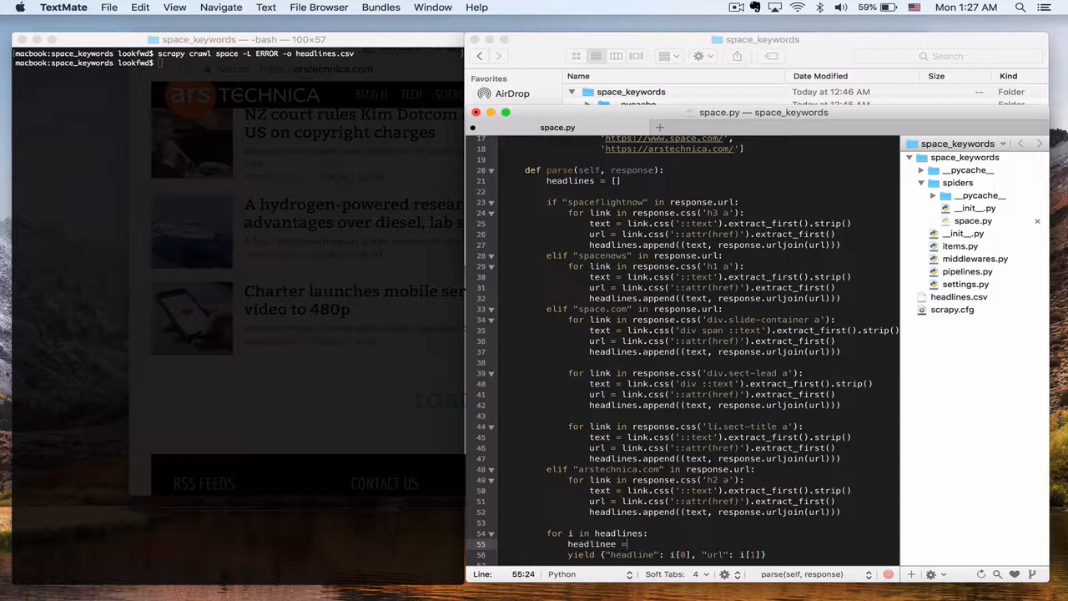
type("i")
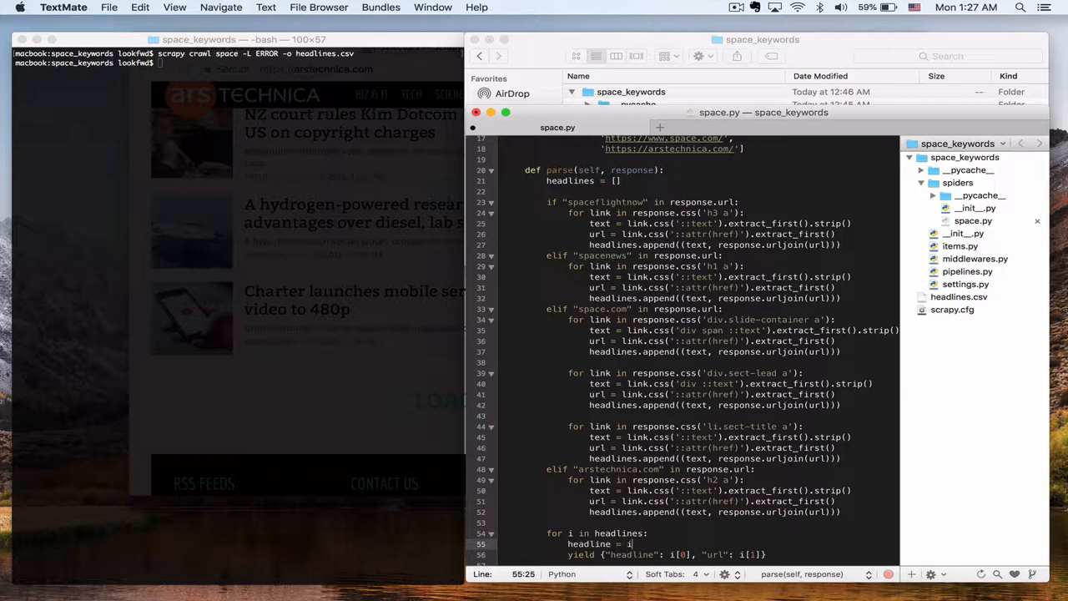
type("[0]")
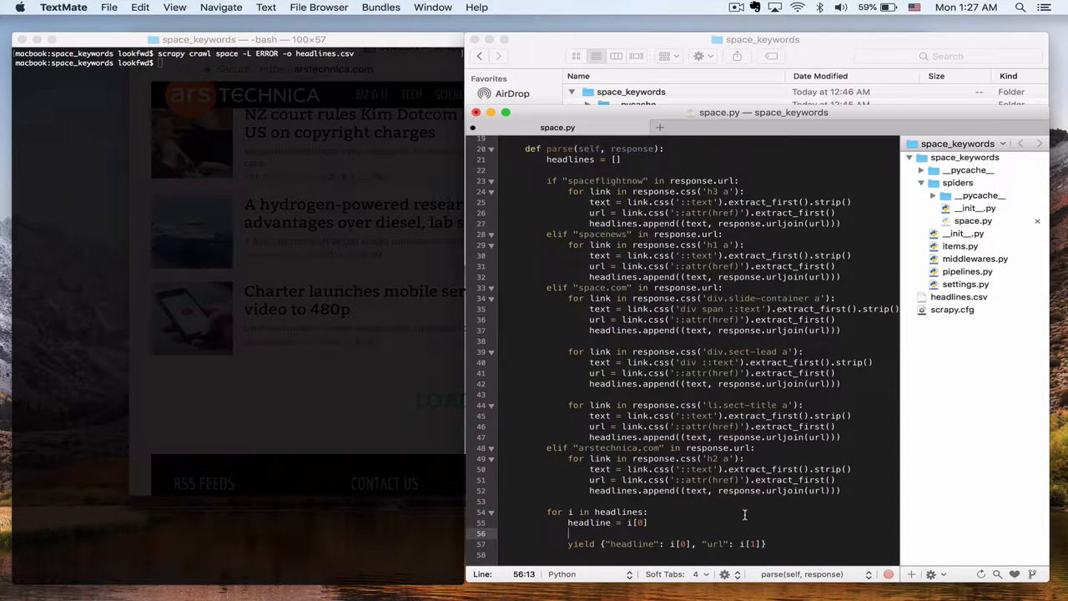
type("headline.l")
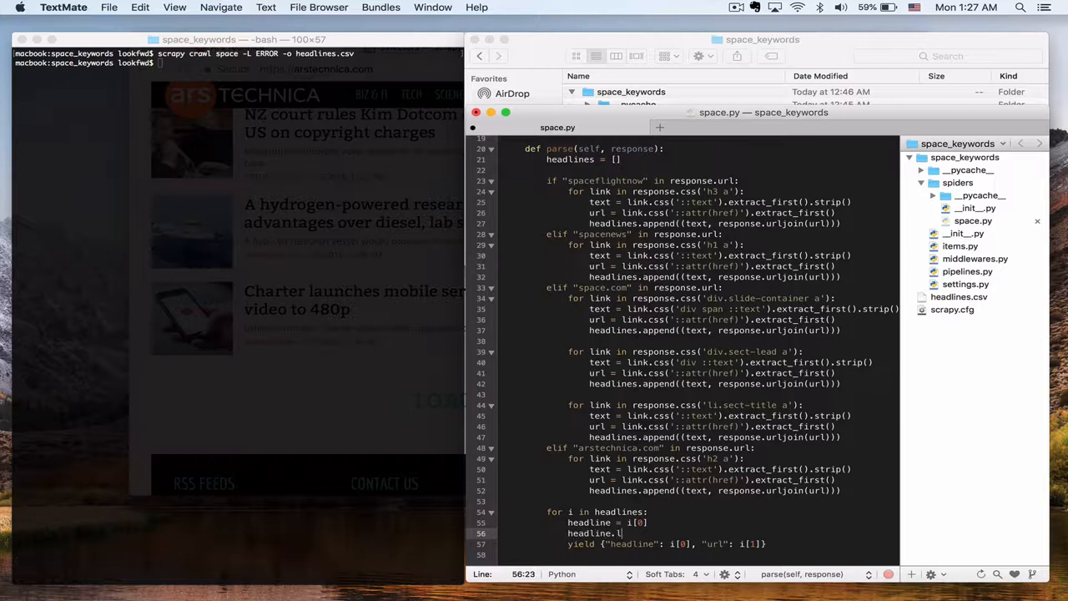
type("ower()")
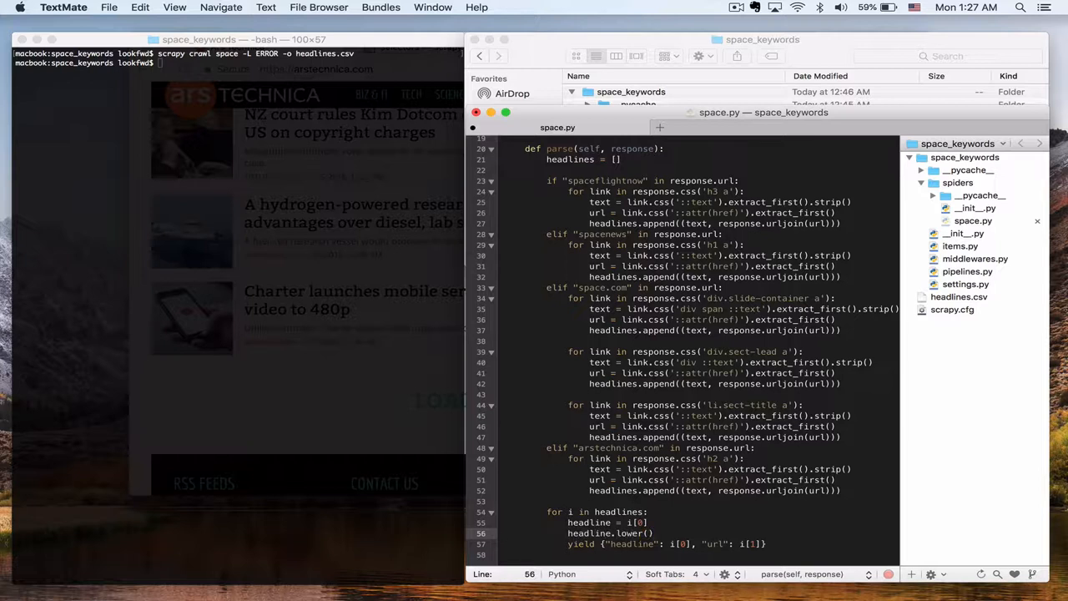
type("keywords")
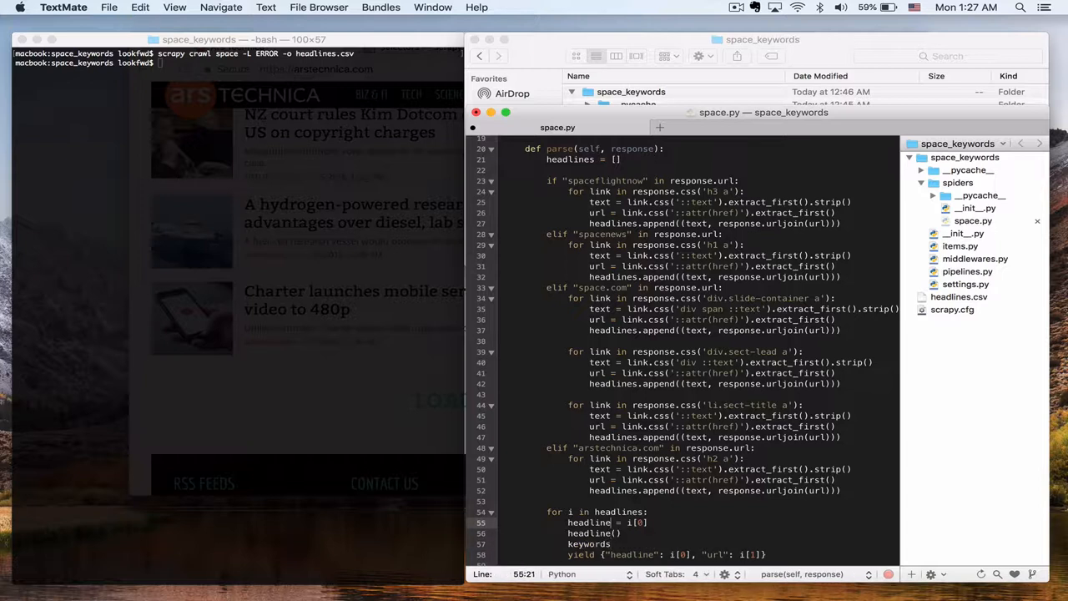
type(".lower()")
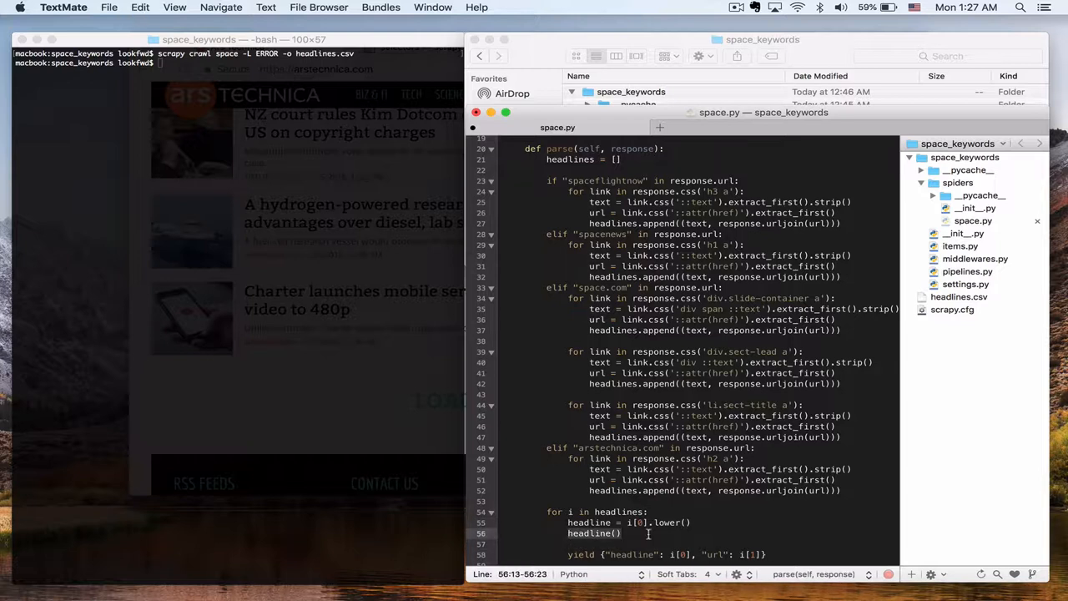
Guard the yield with 'if any(keyword in headline for keyword in keywords):'
type("for keyword")
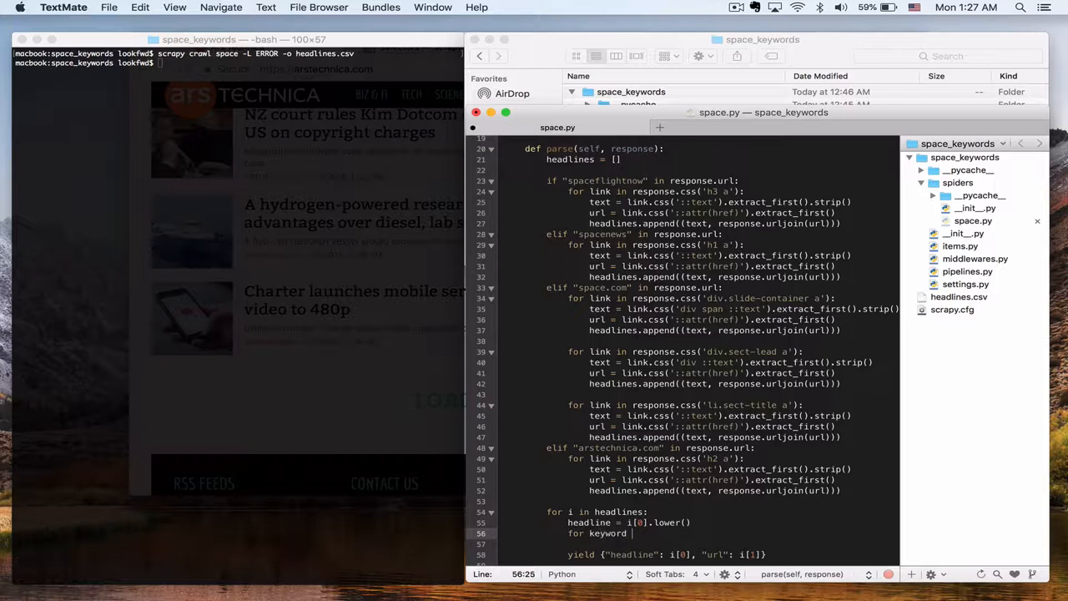
type("in keywords:")
type("if")
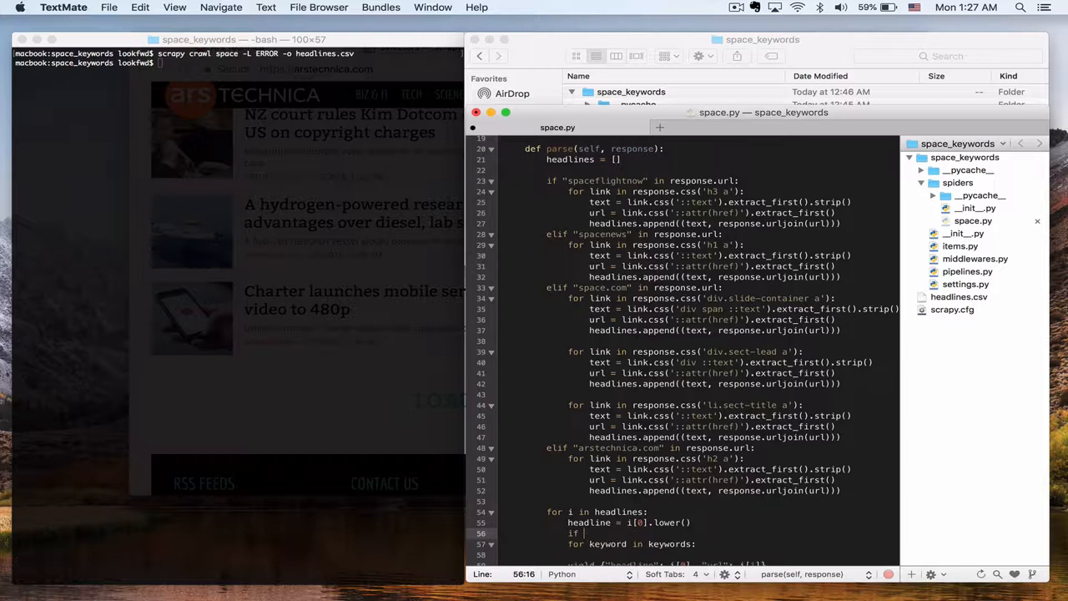
type("nay")
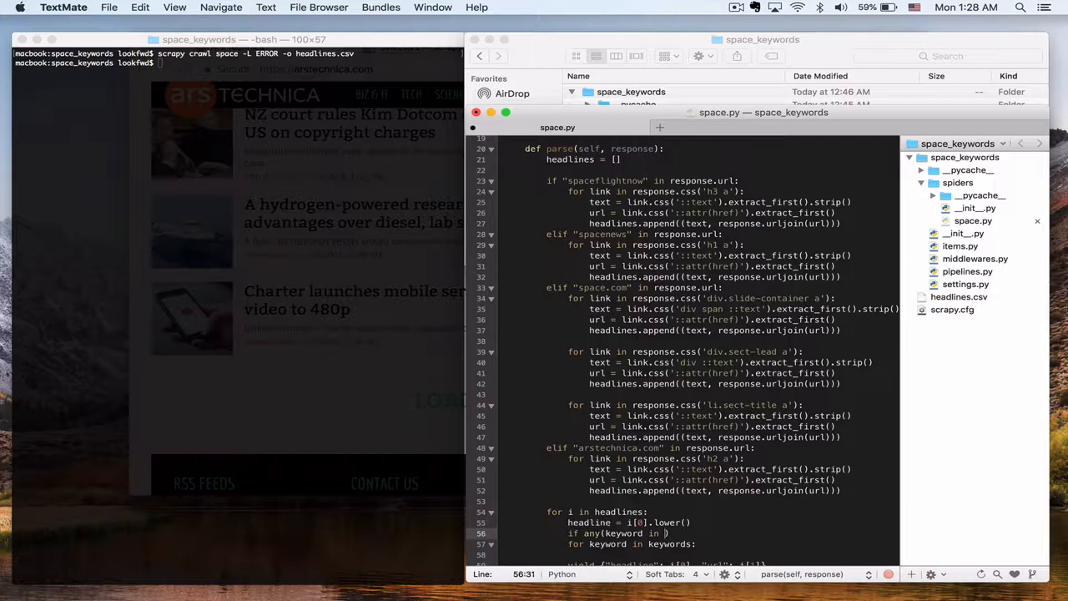
type("headline")
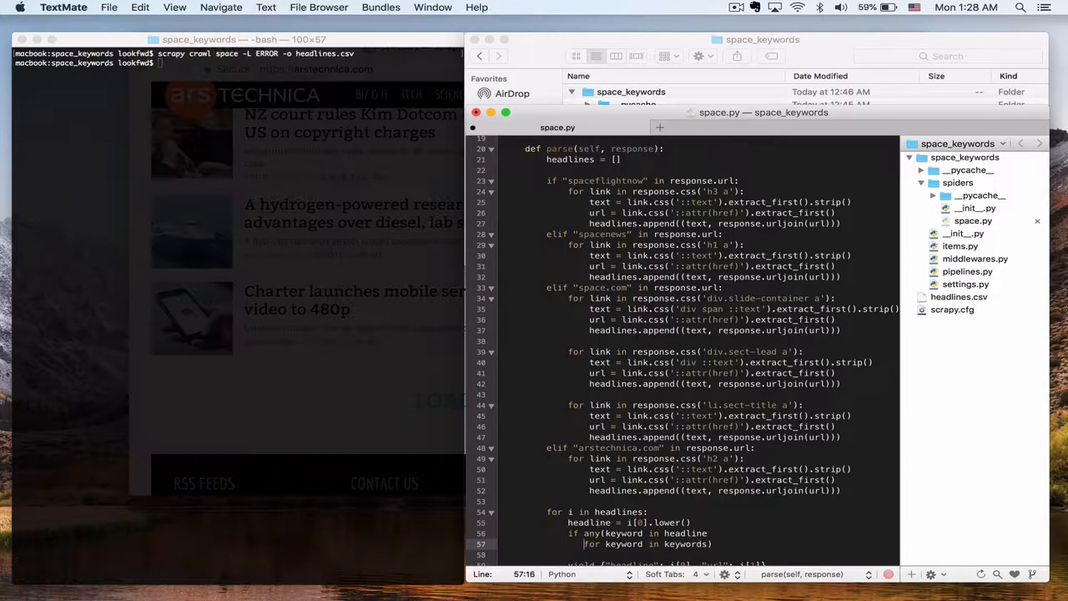
type("):")
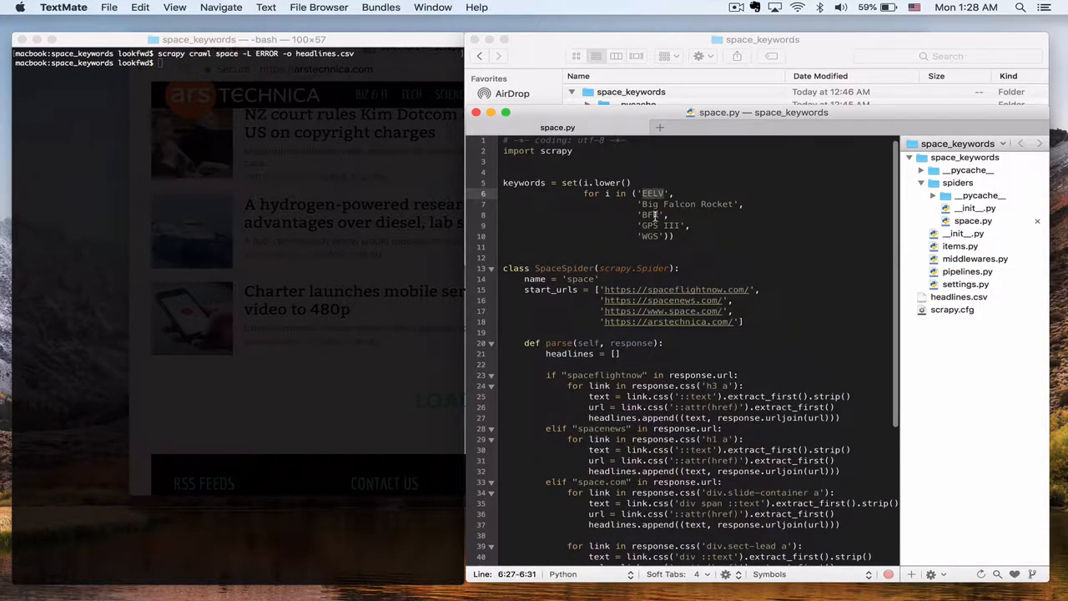
left_click(670, 224)
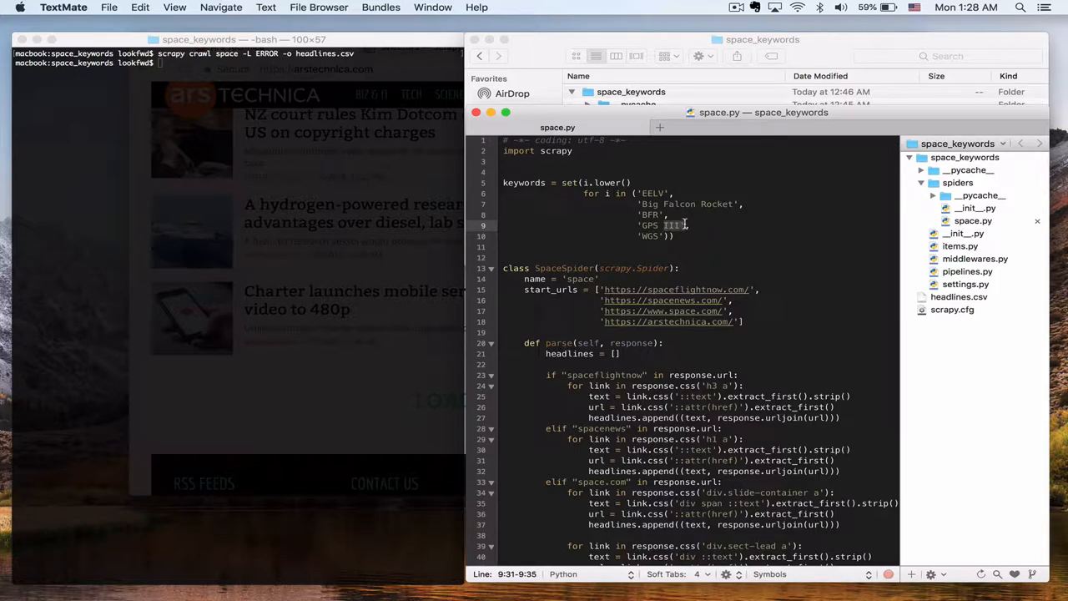
type("ii")
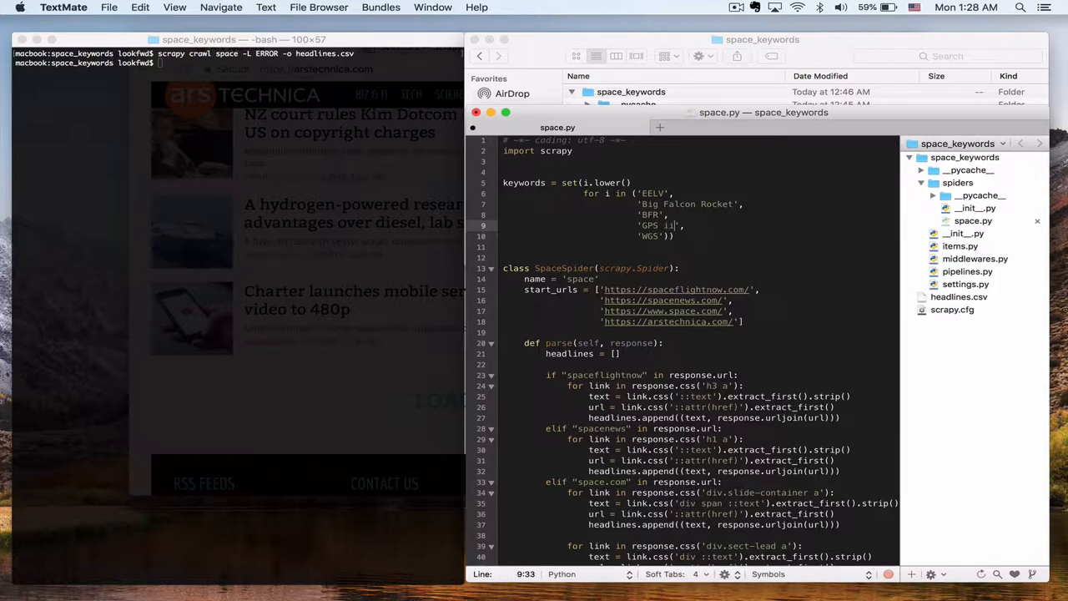
scroll("down", 3)
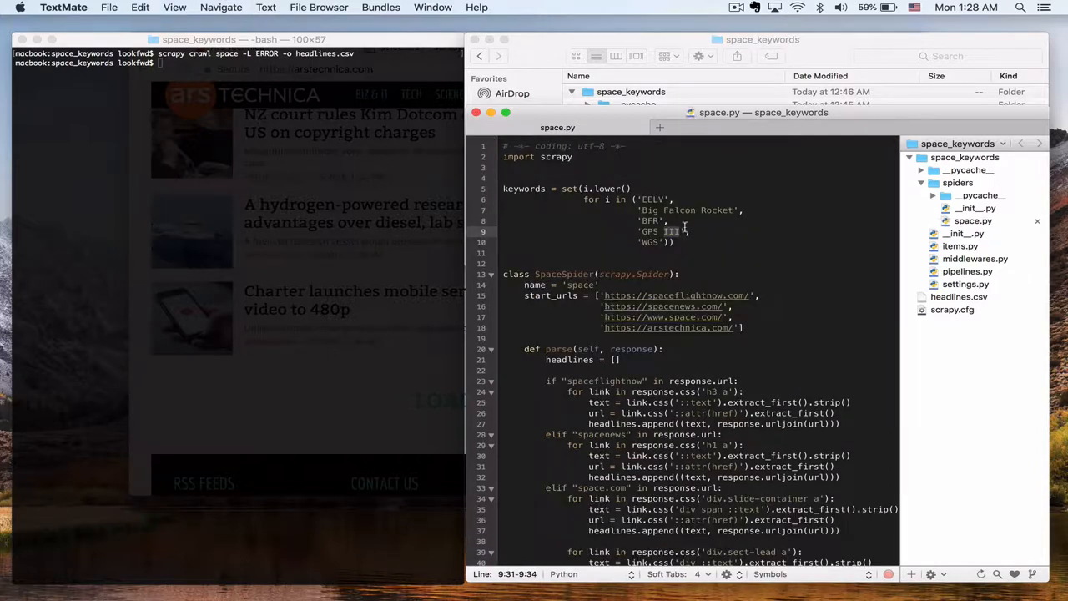
scroll("down", 3)
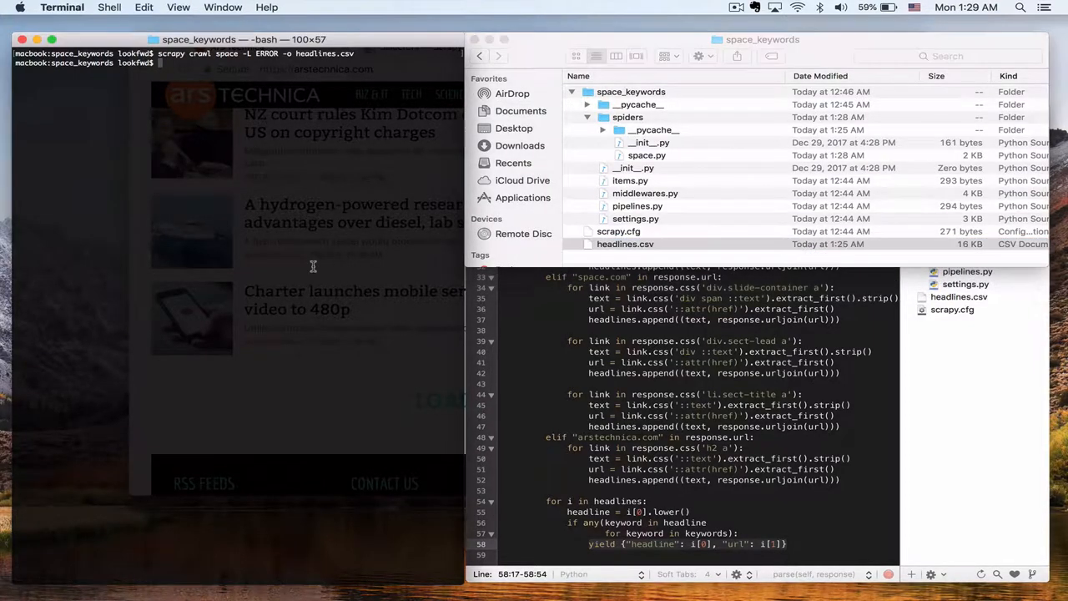
Remove headlines.csv, rerun the crawl exporting to headlines.csv, and check the new file in Finder
type("rm headlines.csv")
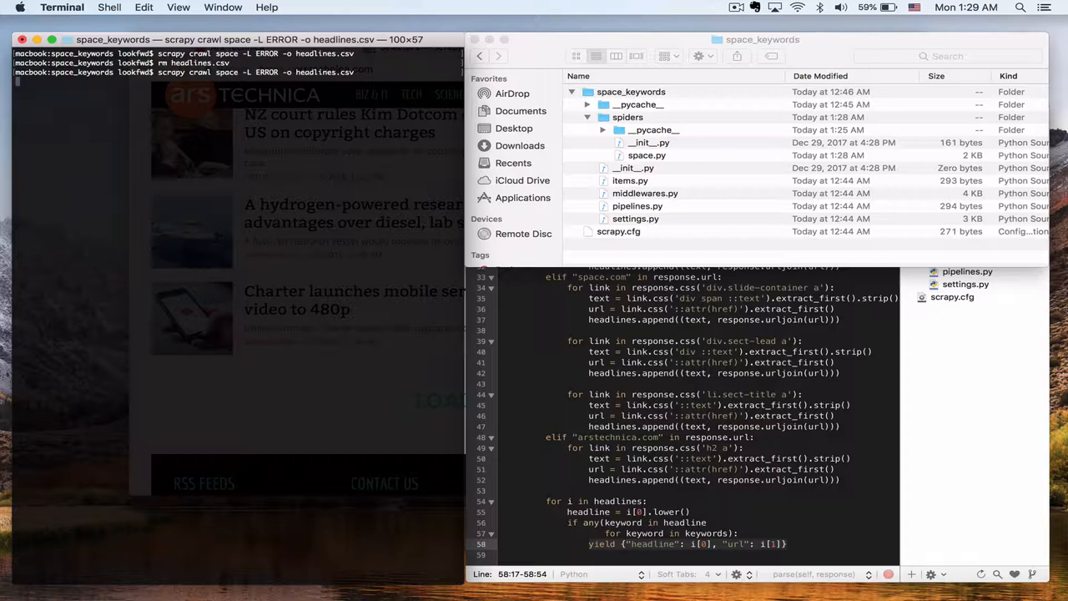
key("enter")
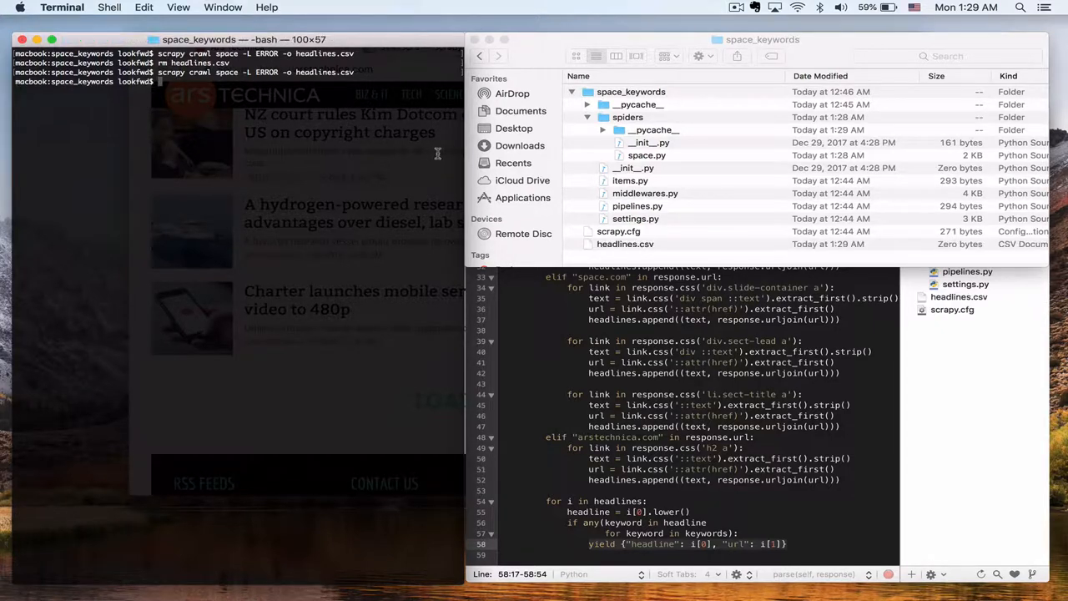
mouse_move(964, 250)
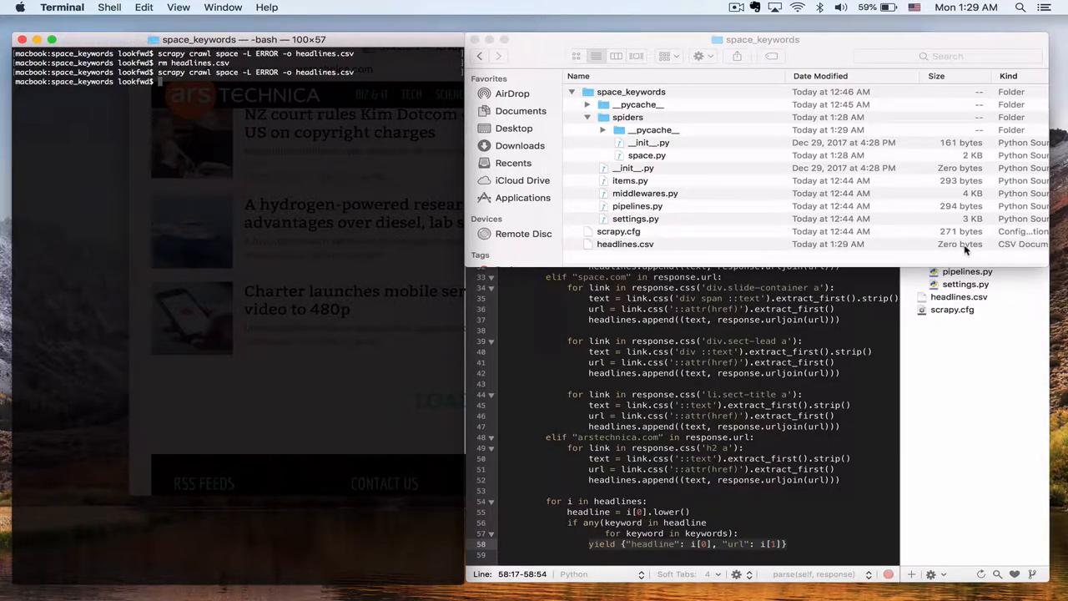
left_click(624, 244)
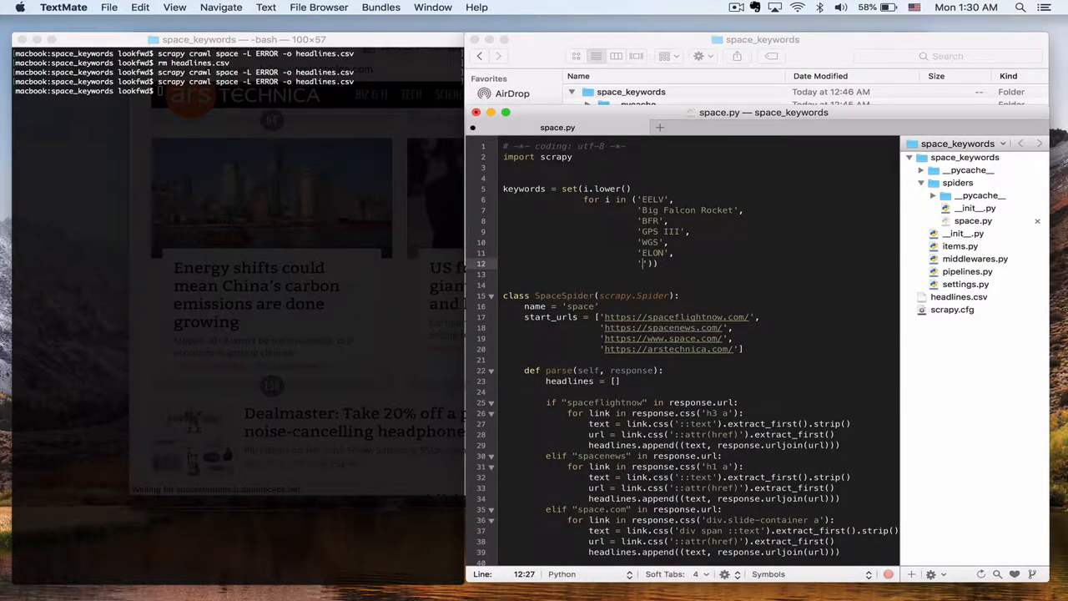
Extend the keywords with ELON and spacex, rerun the crawl, and open the regenerated headlines.csv
type("space")
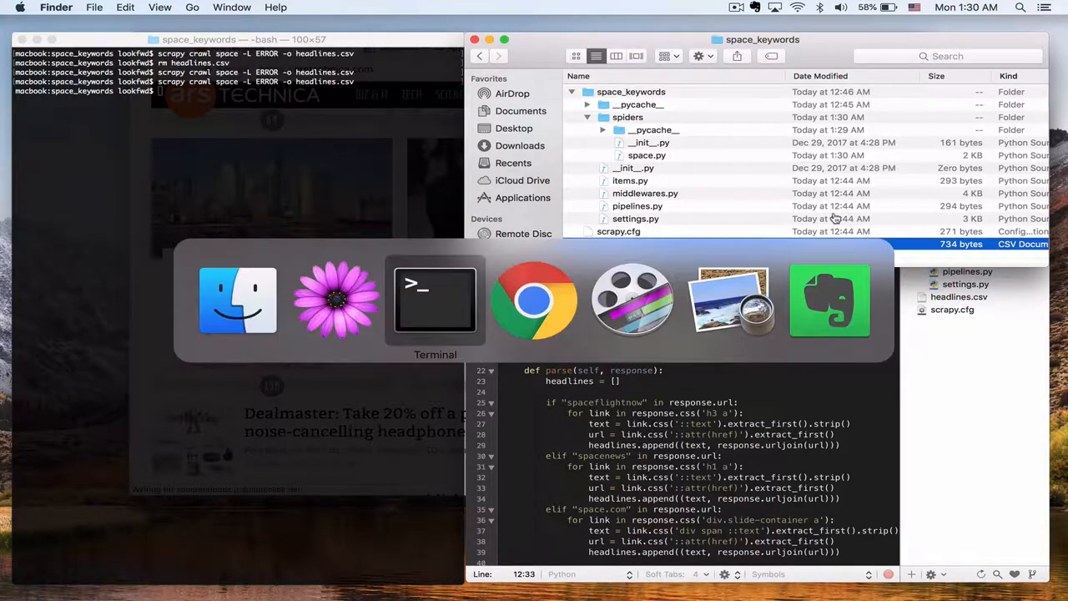
left_click(433, 300)
type("scrapy crawl space -L ERROR -o headlines.csv")
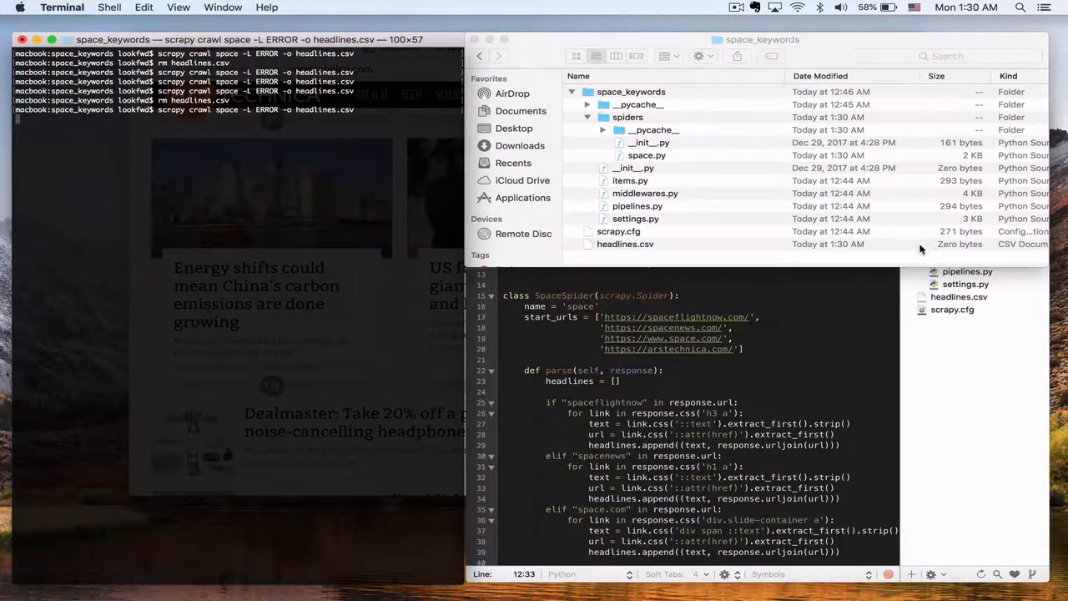
left_click(624, 244)
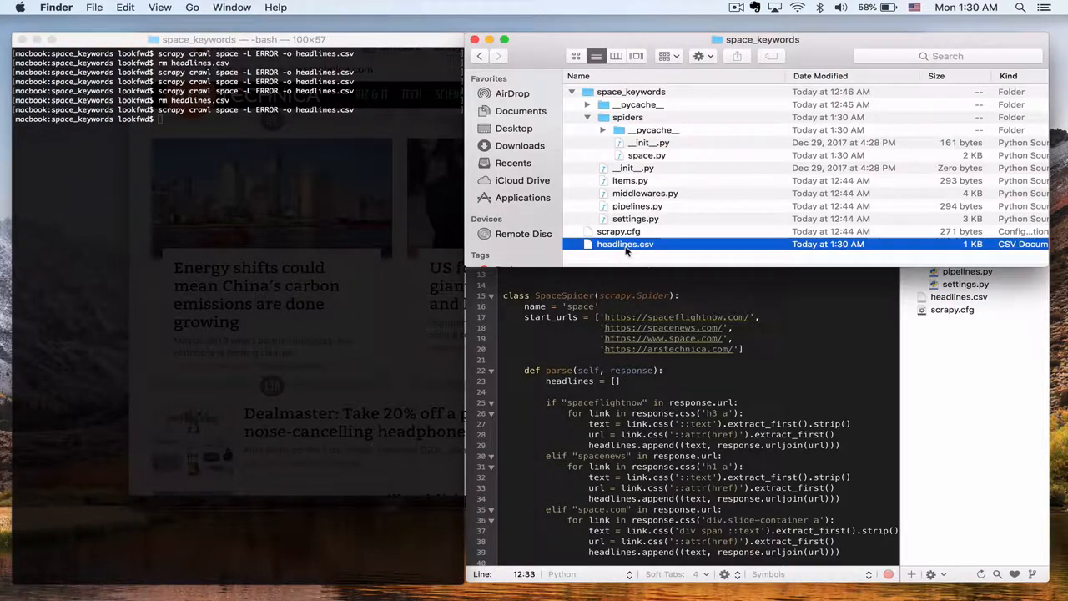
double_click(624, 243)
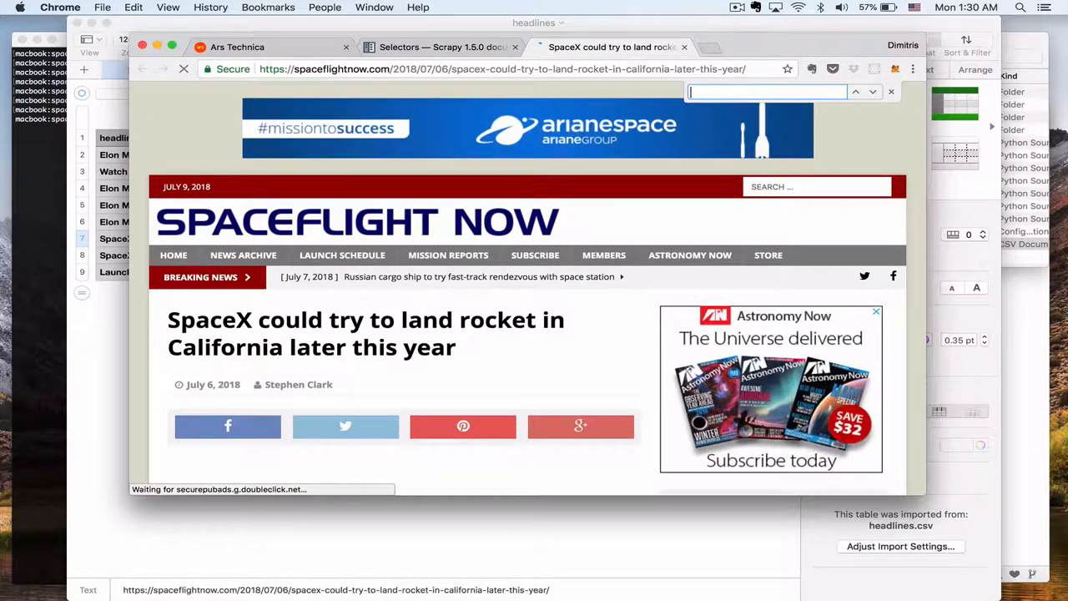
Search the Spaceflight Now article page for 'spa' to locate SpaceX mentions
type("spa")
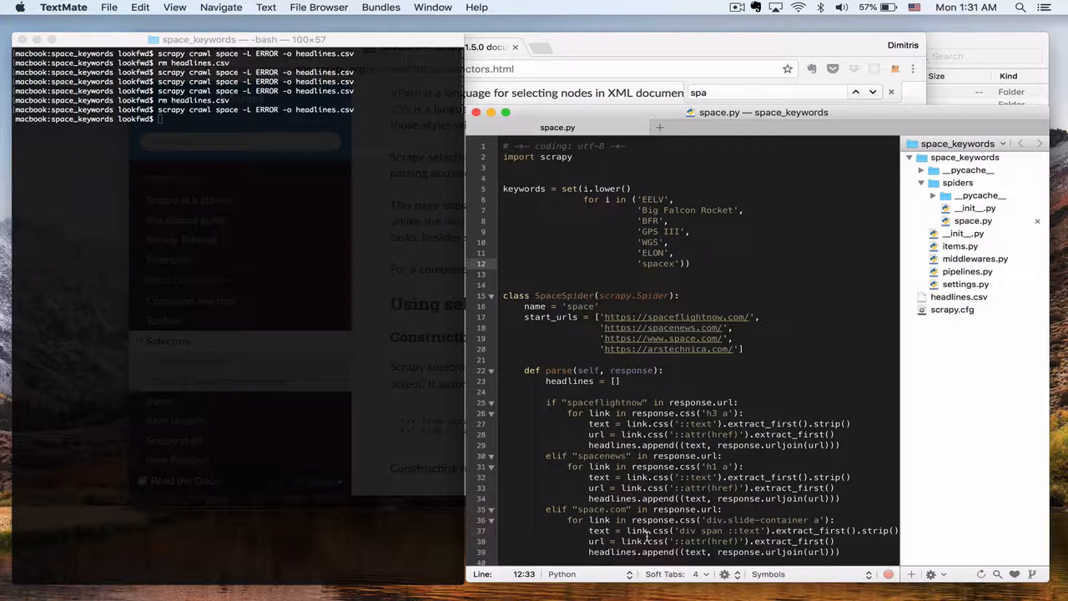
mouse_move(721, 414)
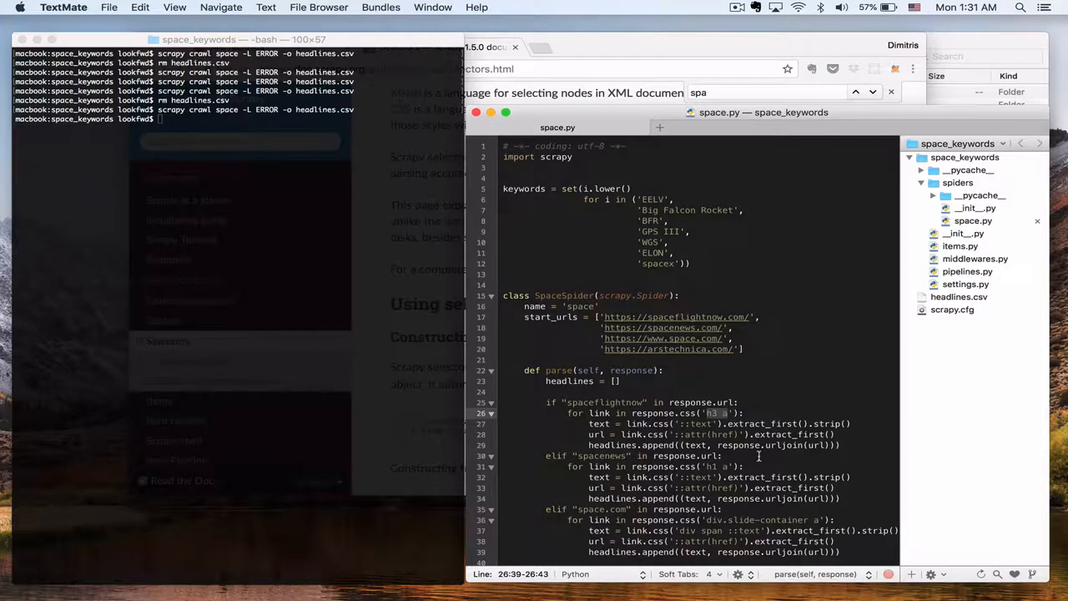
scroll("down", 3)
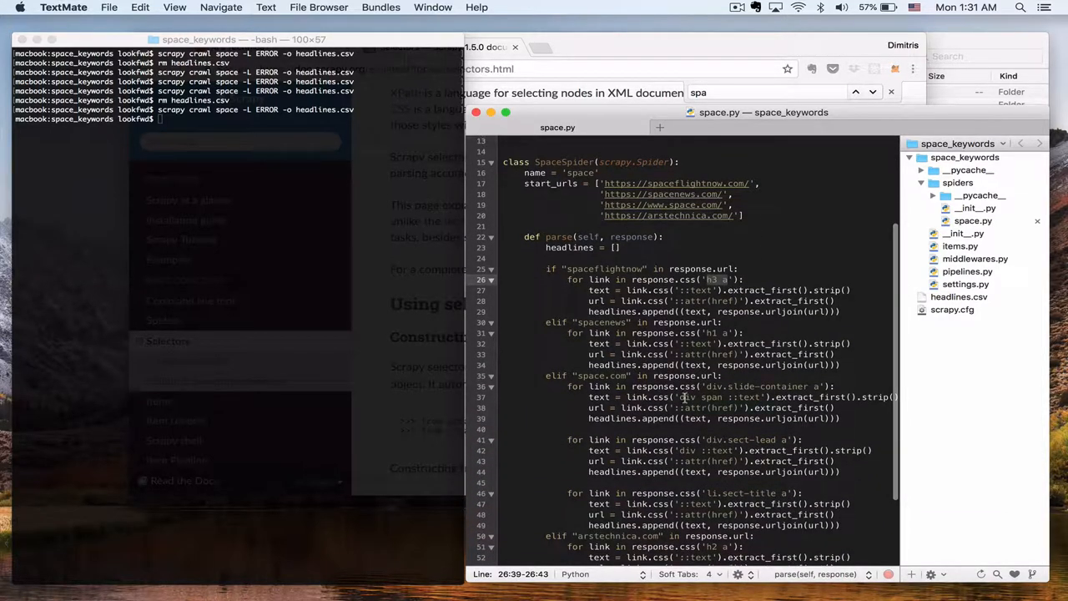
scroll("down", 3)
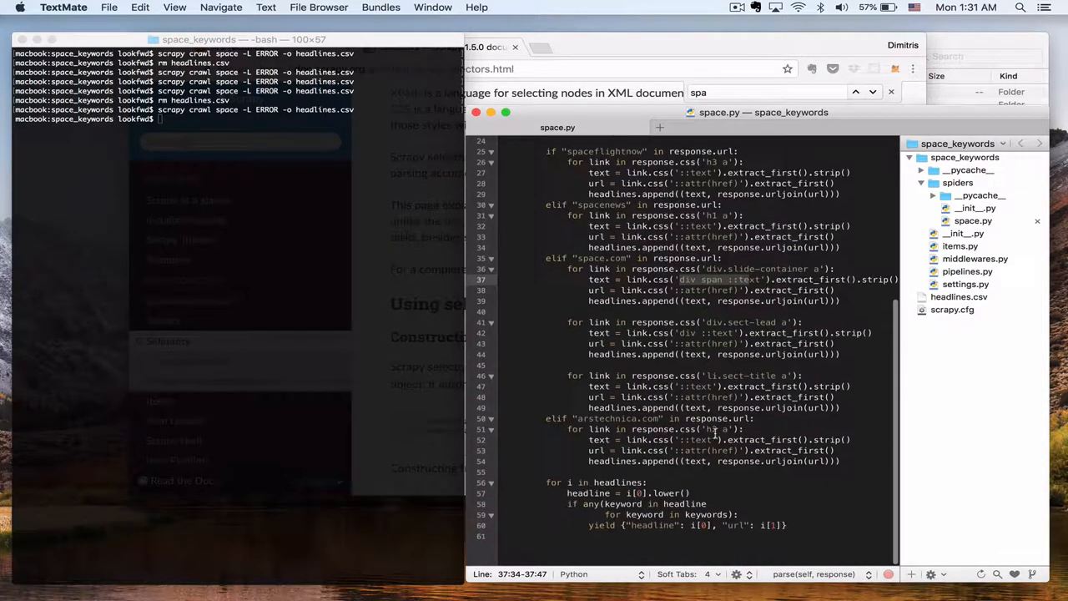